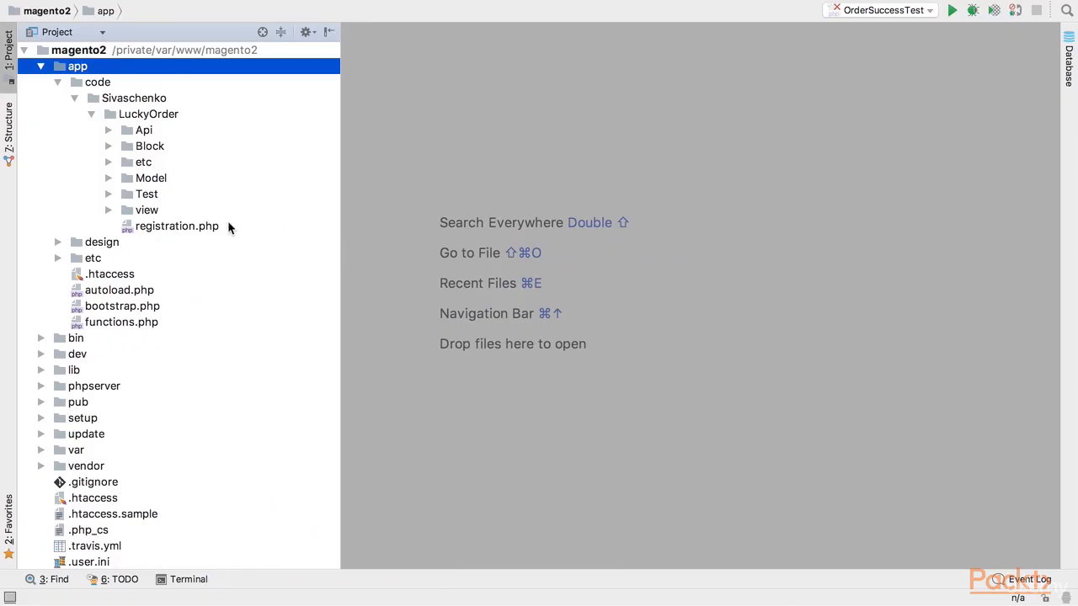
Expand the dev and tests folders to reach the integration testsuite
click(78, 353)
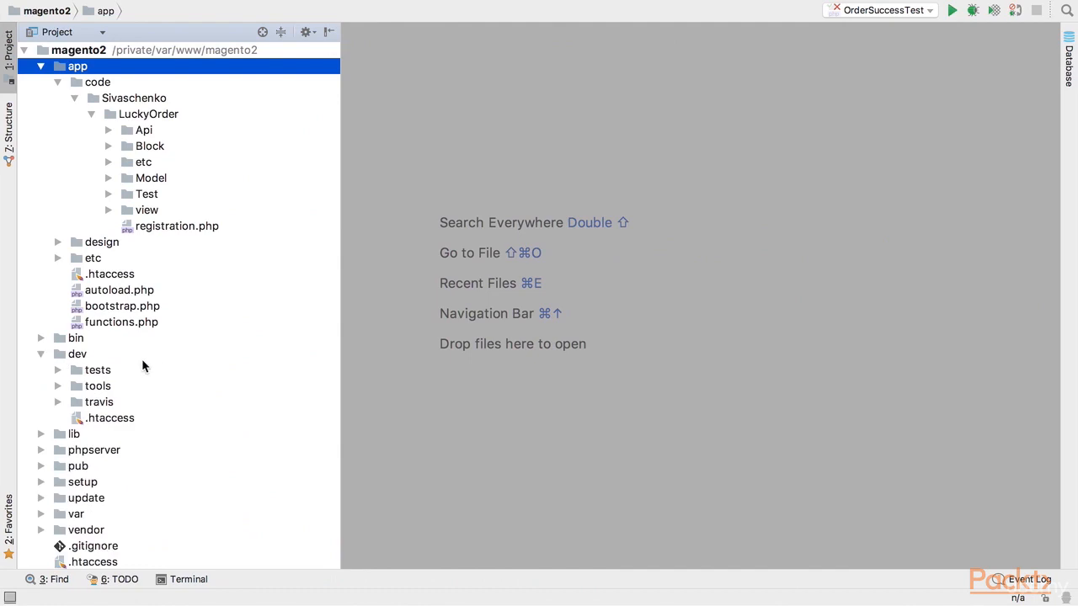
click(77, 353)
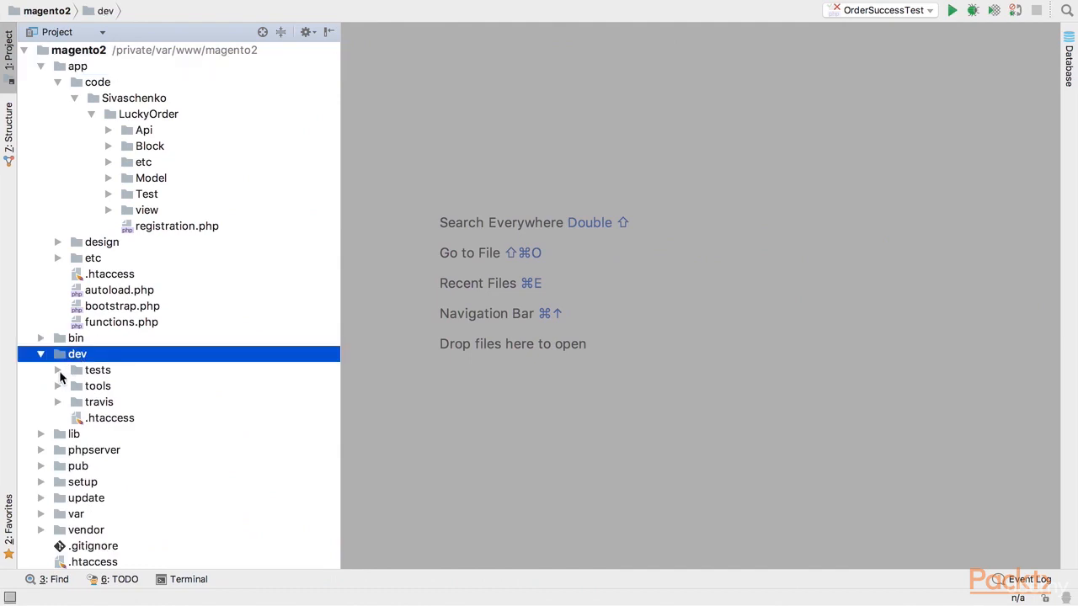
click(58, 371)
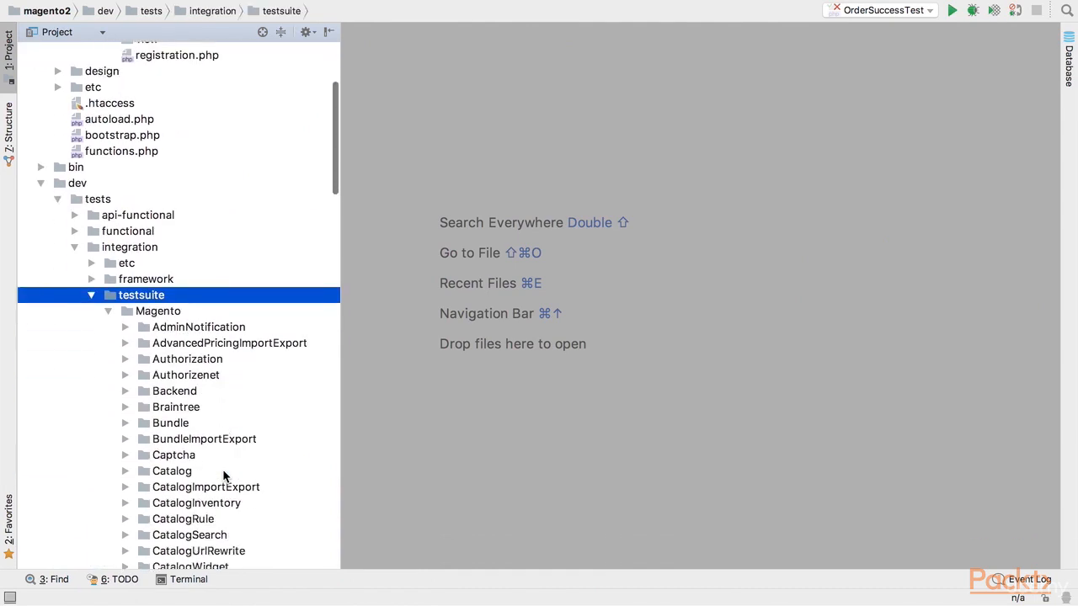
scroll(down, 3)
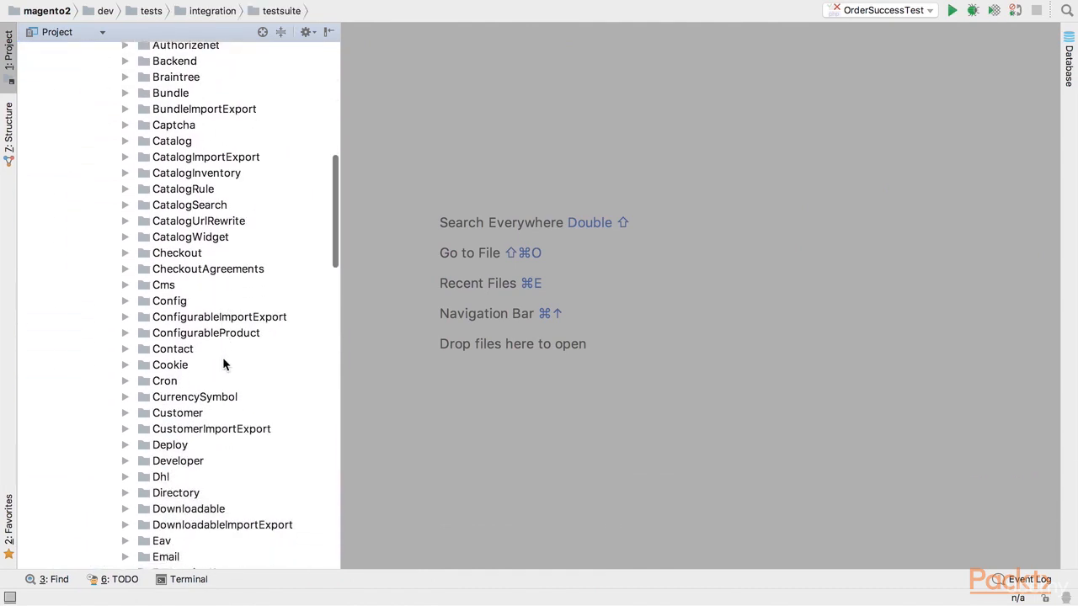
scroll(down, 3)
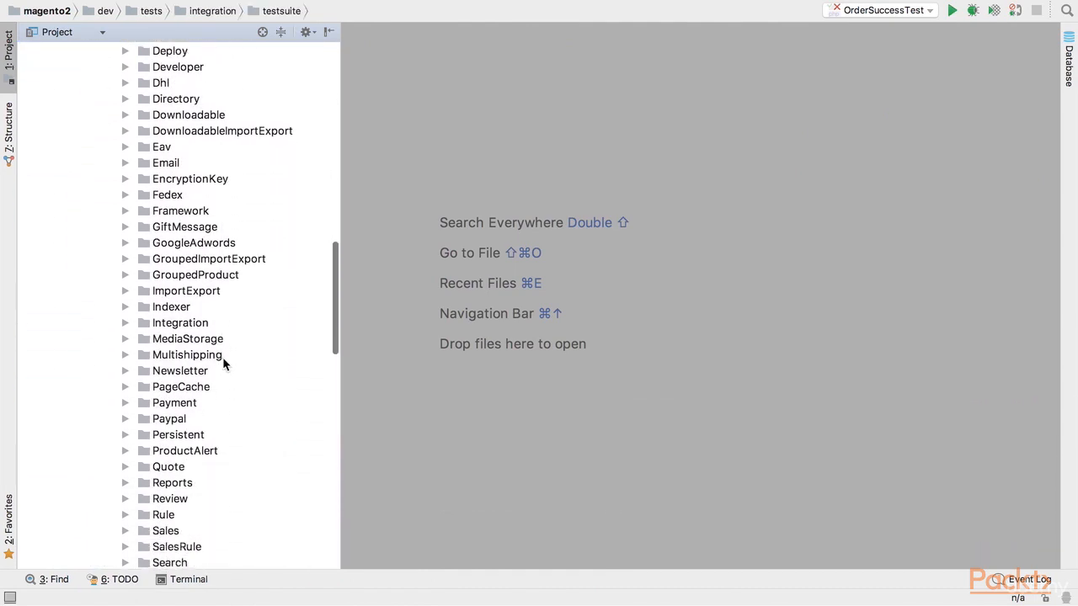
scroll(down, 3)
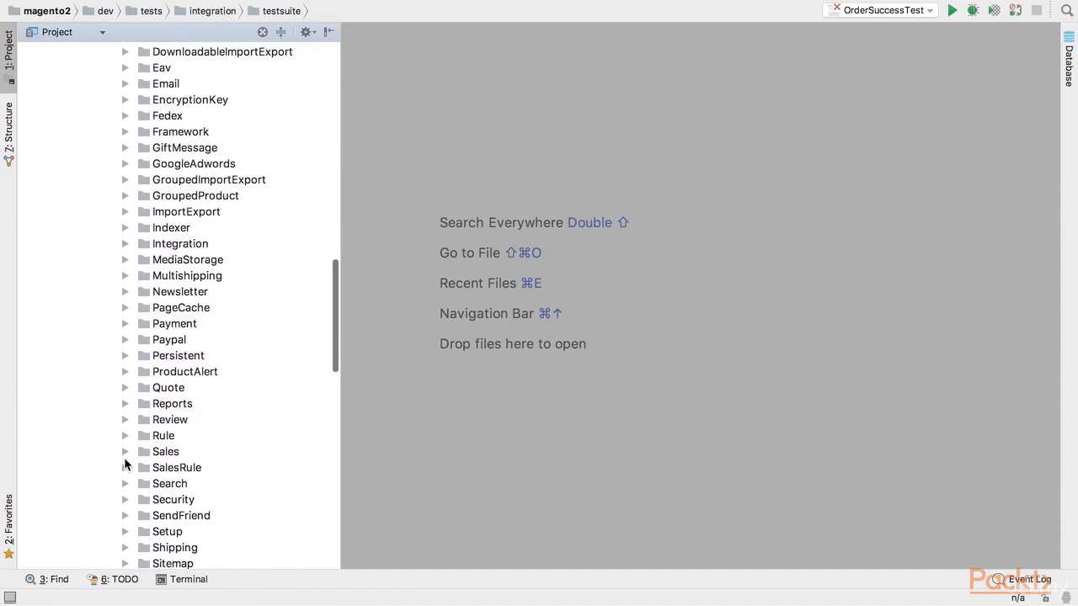
Expand Sales > Controller > Adminhtml/Order to list the admin Order controller tests
click(125, 451)
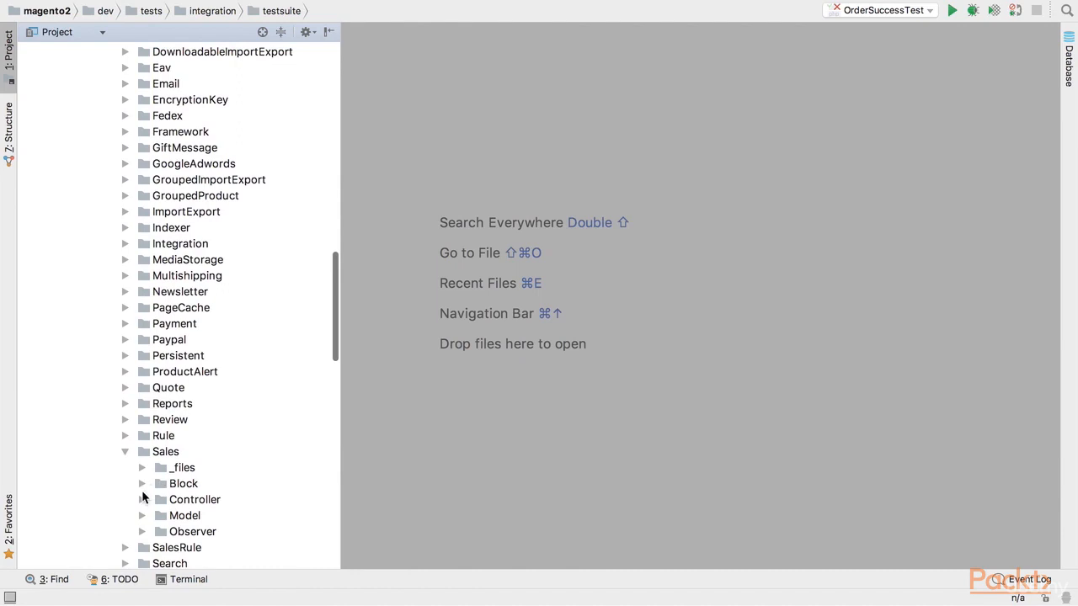
click(141, 498)
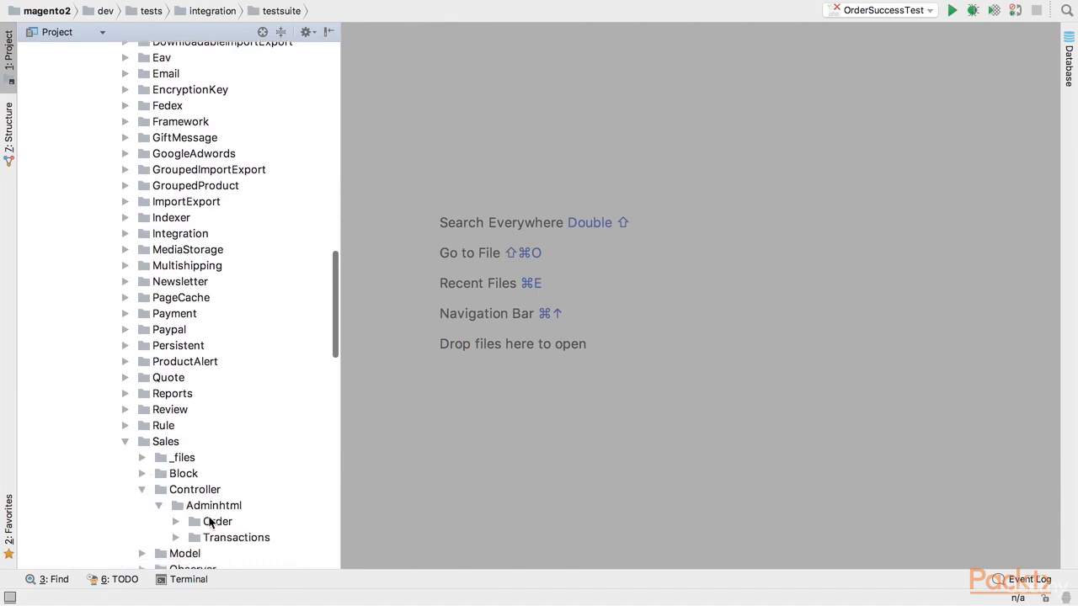
click(219, 522)
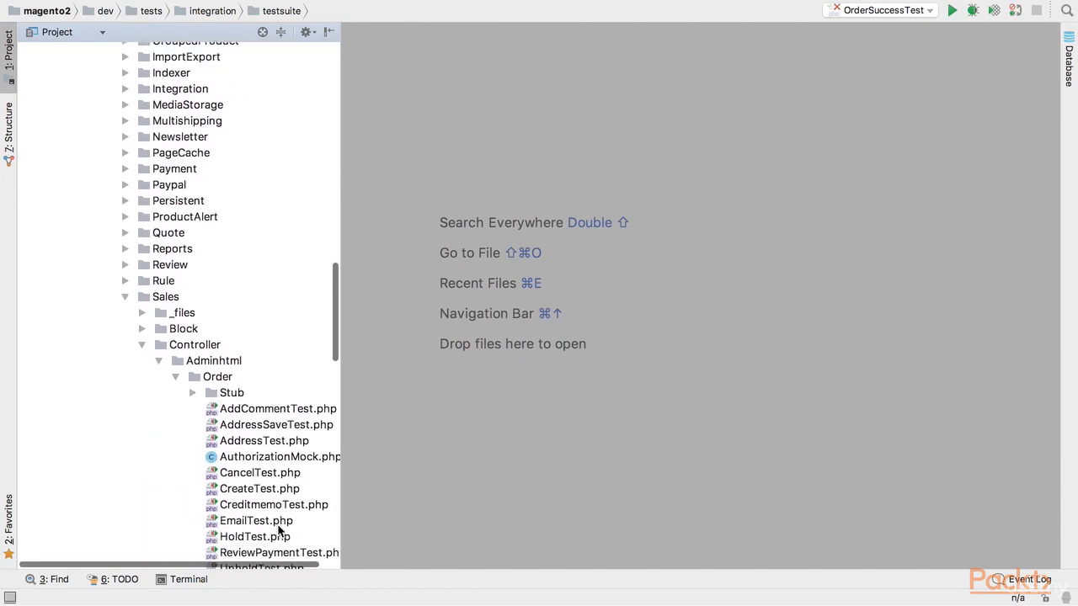
double_click(260, 489)
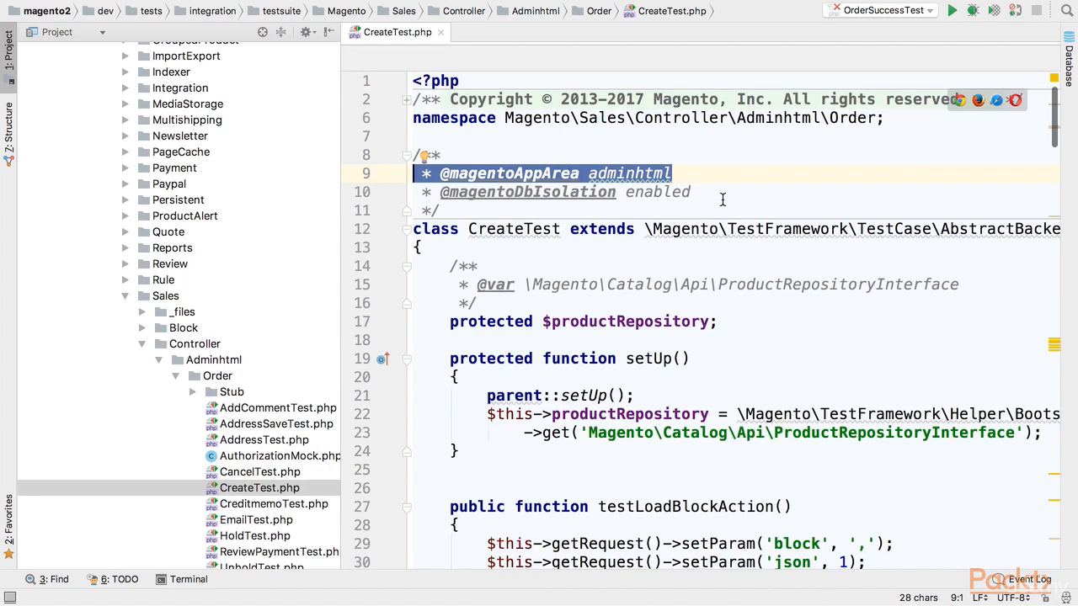
click(690, 192)
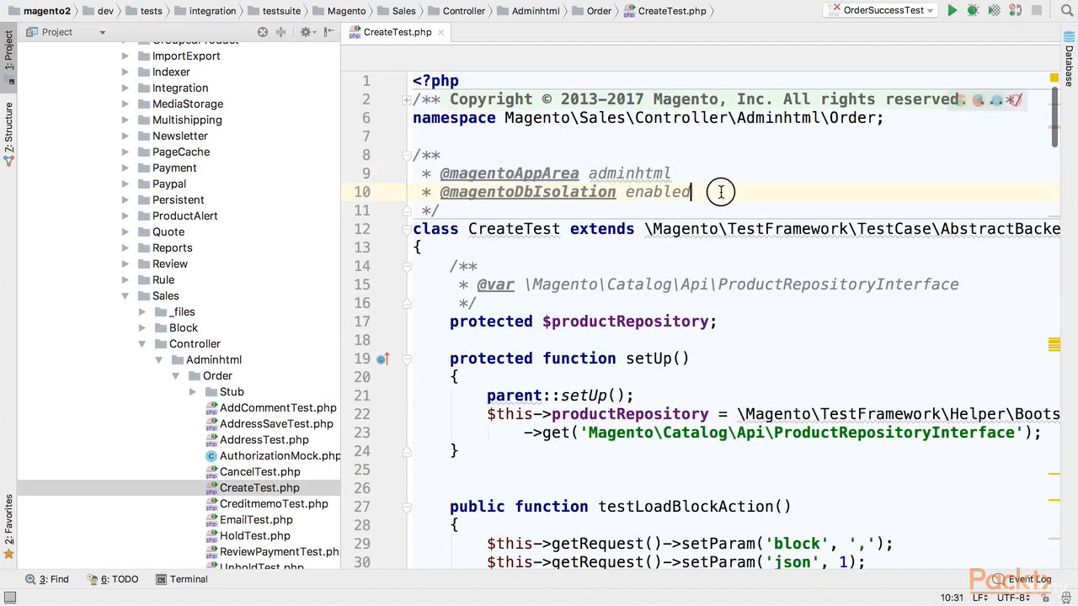
triple_click(556, 192)
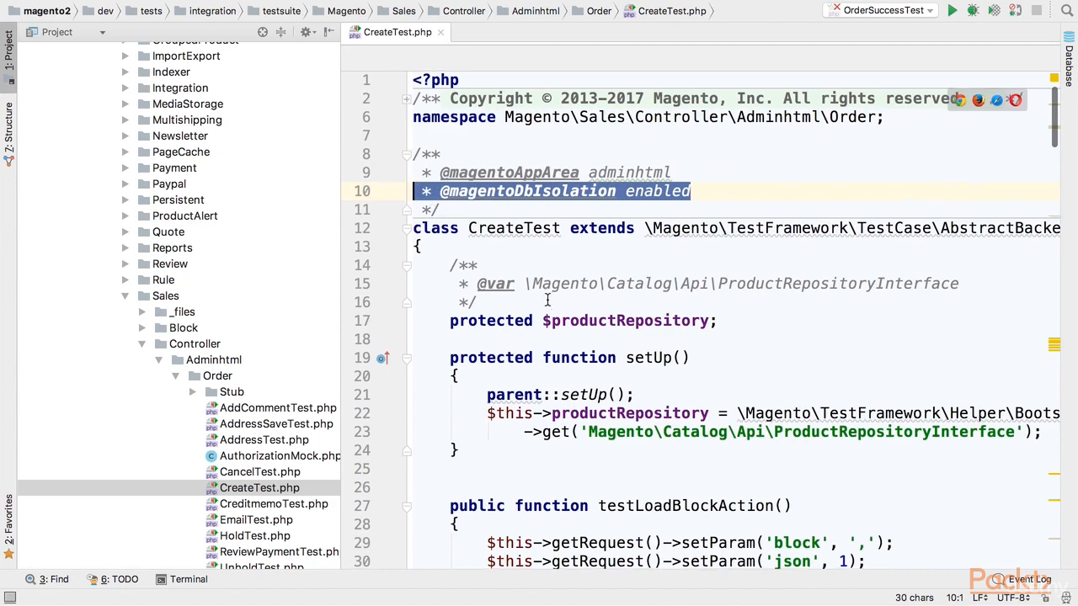
scroll(down, 3)
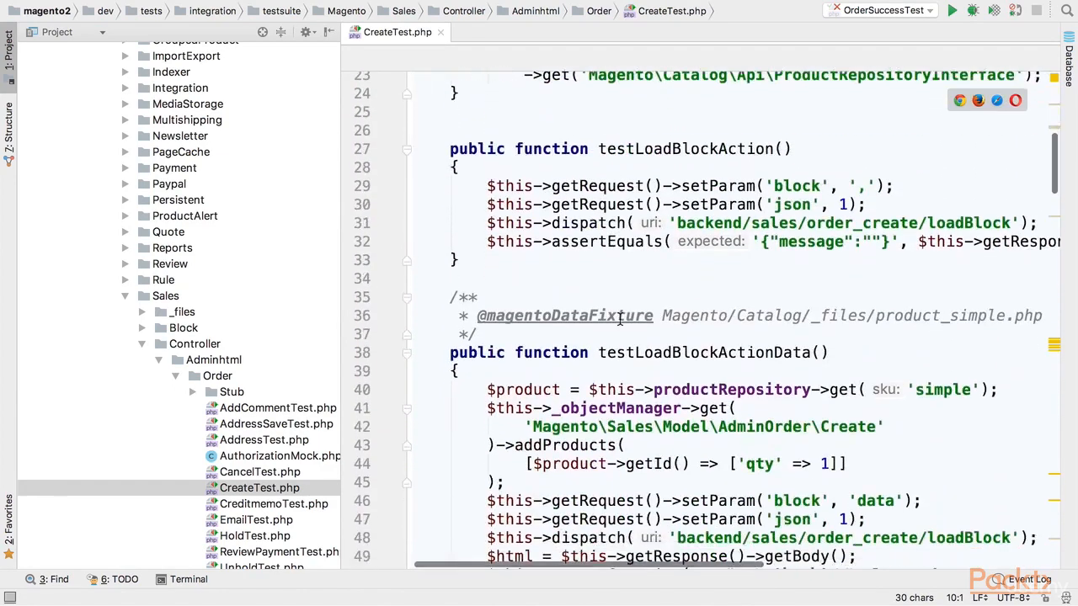
scroll(down, 3)
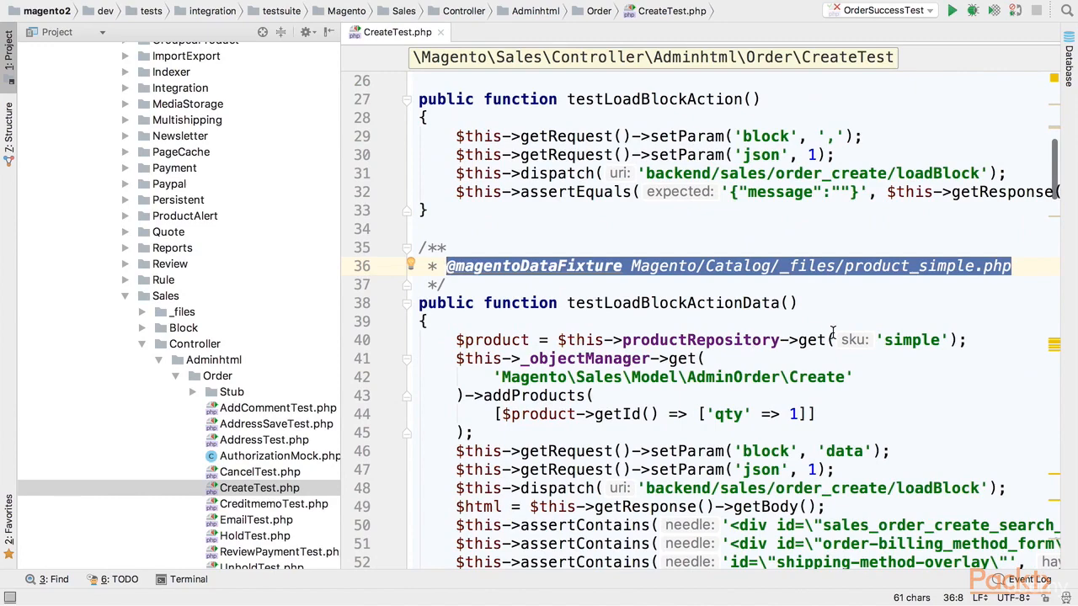
scroll(down, 3)
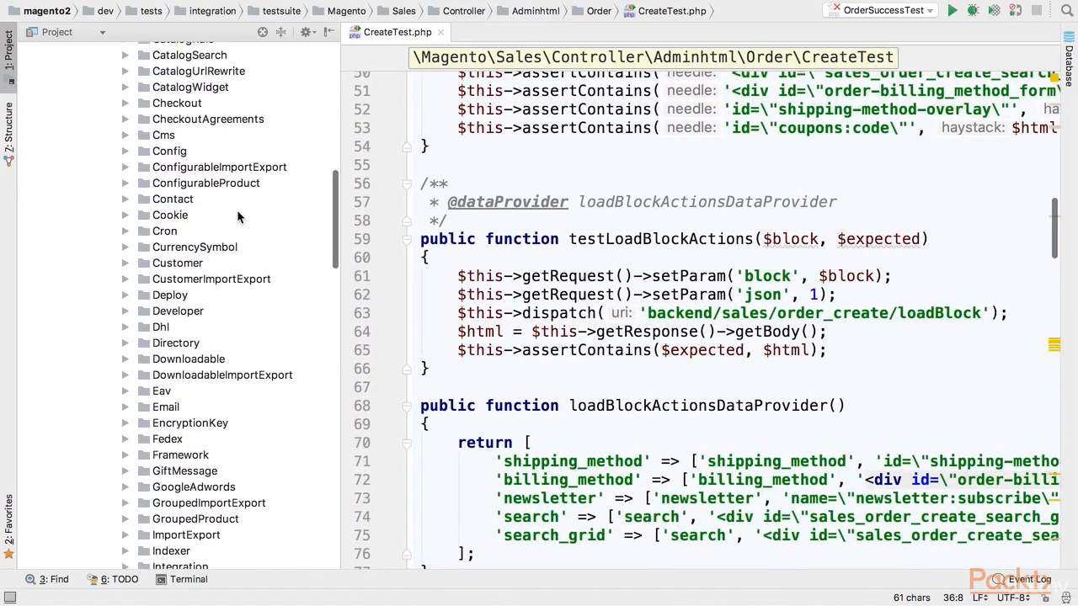
Expand framework/Magento/TestFramework/Annotation and select AdminConfigFixture.php and DataFixture.php
click(91, 246)
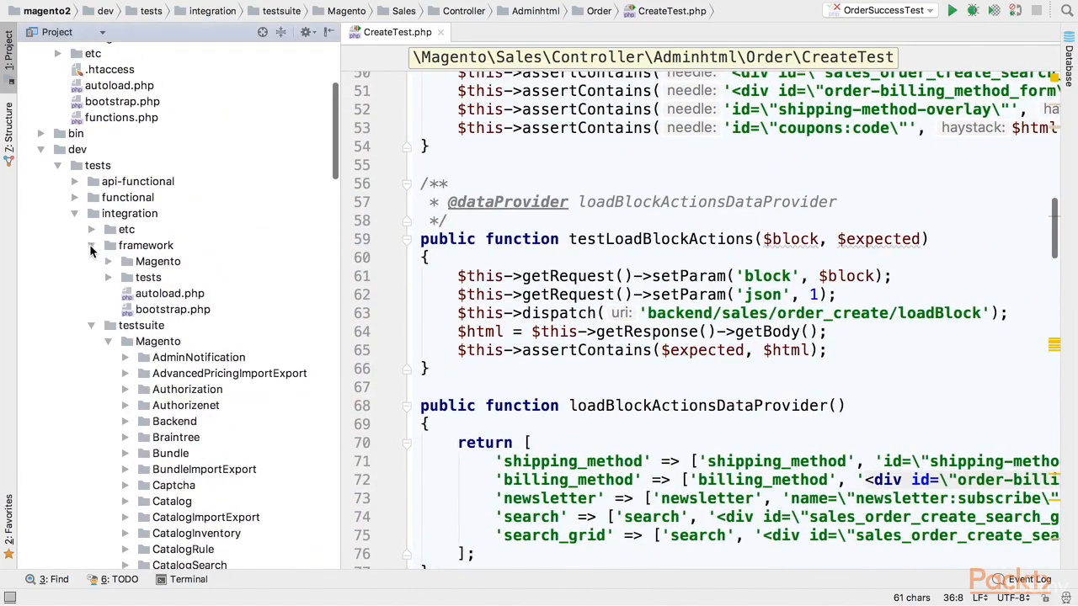
click(145, 246)
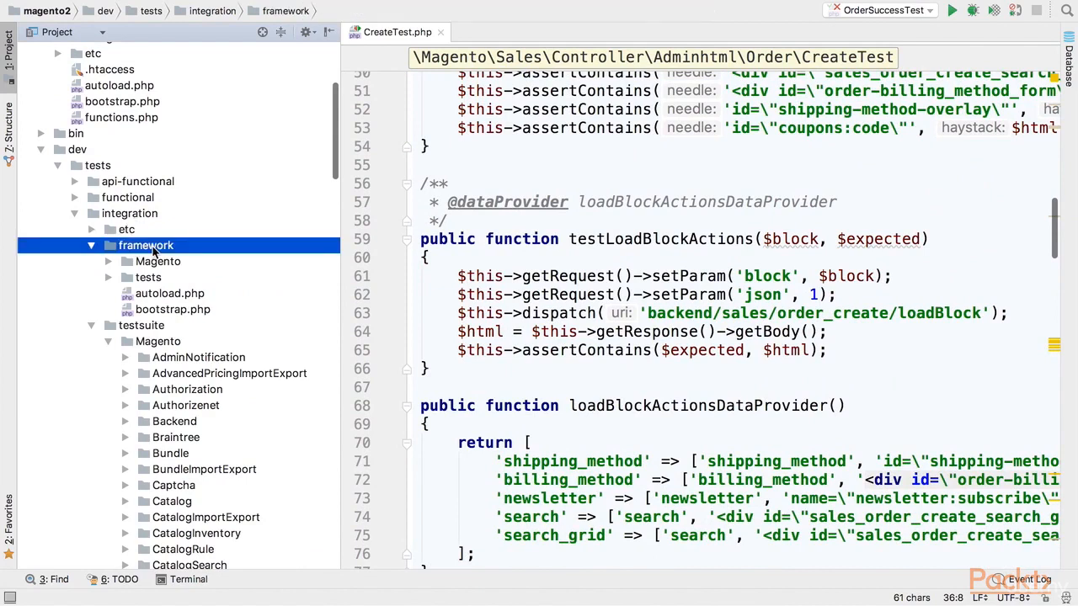
click(107, 261)
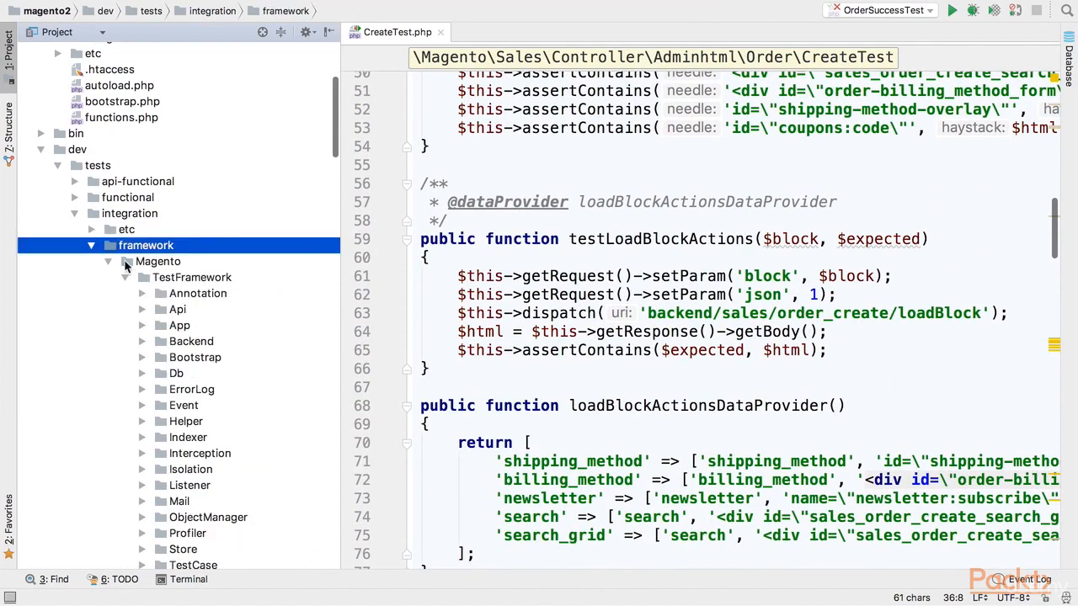
click(125, 261)
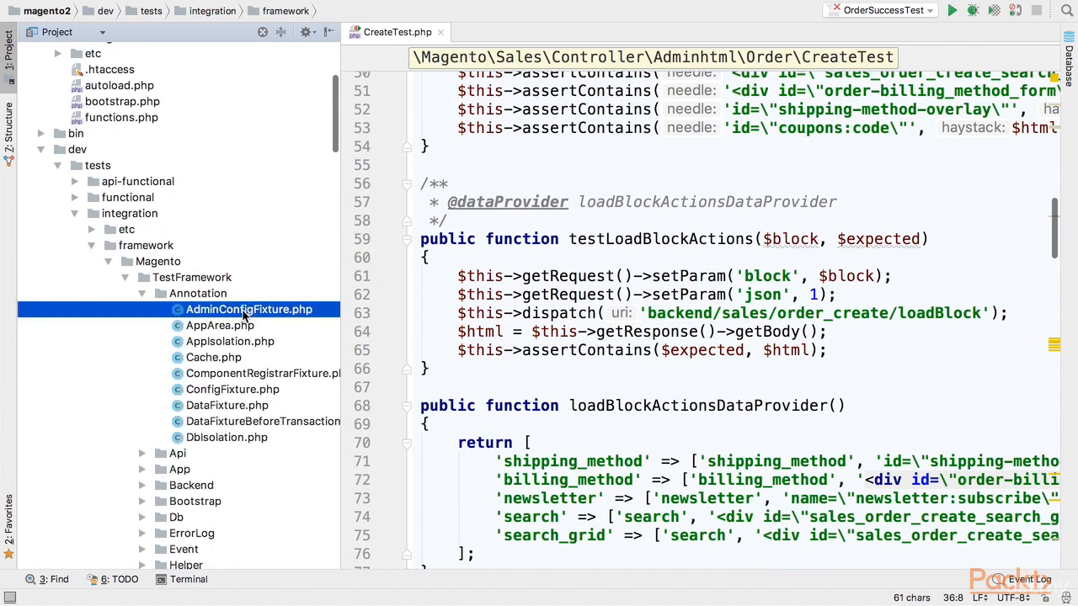
click(249, 310)
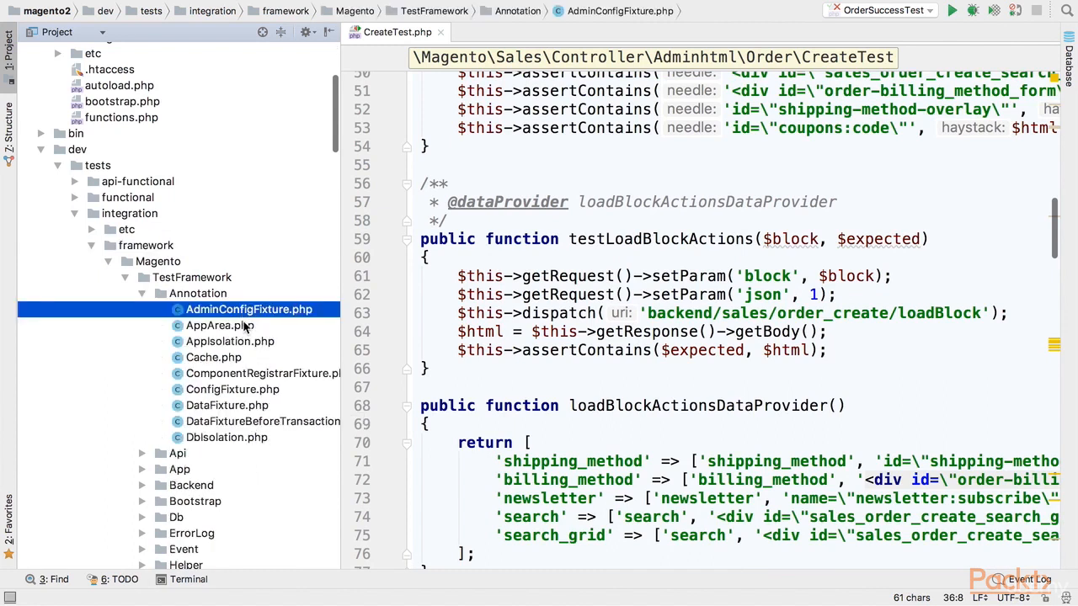
mouse_move(245, 386)
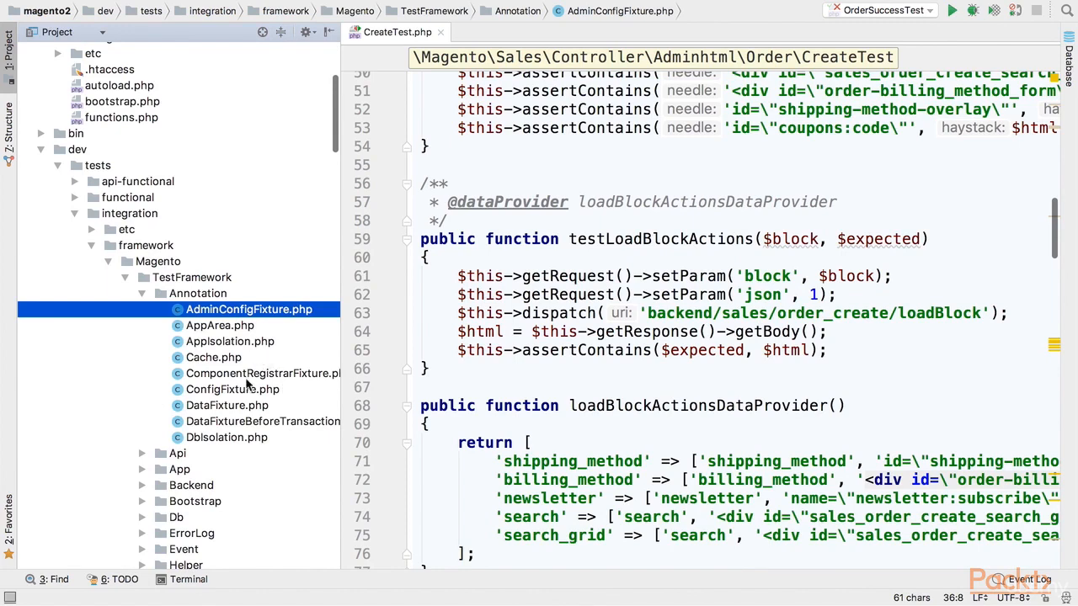
click(225, 405)
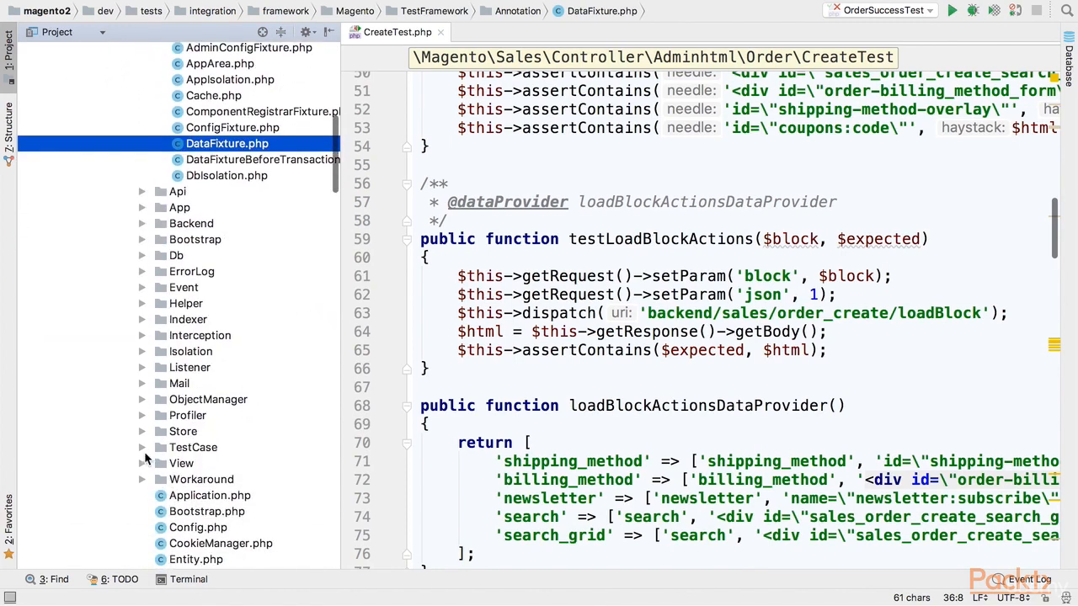
mouse_move(195, 451)
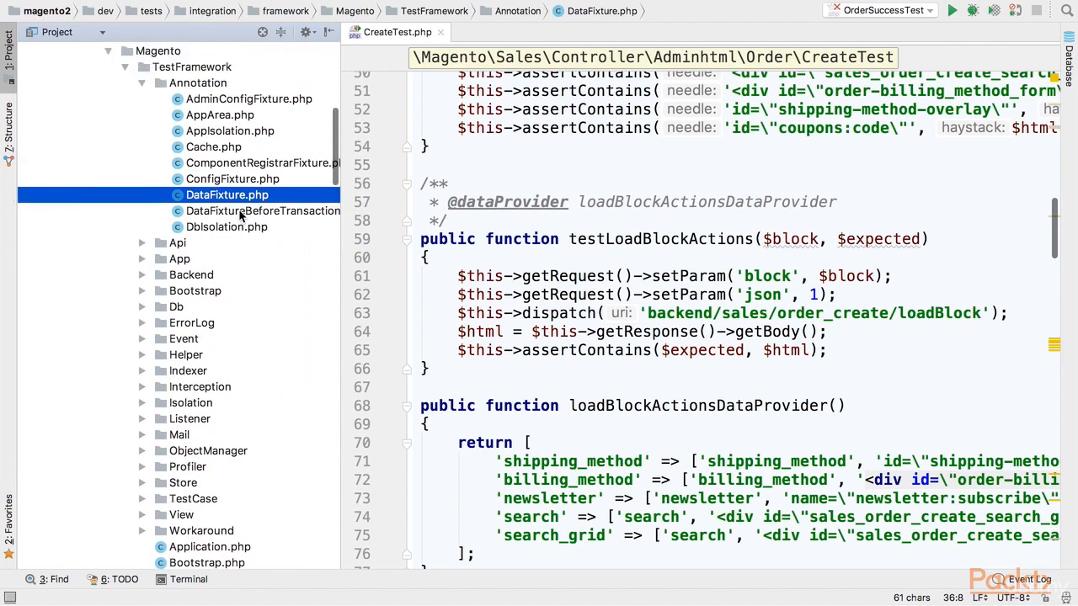
Expand the TestCase folder and select AbstractController.php
scroll(down, 3)
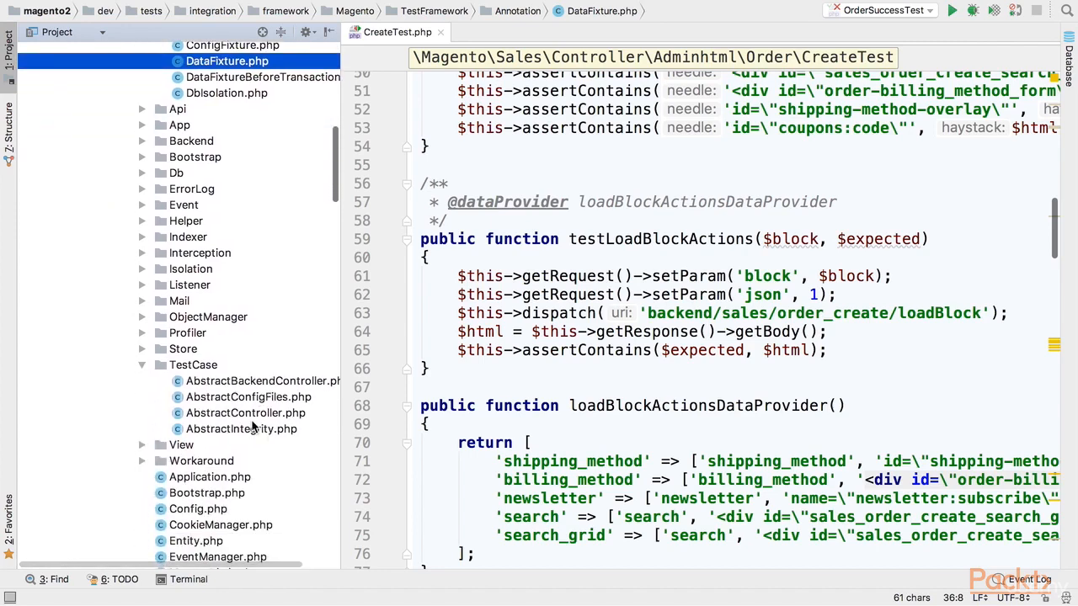
click(192, 364)
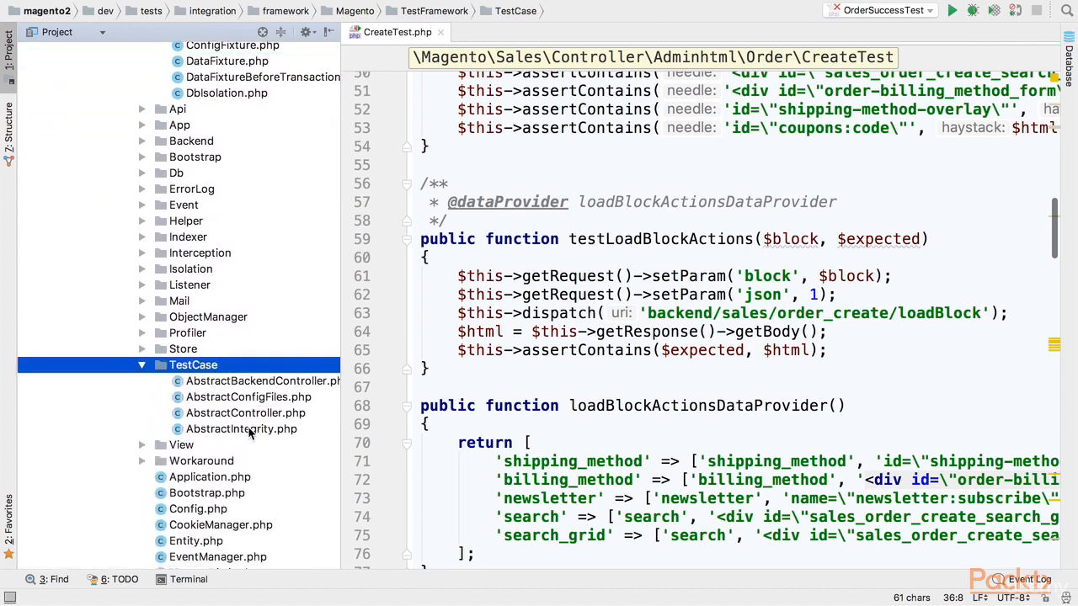
click(246, 412)
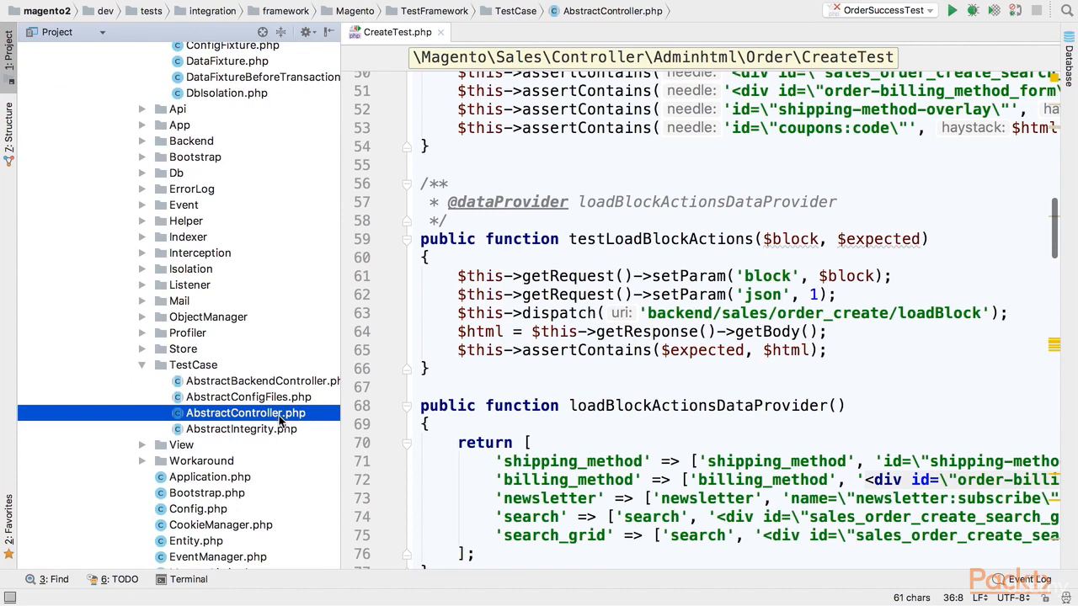
mouse_move(301, 428)
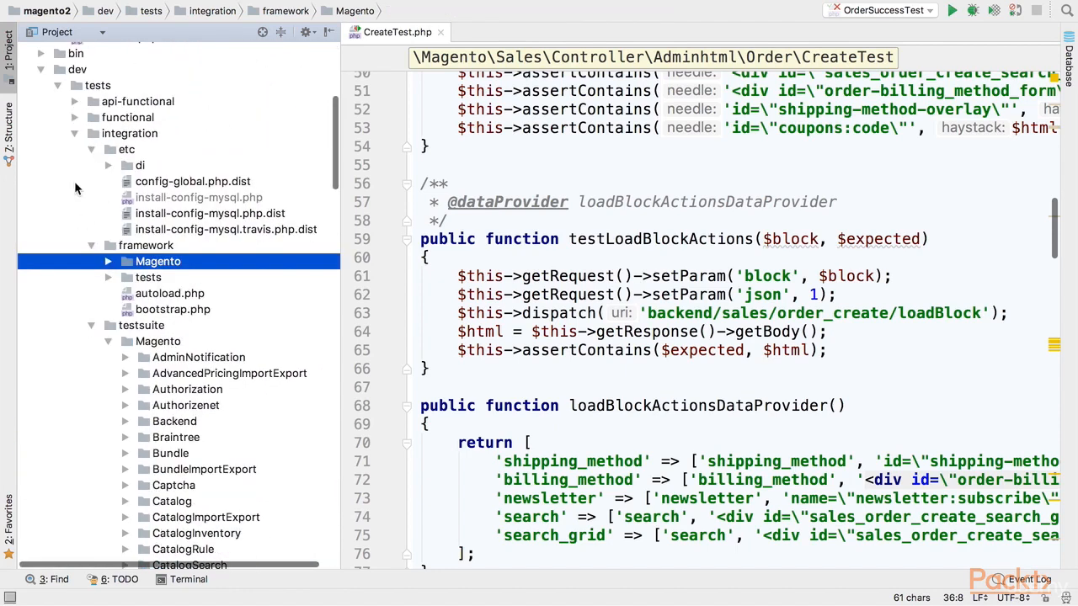
mouse_move(83, 219)
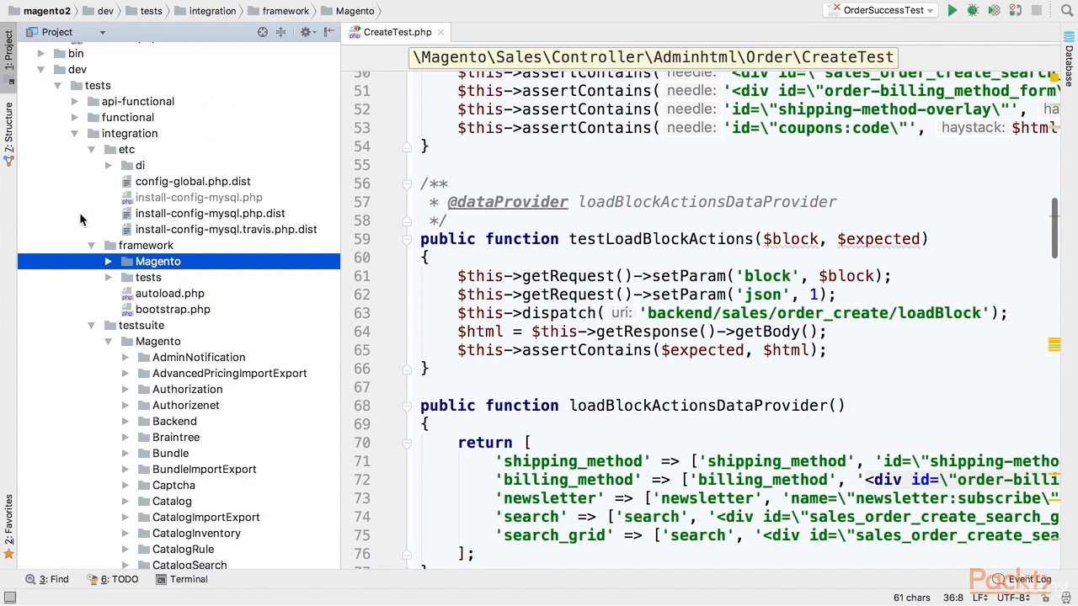
mouse_move(234, 211)
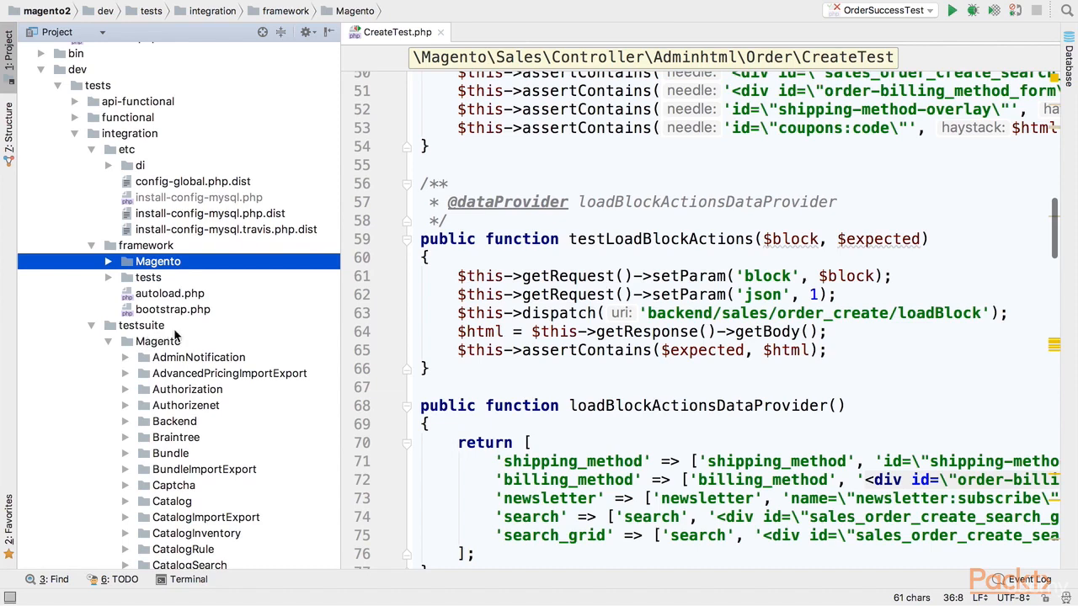
mouse_move(244, 219)
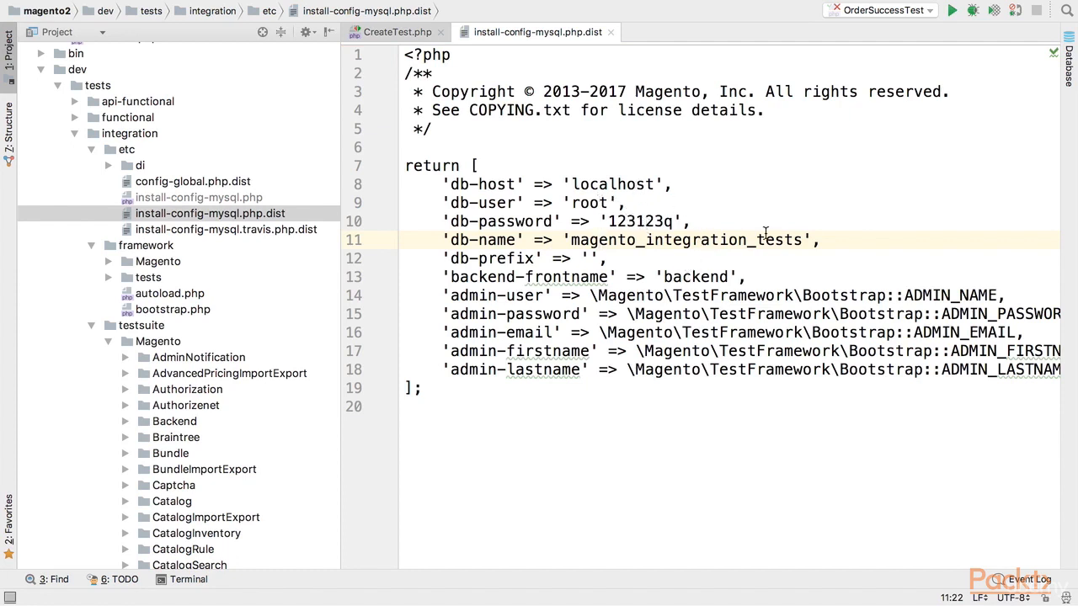
mouse_move(395, 246)
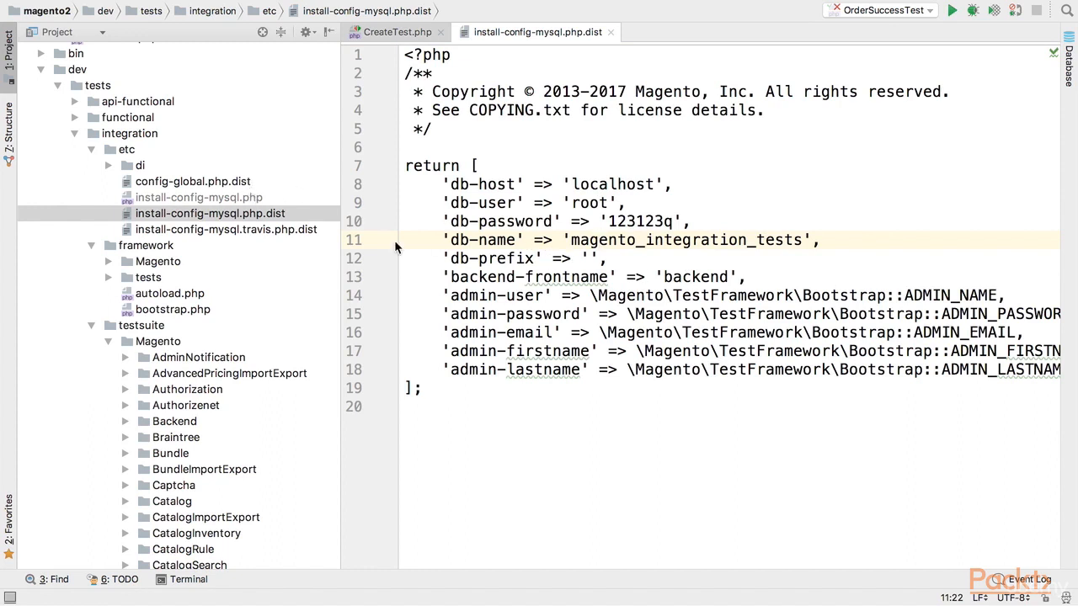
mouse_move(285, 216)
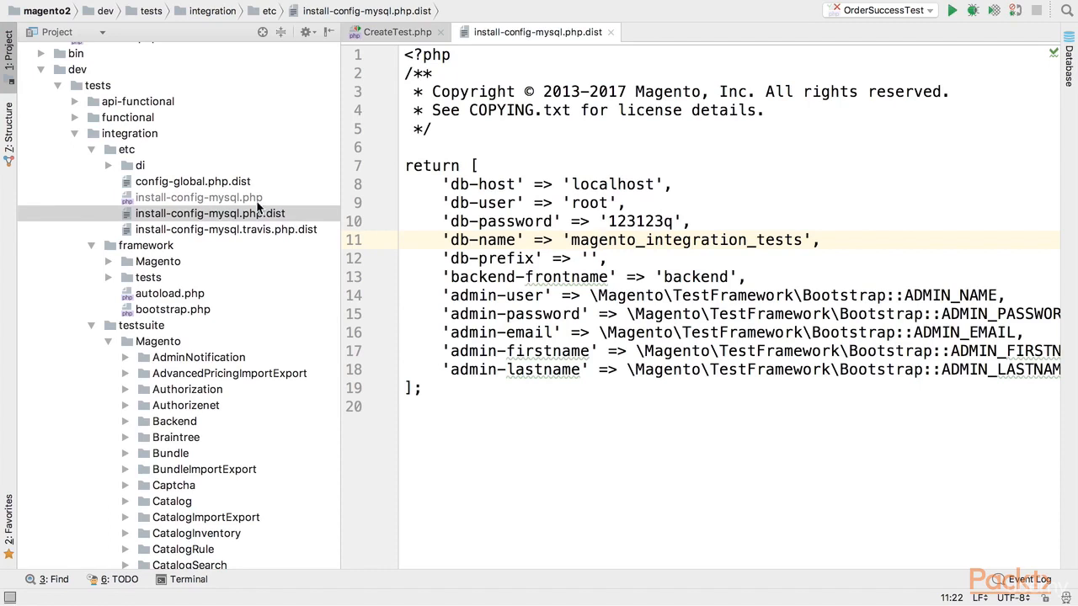
Open install-config-mysql.php and select the magento_integration_tests database name
click(199, 197)
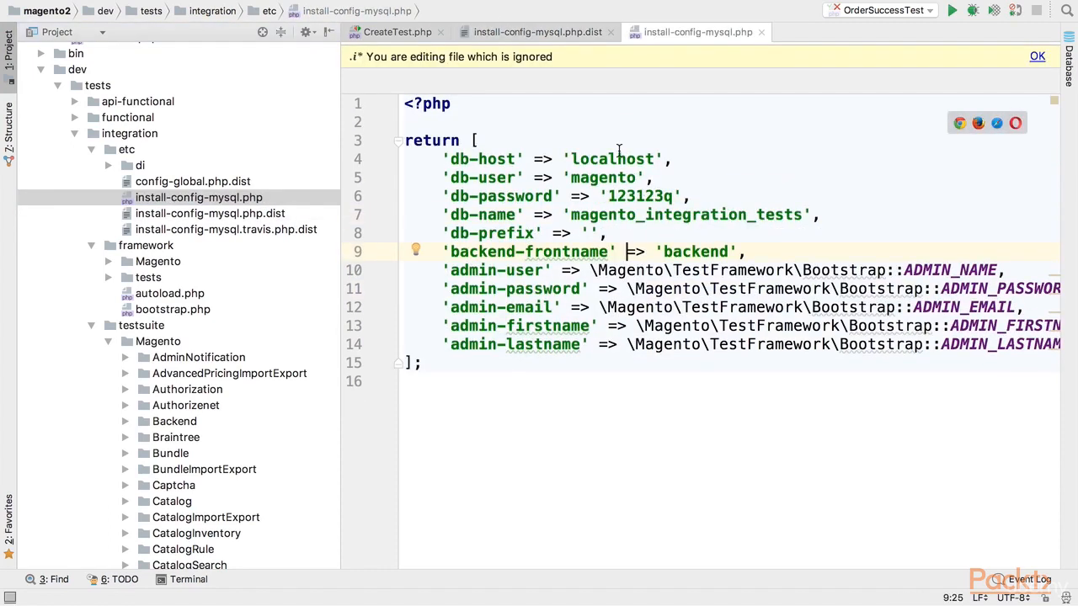
mouse_move(714, 223)
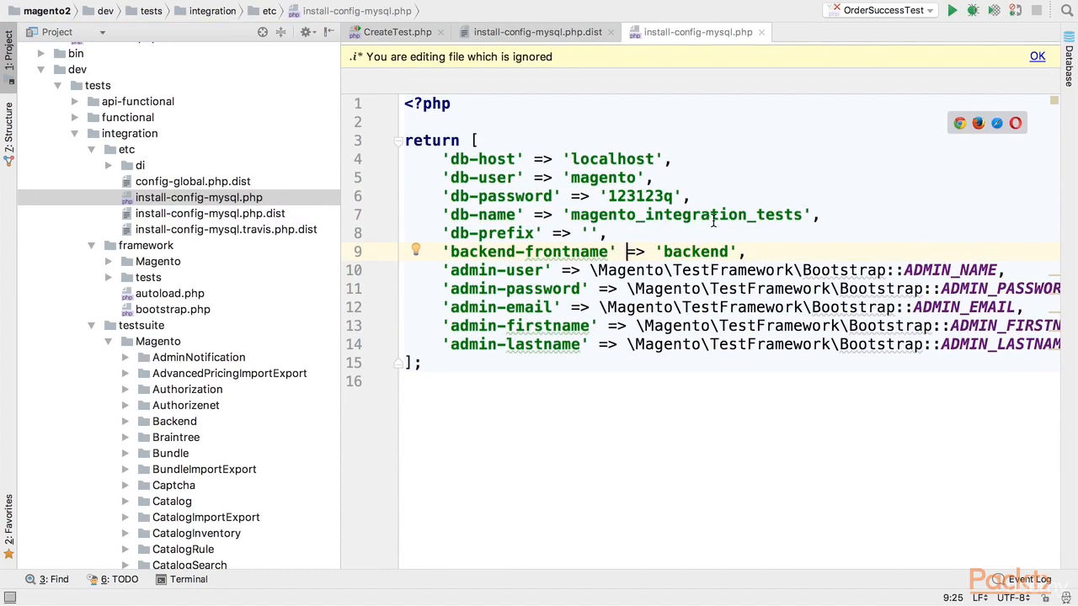
double_click(687, 215)
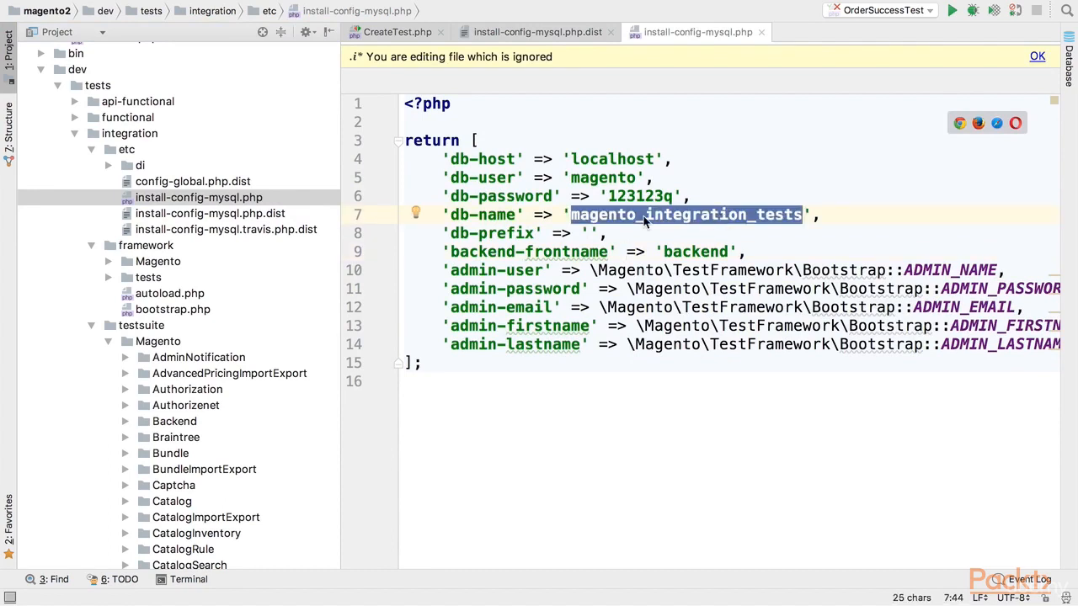
mouse_move(775, 227)
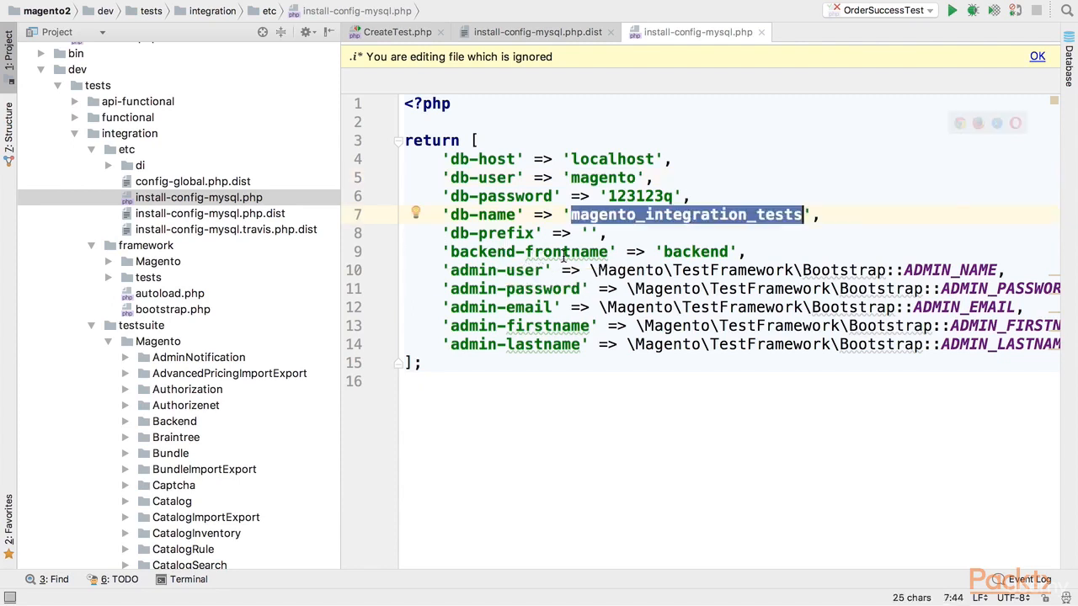
mouse_move(329, 182)
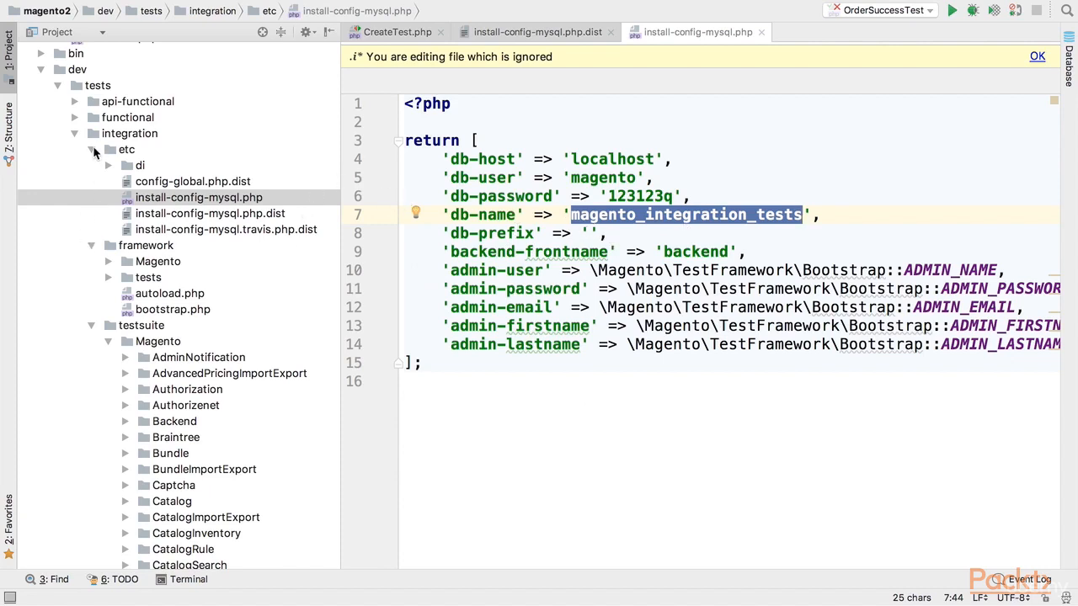
Open the PHPUnit run configuration defaults and check the integration phpunit.xml.dist path
click(108, 148)
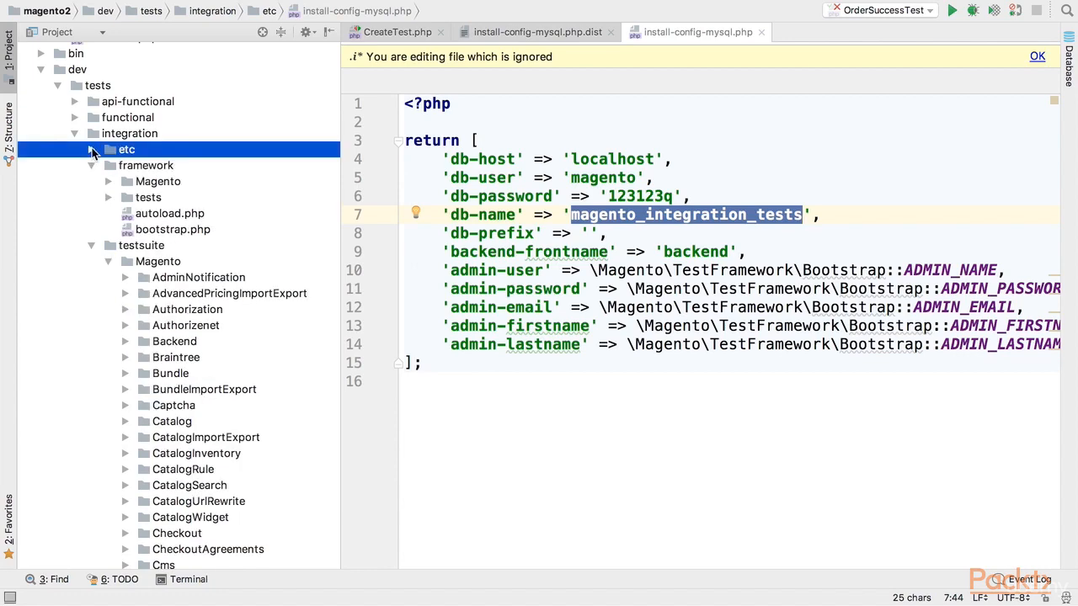
click(91, 148)
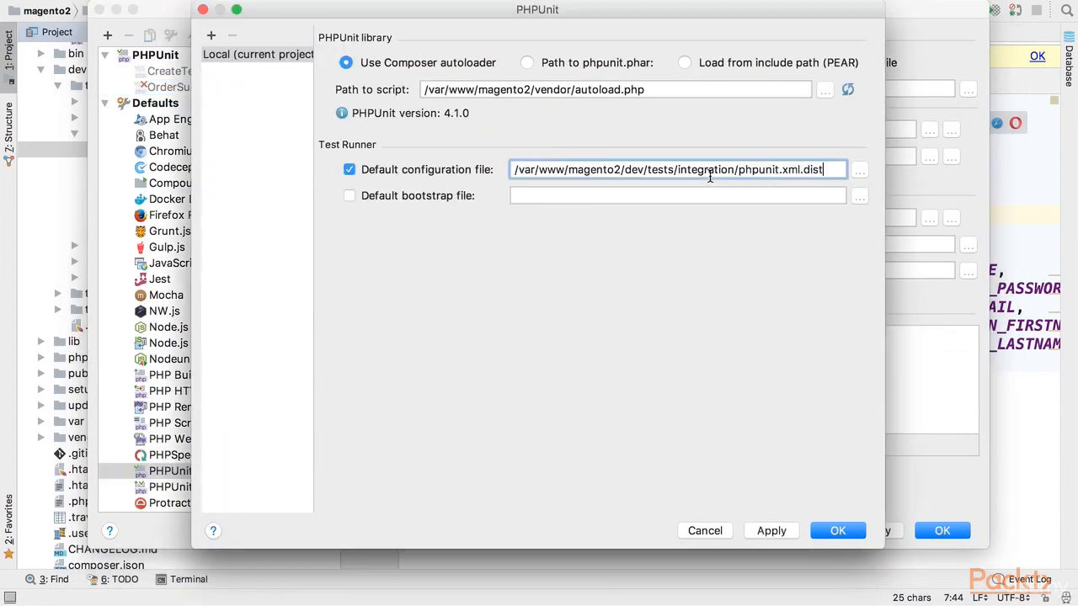
double_click(704, 169)
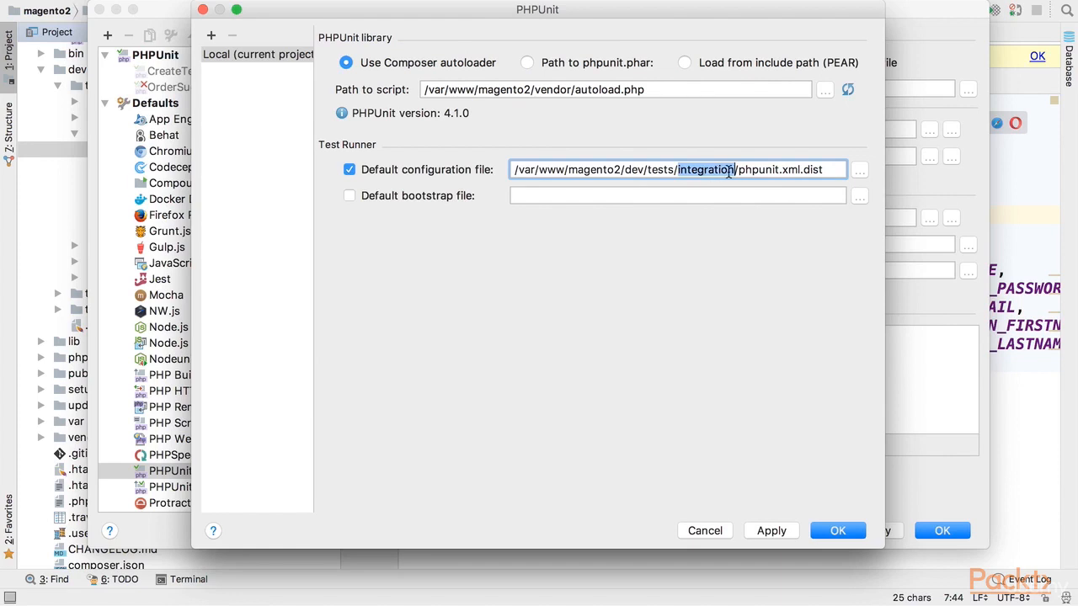
mouse_move(800, 219)
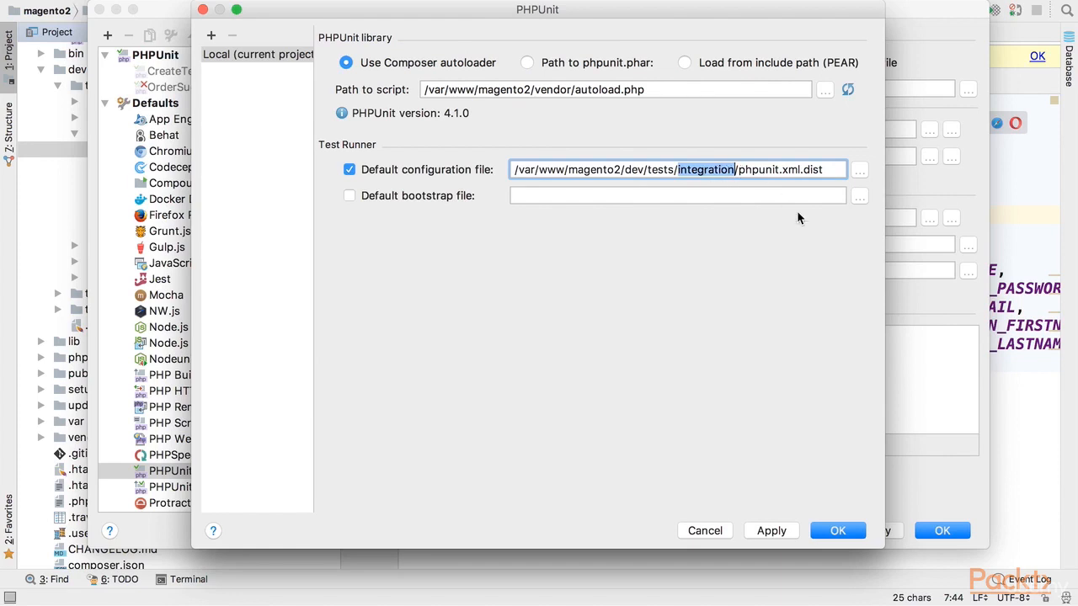
mouse_move(851, 495)
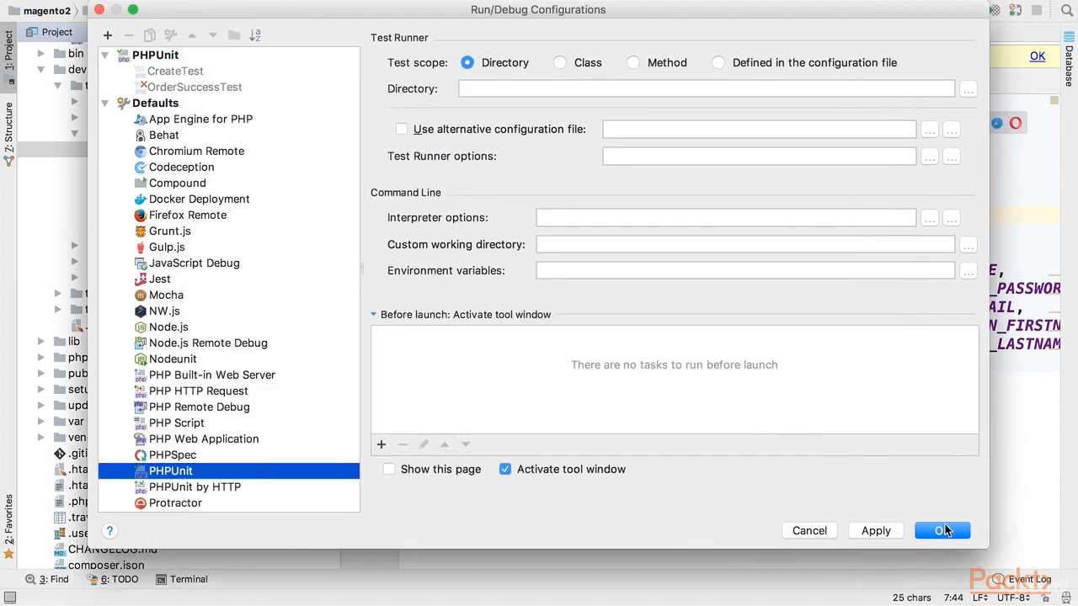
Confirm the settings and review phpunit.xml.dist's date.timezone and xdebug nesting level 200
click(941, 531)
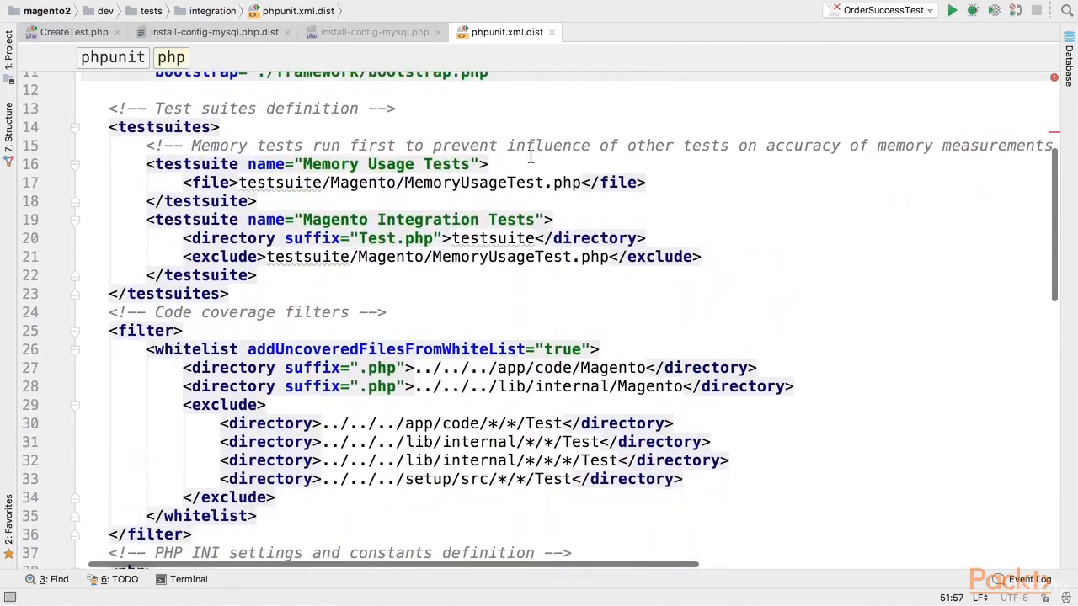
scroll(down, 3)
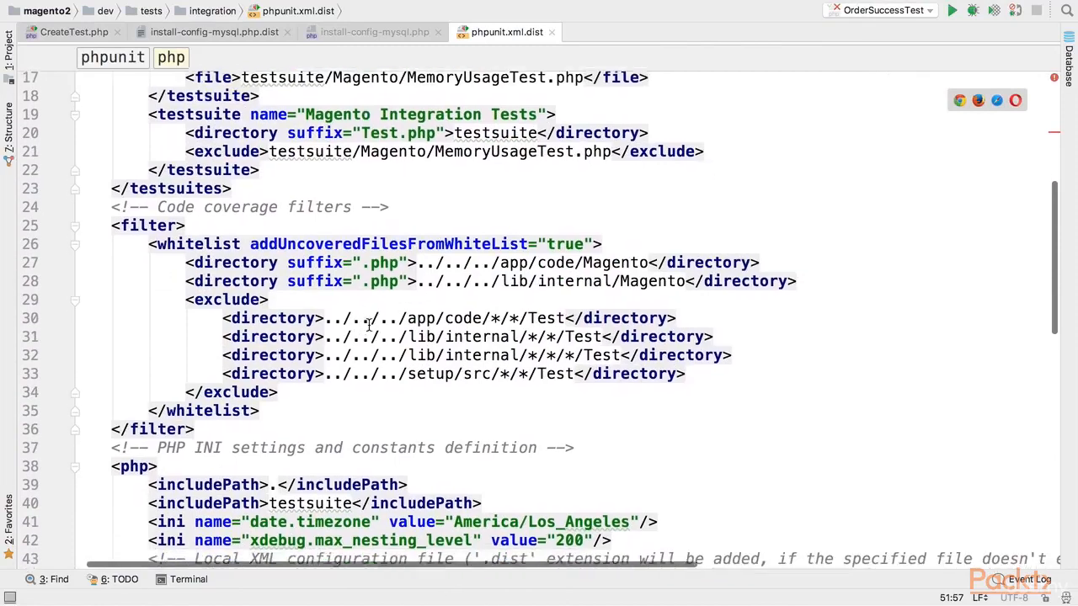
scroll(down, 3)
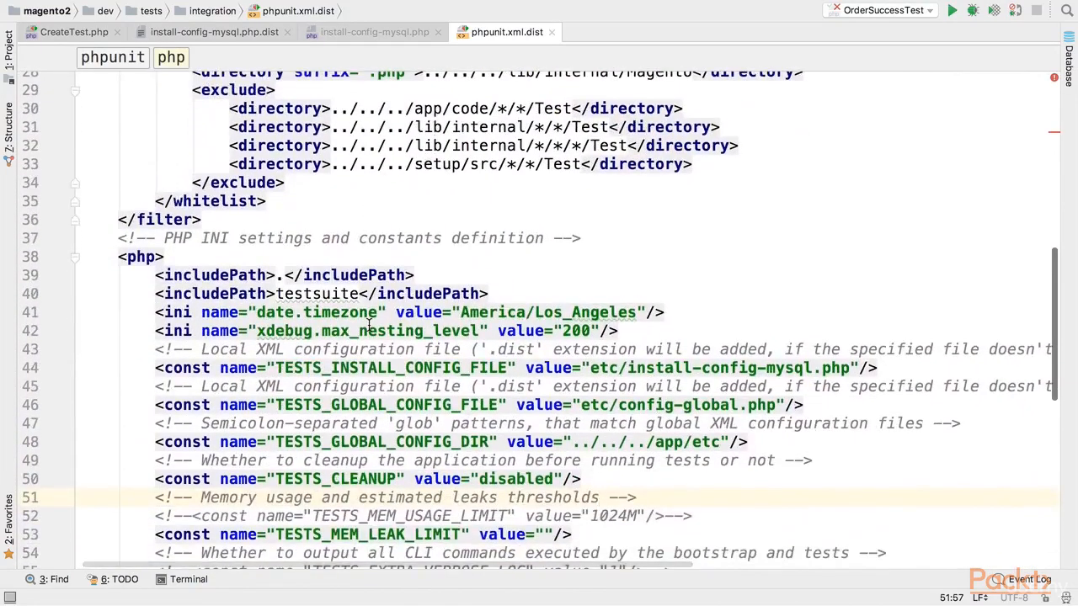
scroll(down, 3)
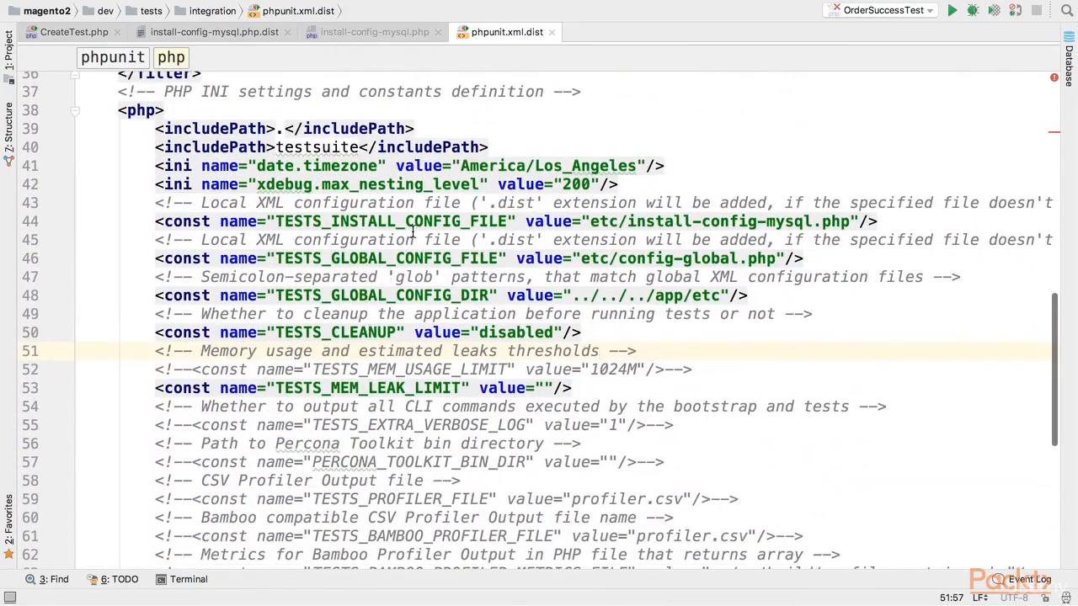
double_click(340, 165)
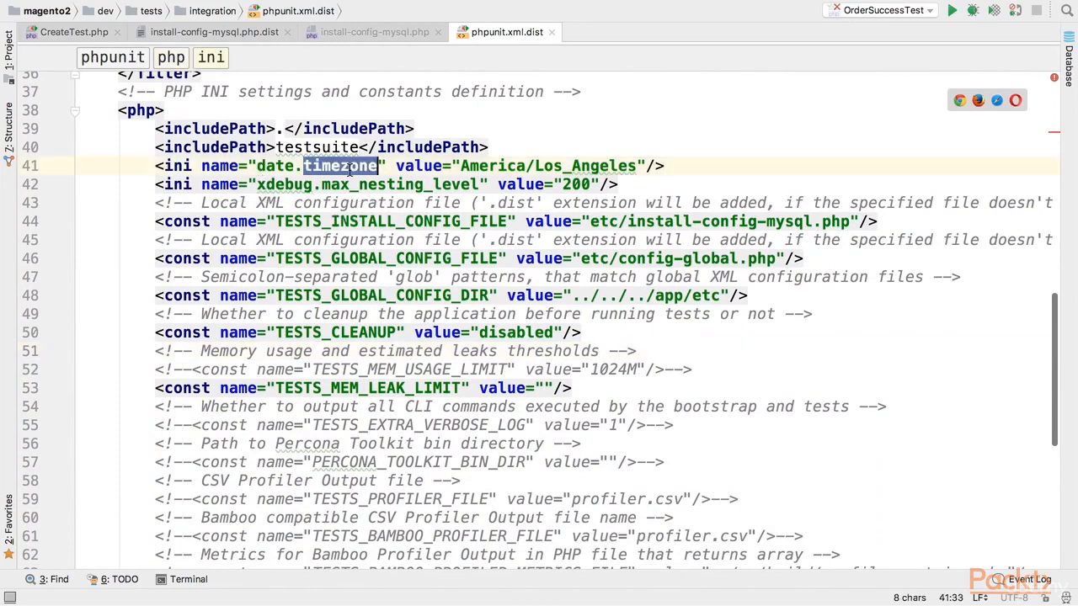
double_click(311, 183)
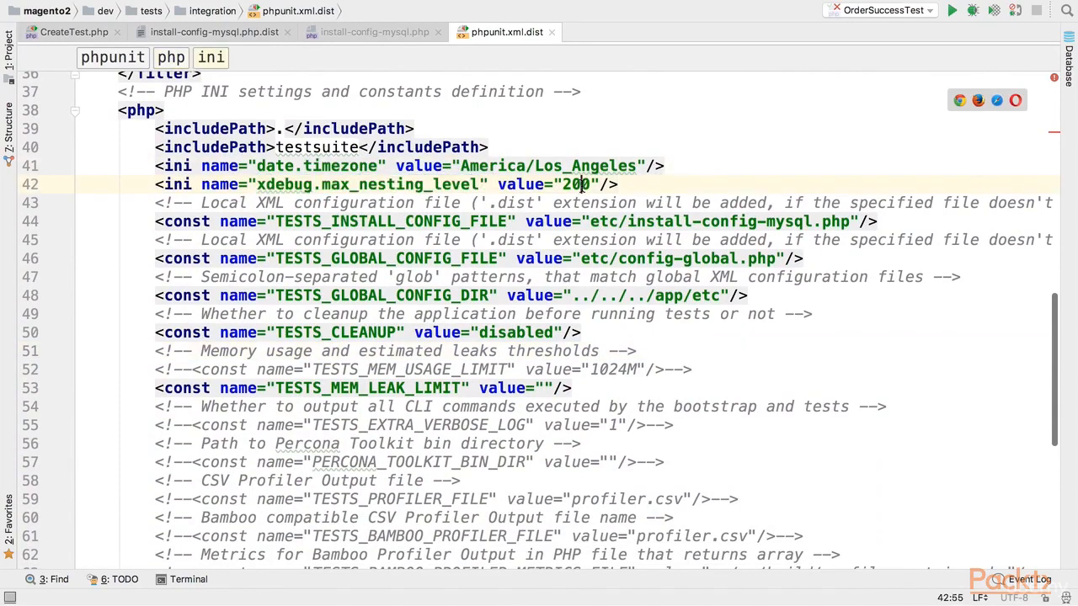
double_click(576, 183)
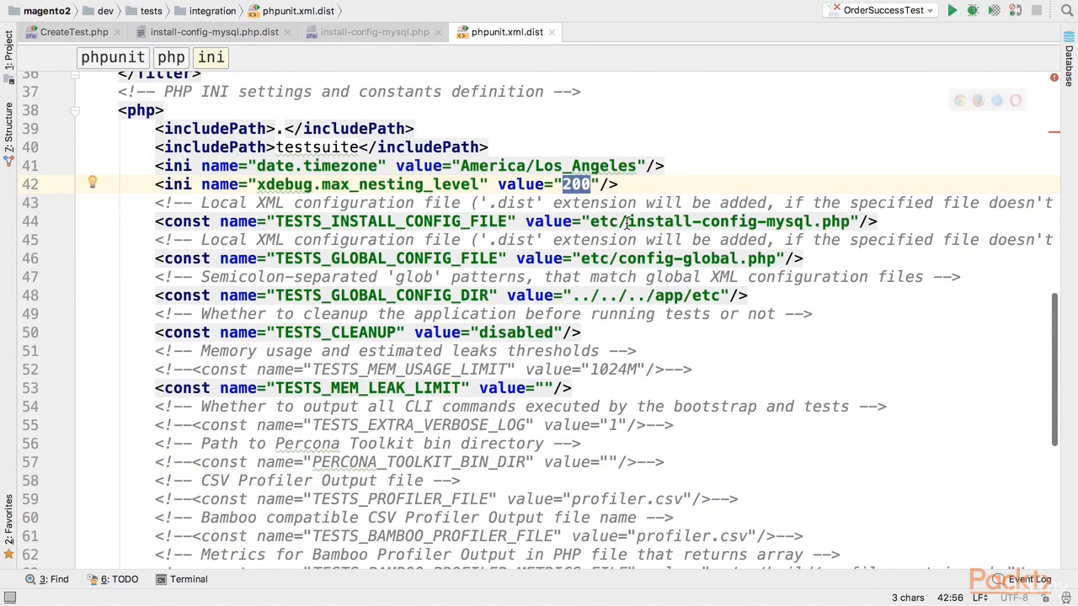
Review the install config file path and the TESTS_CLEANUP disabled constant
double_click(729, 220)
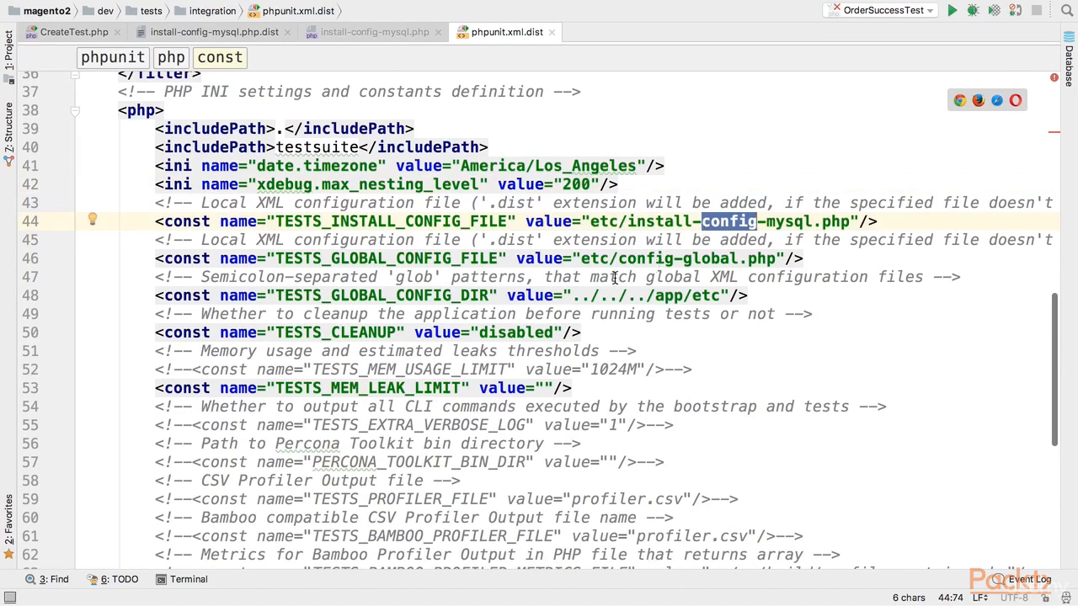
double_click(788, 221)
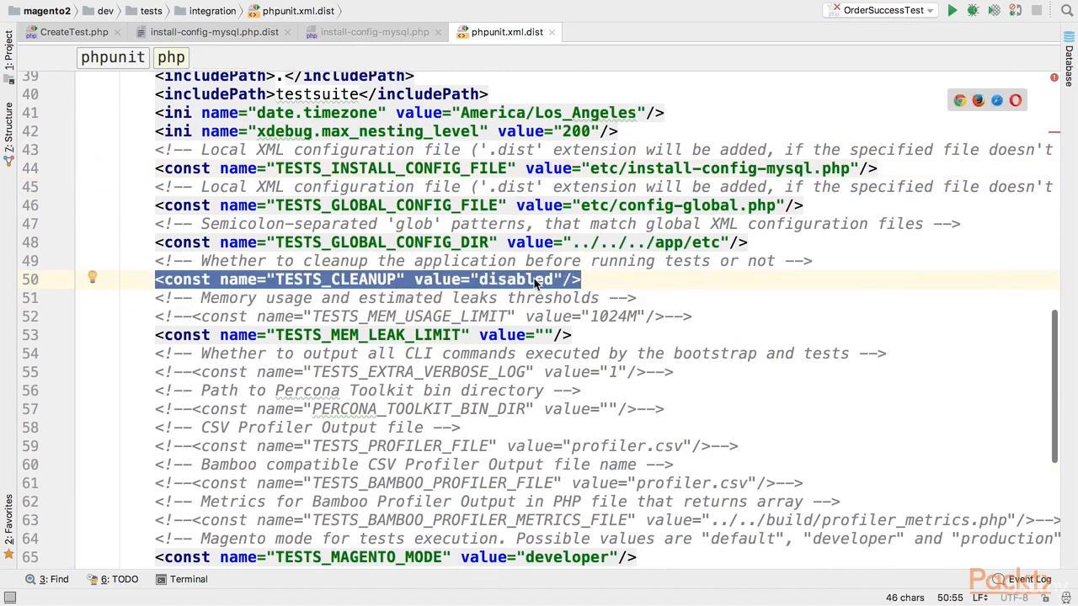
double_click(515, 279)
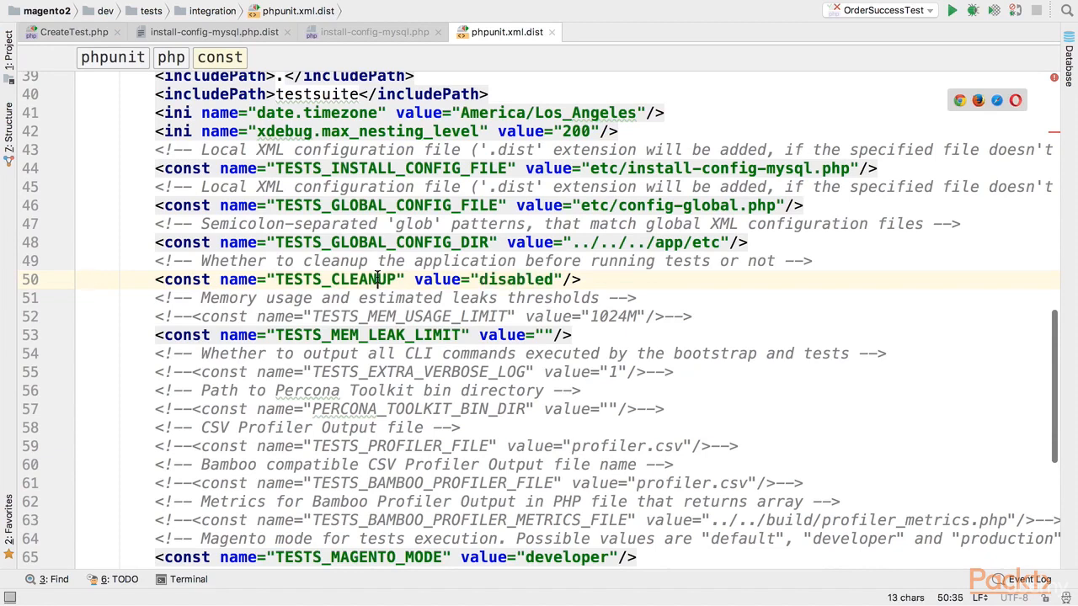
double_click(336, 280)
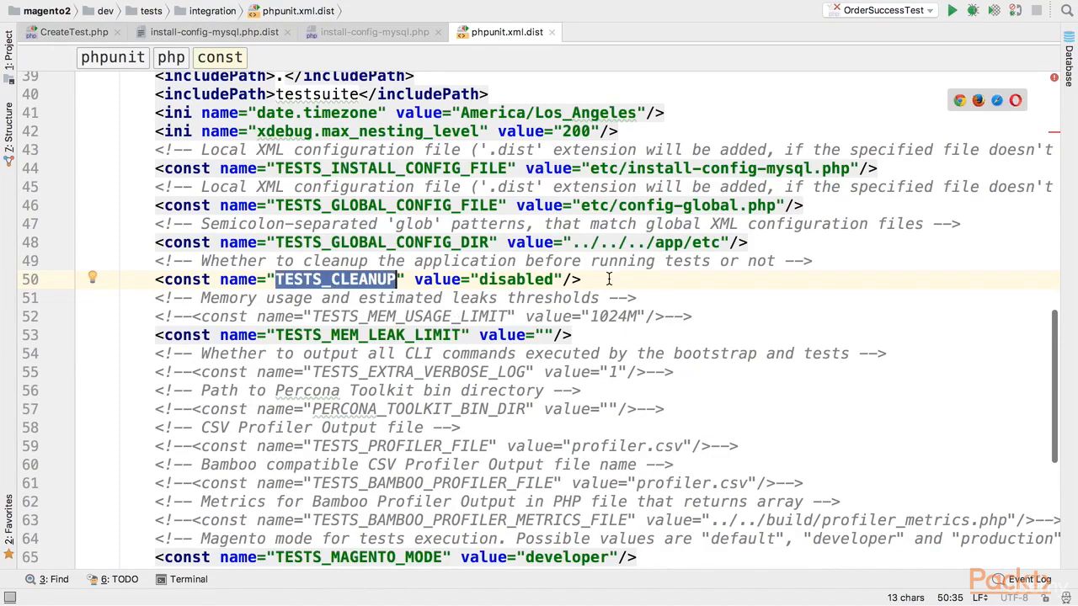
scroll(down, 3)
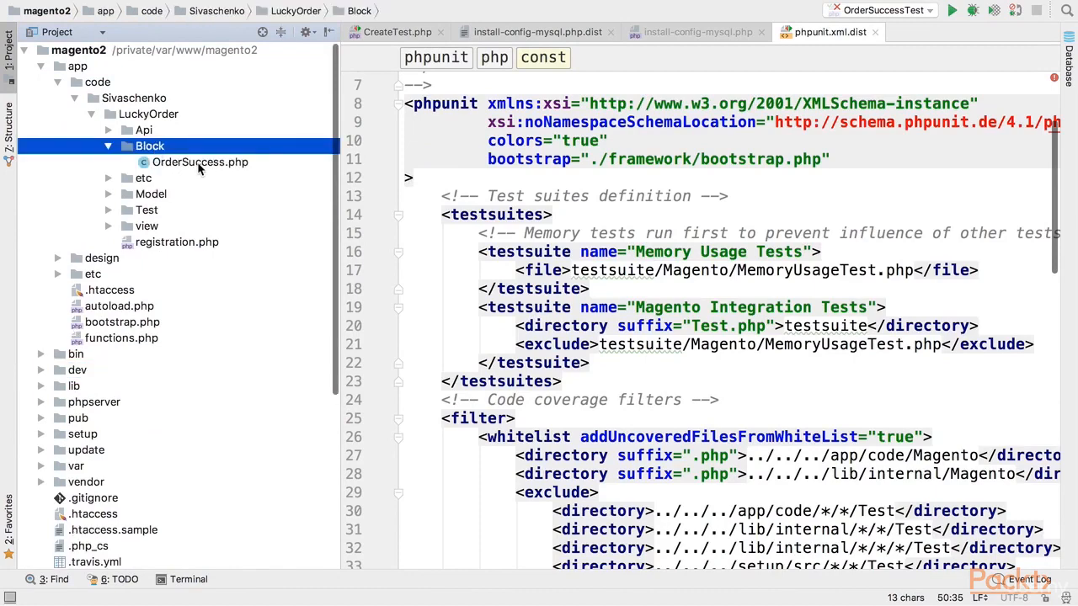
Open OrderSuccess.php showing _toHtml returning 'Your order is lucky!'
double_click(198, 162)
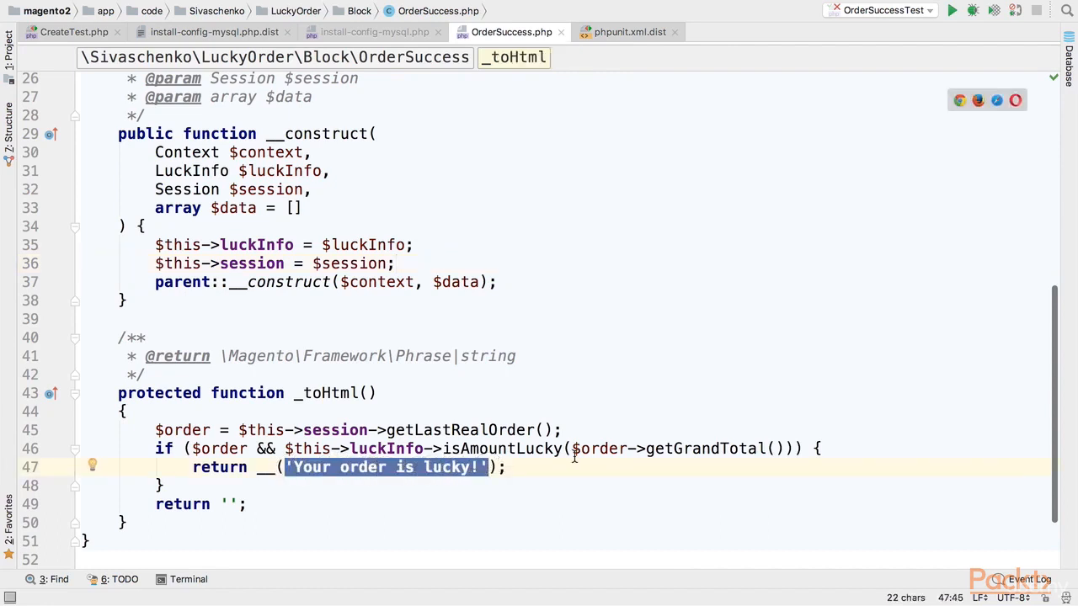
click(9, 55)
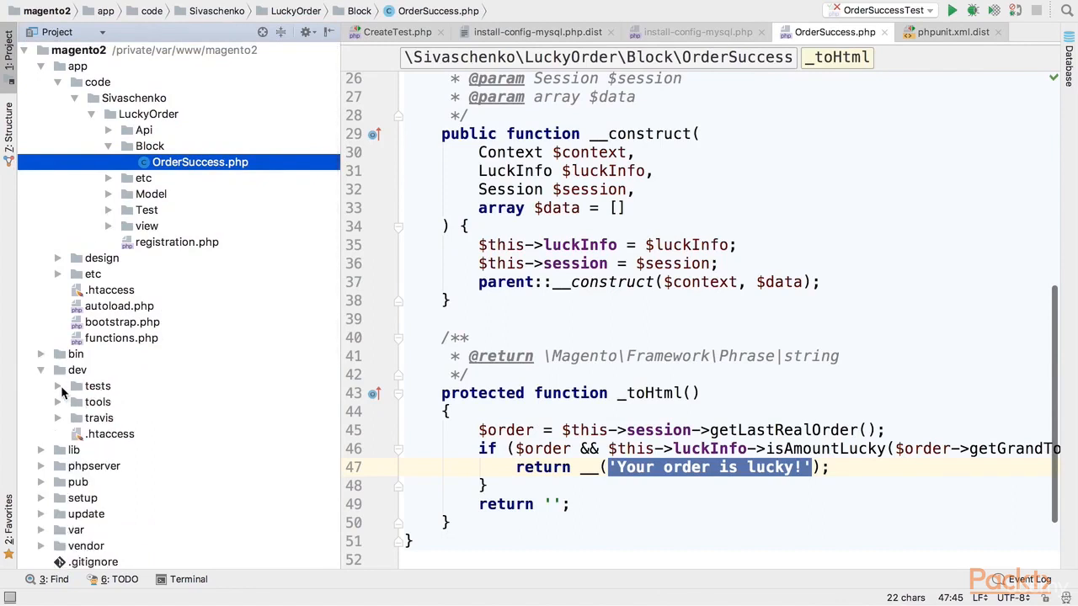
Expand dev/tests/integration/testsuite into its Magento module test folders
click(57, 385)
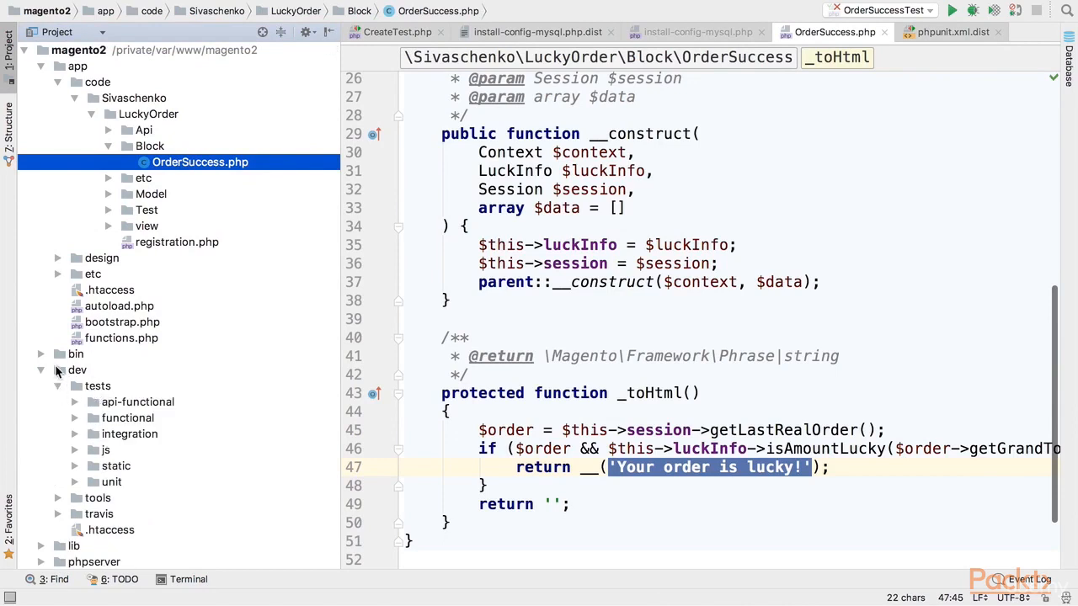
click(129, 434)
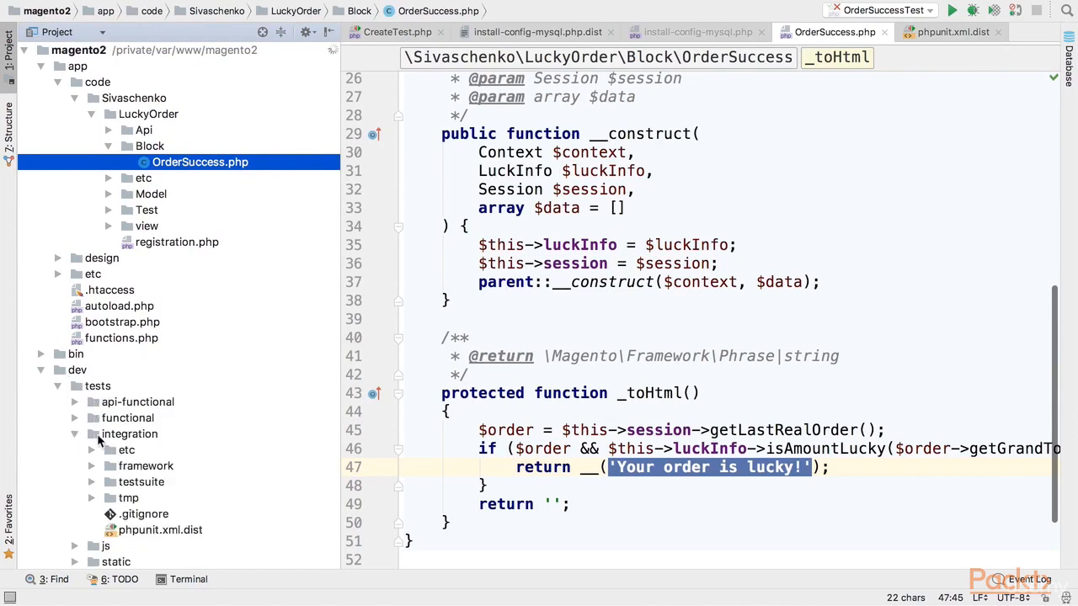
click(142, 482)
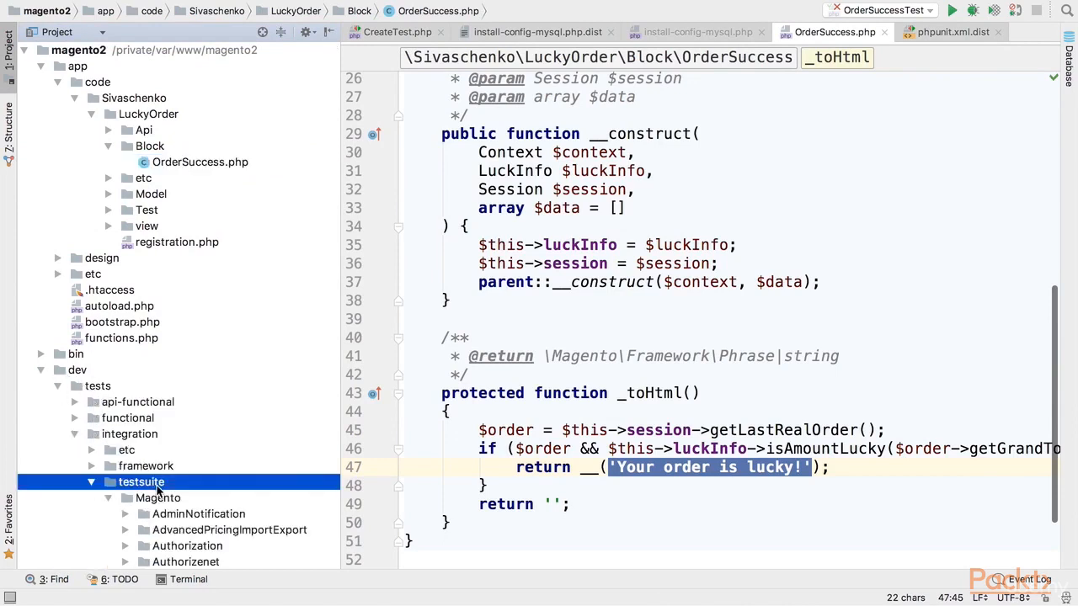
scroll(down, 3)
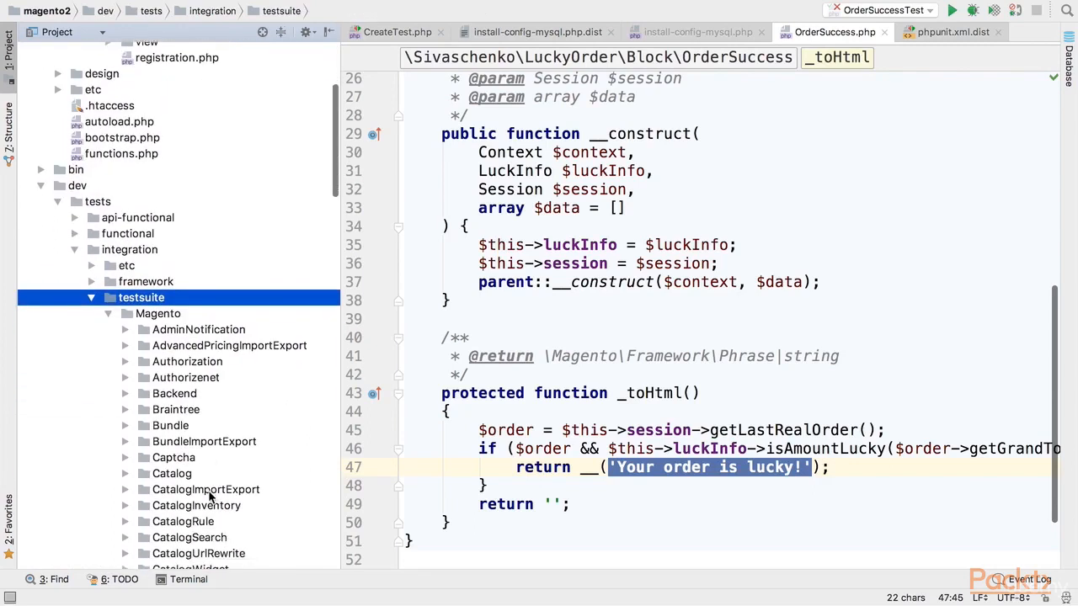
click(40, 66)
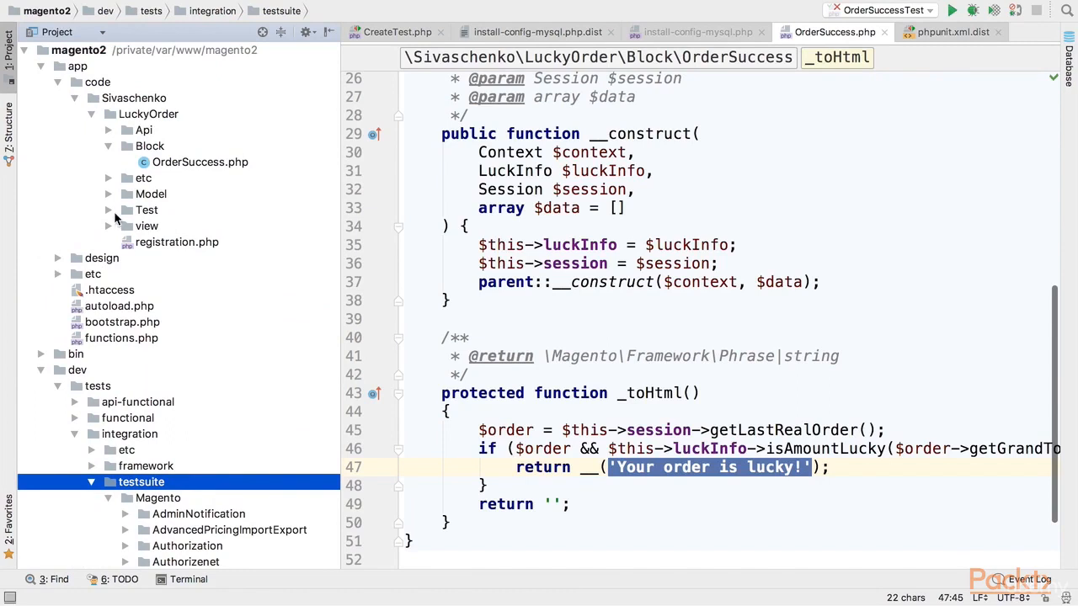
mouse_move(117, 216)
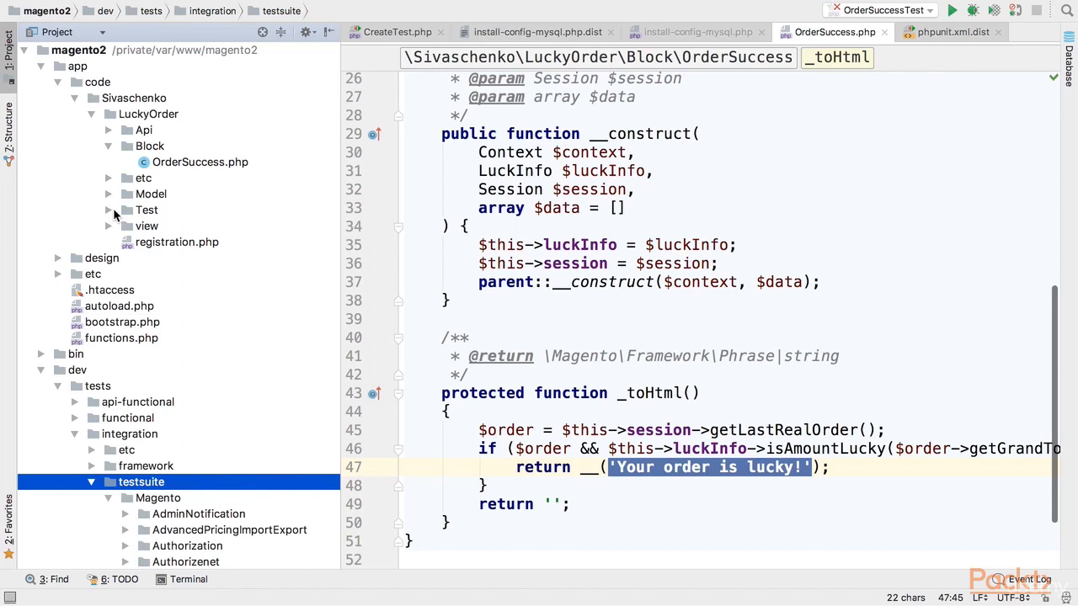
mouse_move(114, 216)
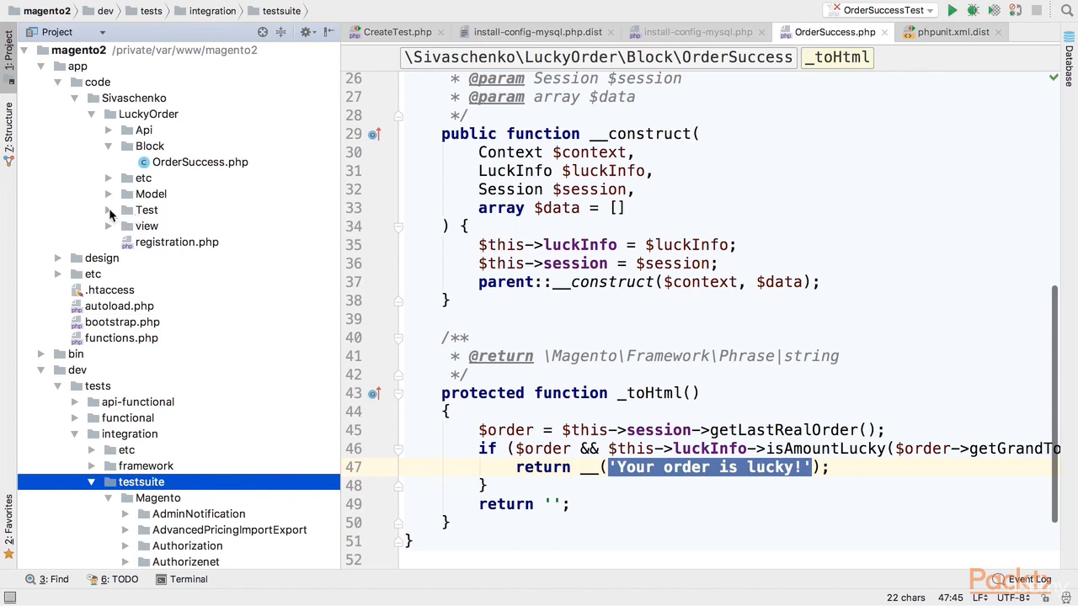
Expand LuckyOrder Test/Integration/_files and open the lucky_order.php fixture
click(107, 209)
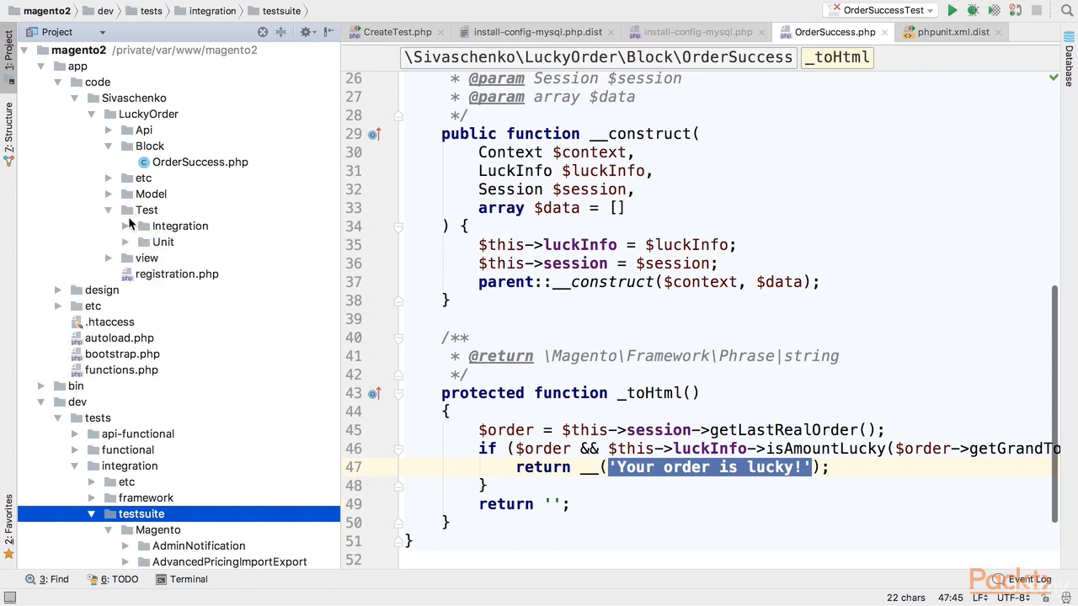
click(178, 225)
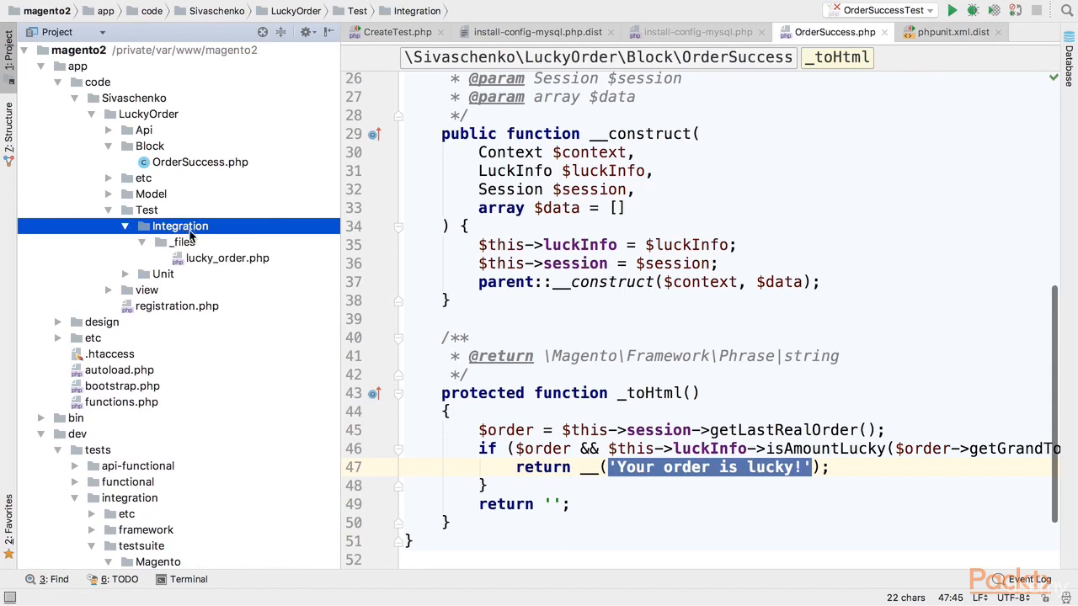
click(184, 242)
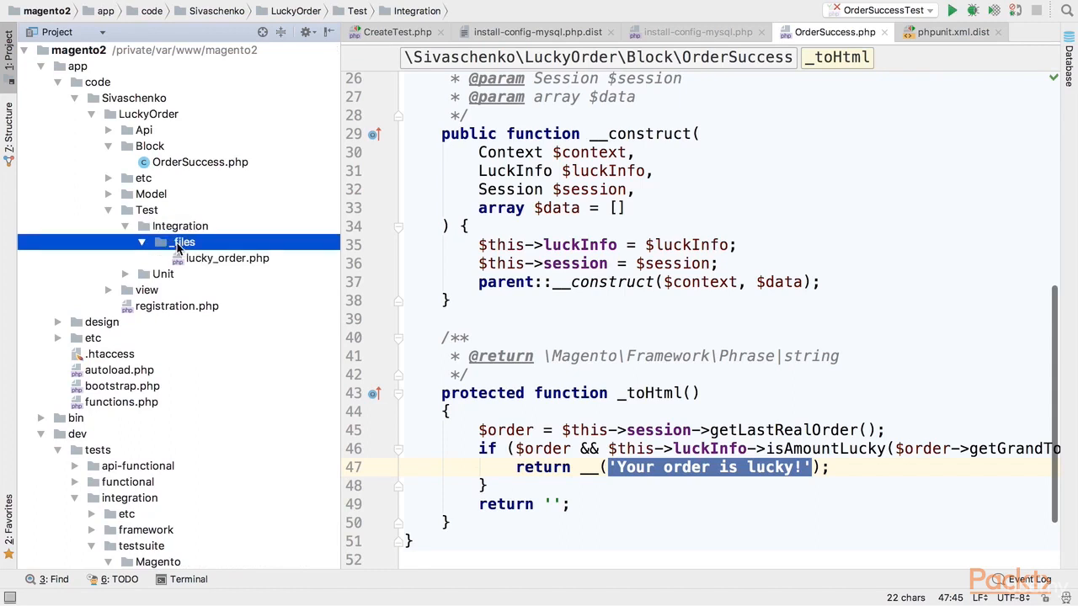
click(183, 242)
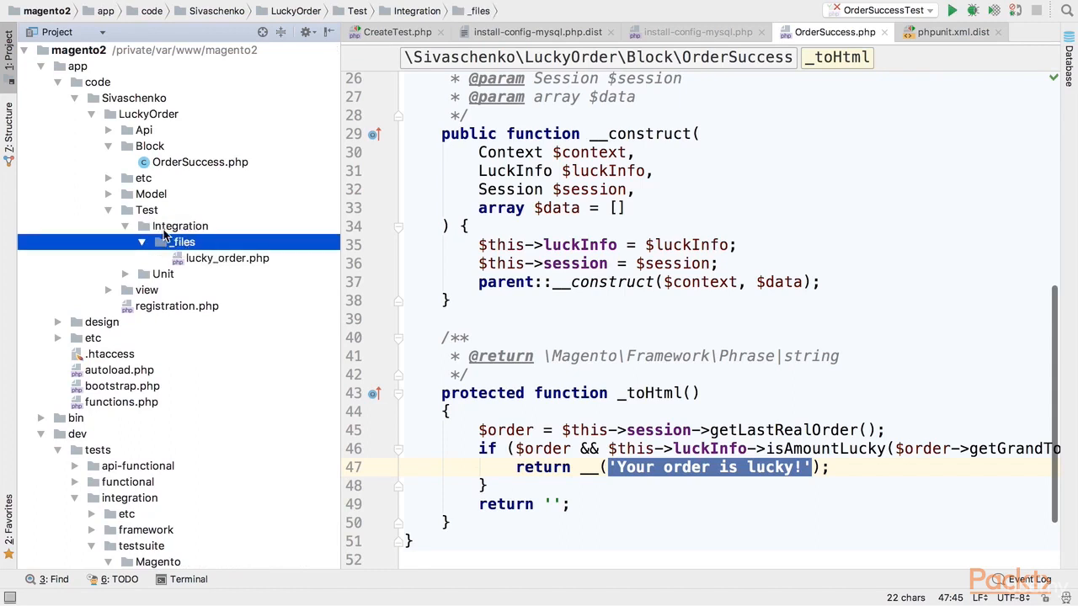
click(179, 226)
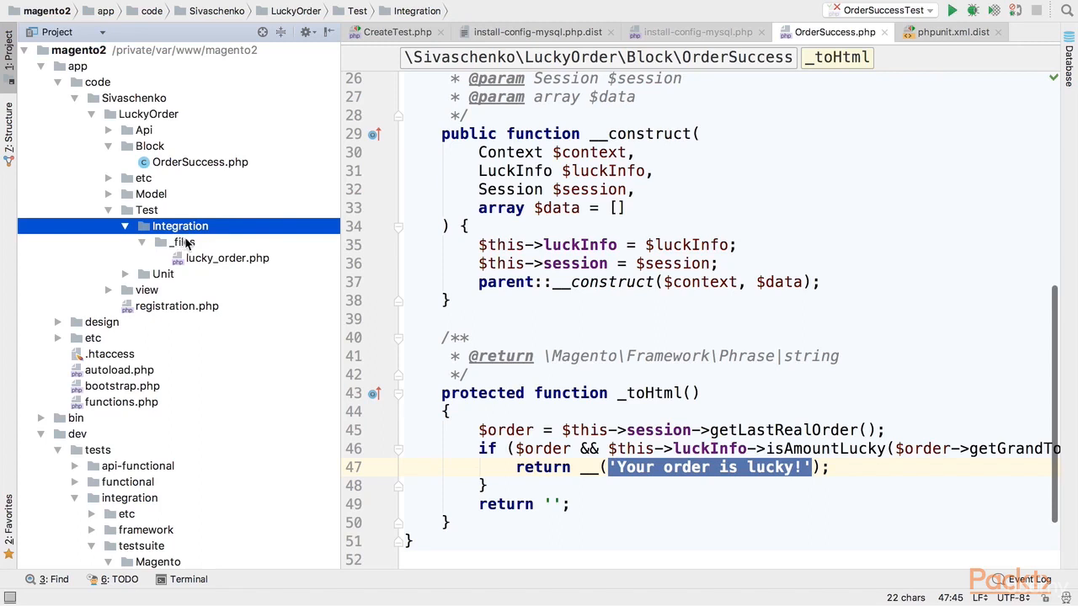
click(182, 243)
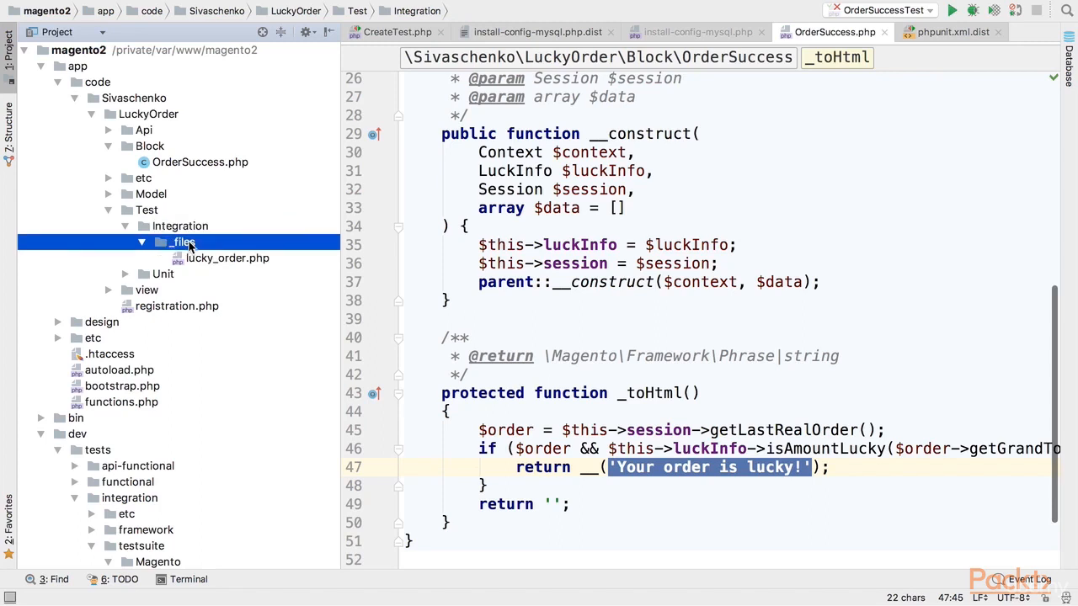
click(182, 243)
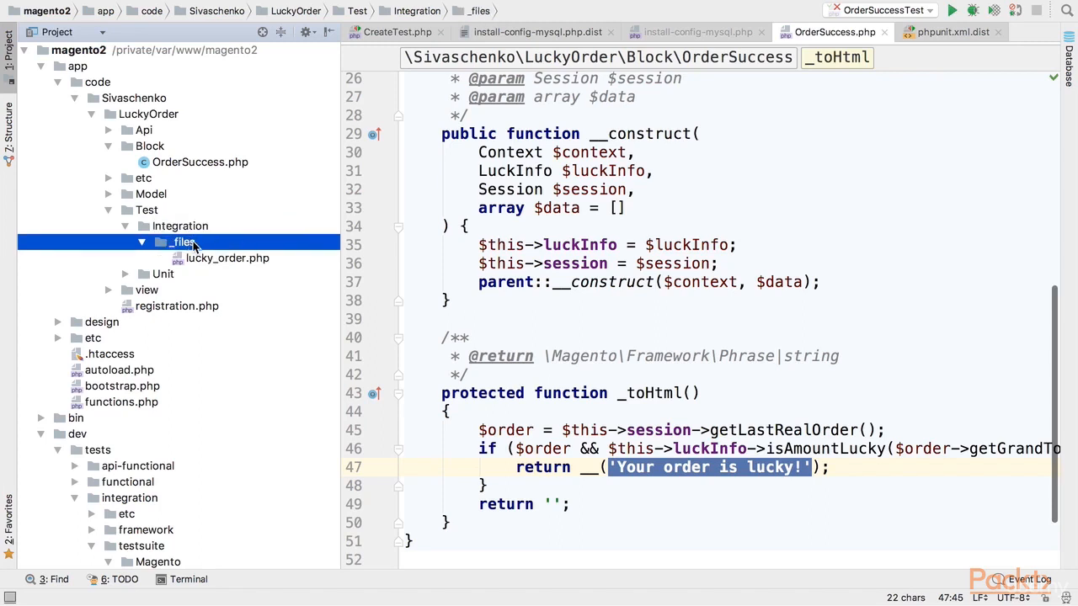
mouse_move(205, 242)
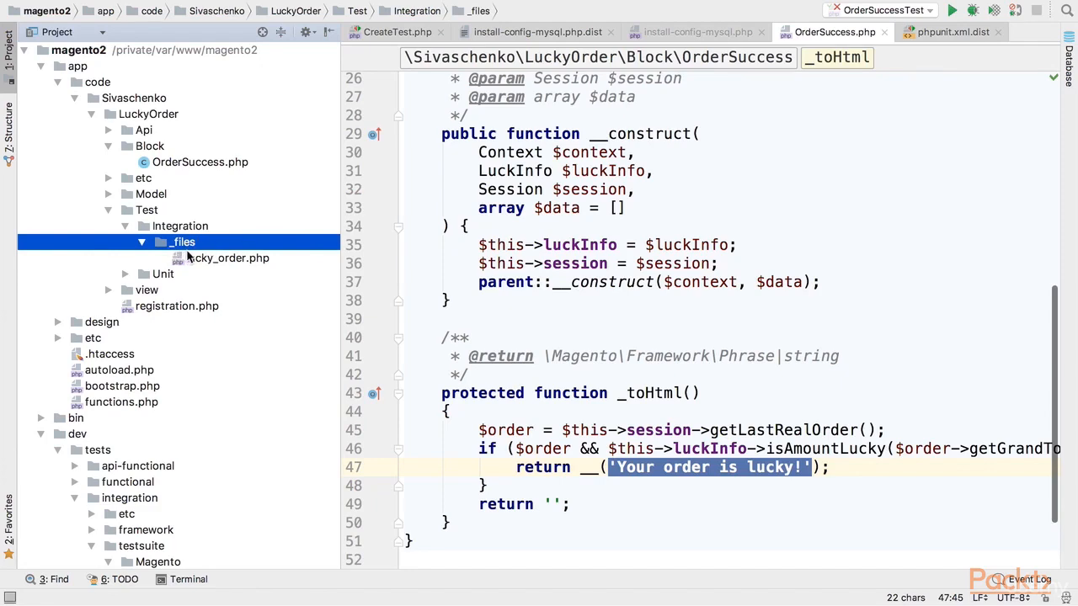
double_click(227, 257)
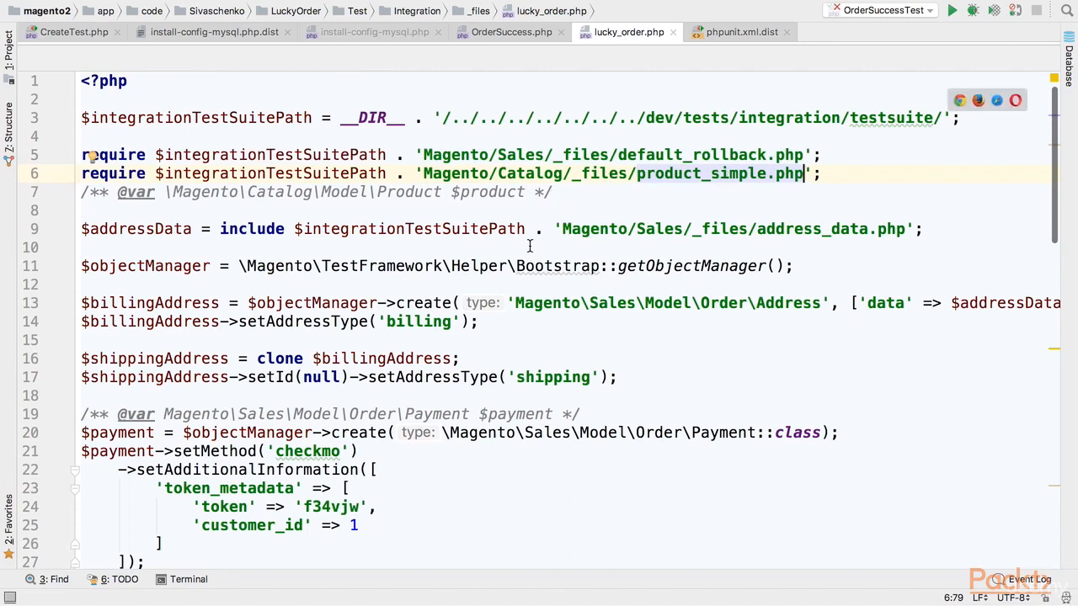
Scroll through lucky_order.php and select the 54.45 subtotal value
scroll(down, 3)
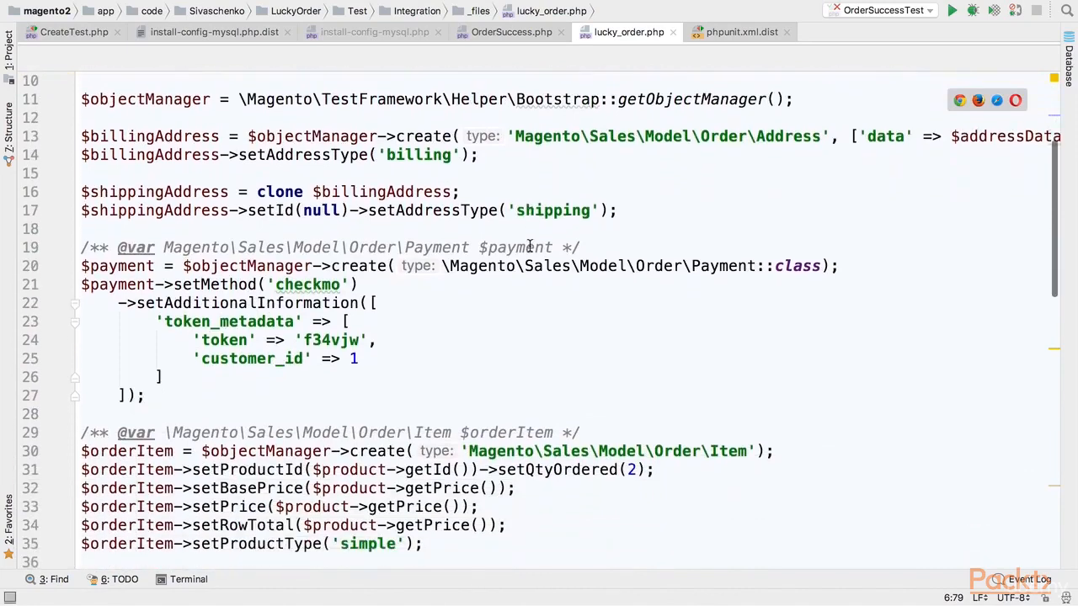
scroll(up, 3)
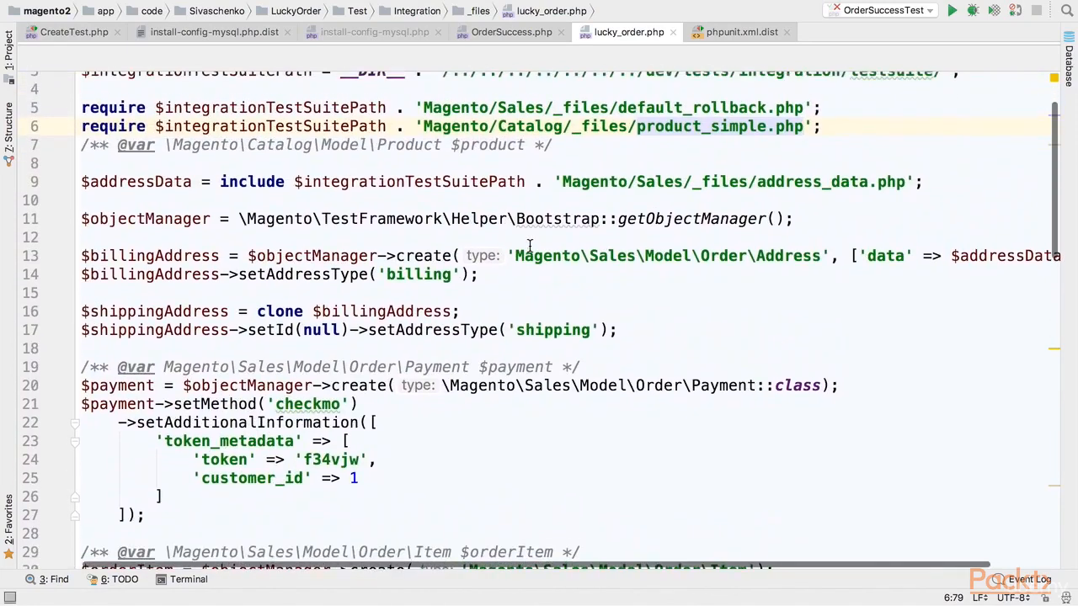
scroll(down, 3)
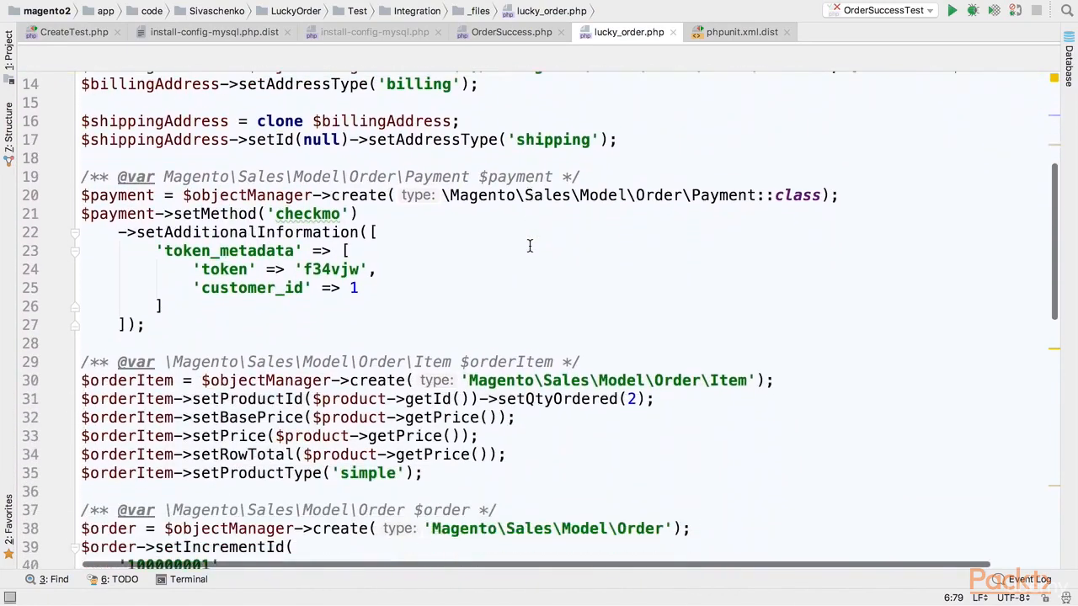
scroll(down, 3)
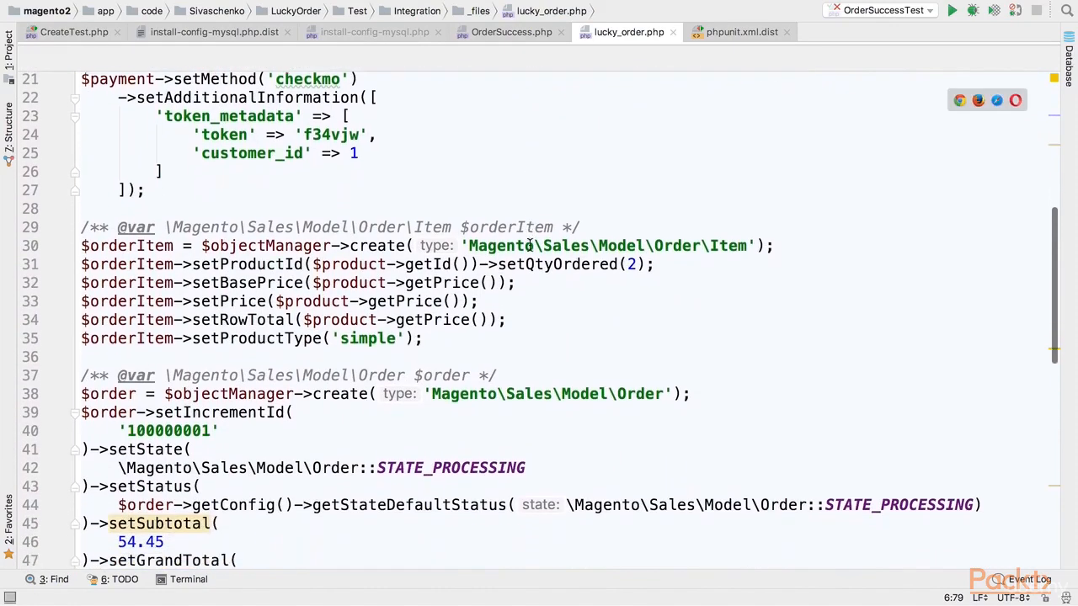
scroll(down, 3)
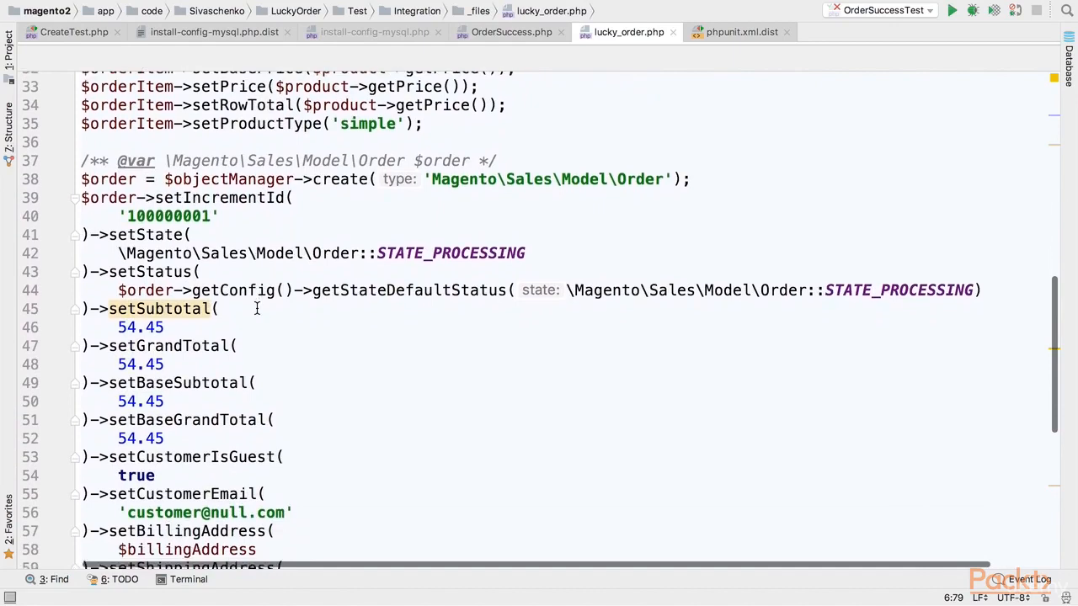
scroll(down, 3)
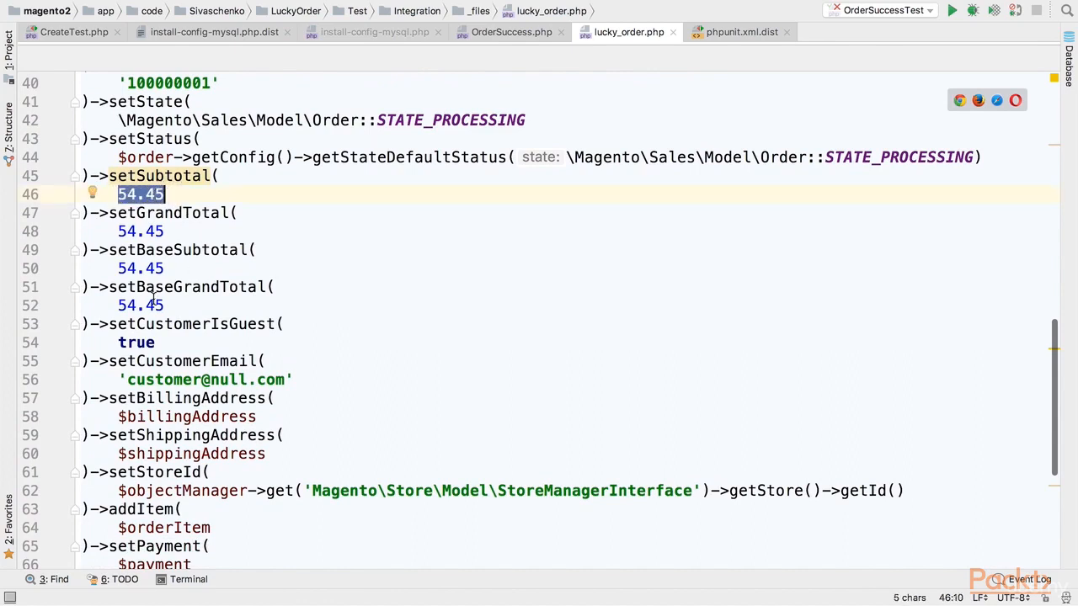
double_click(185, 286)
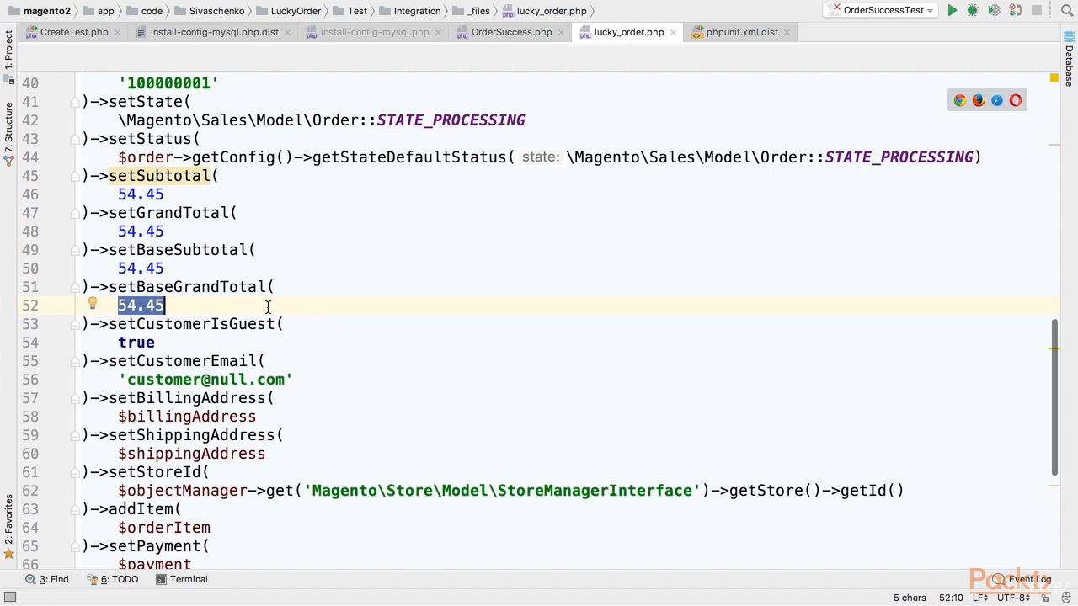
Review the checkout session lines setting the last quote id from $order->getId()
scroll(down, 3)
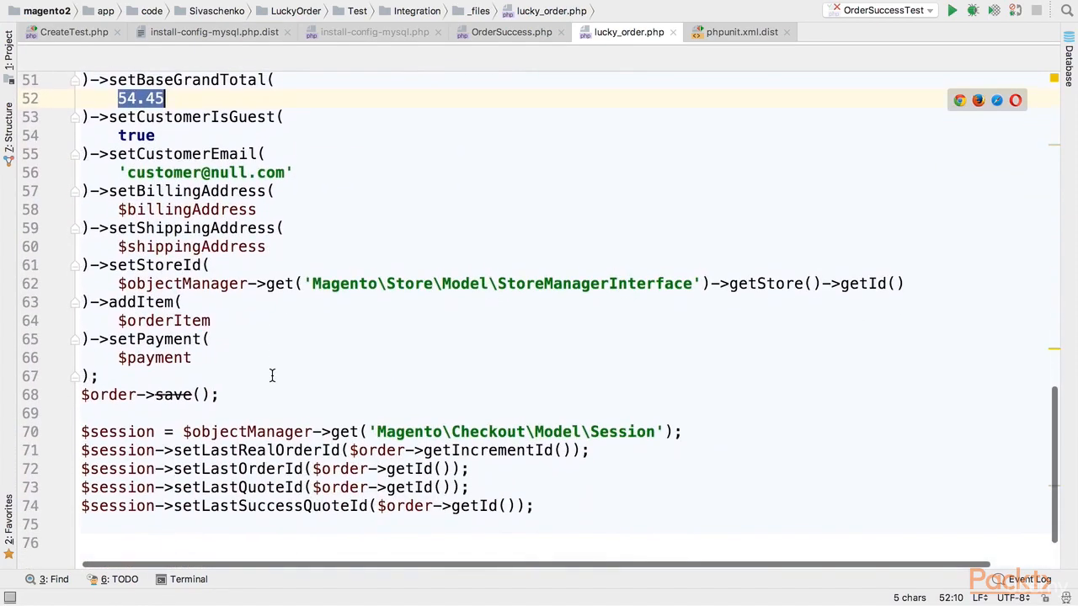
mouse_move(499, 478)
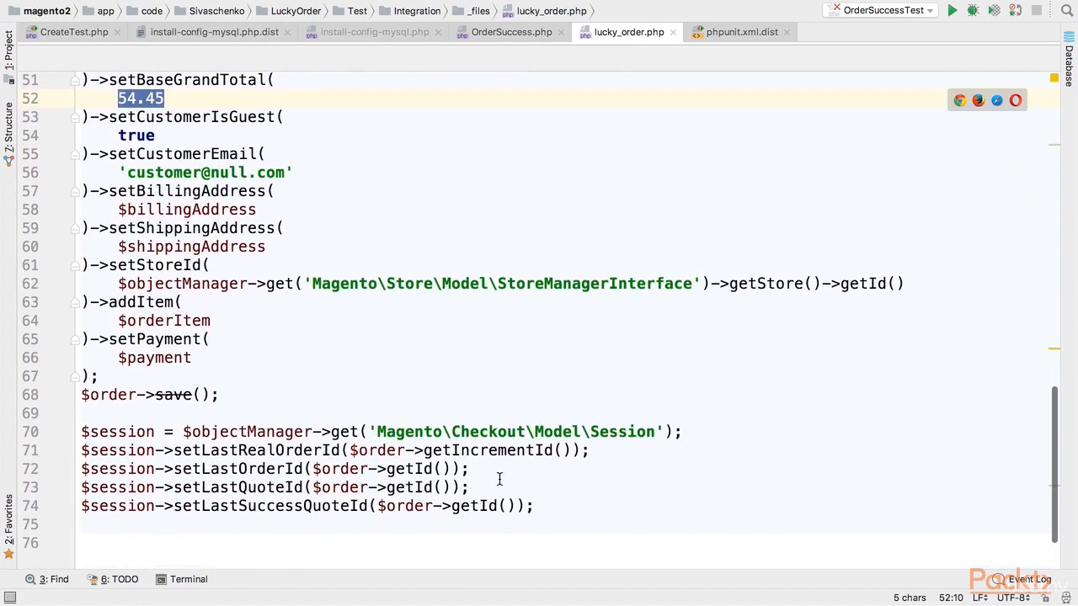
click(468, 468)
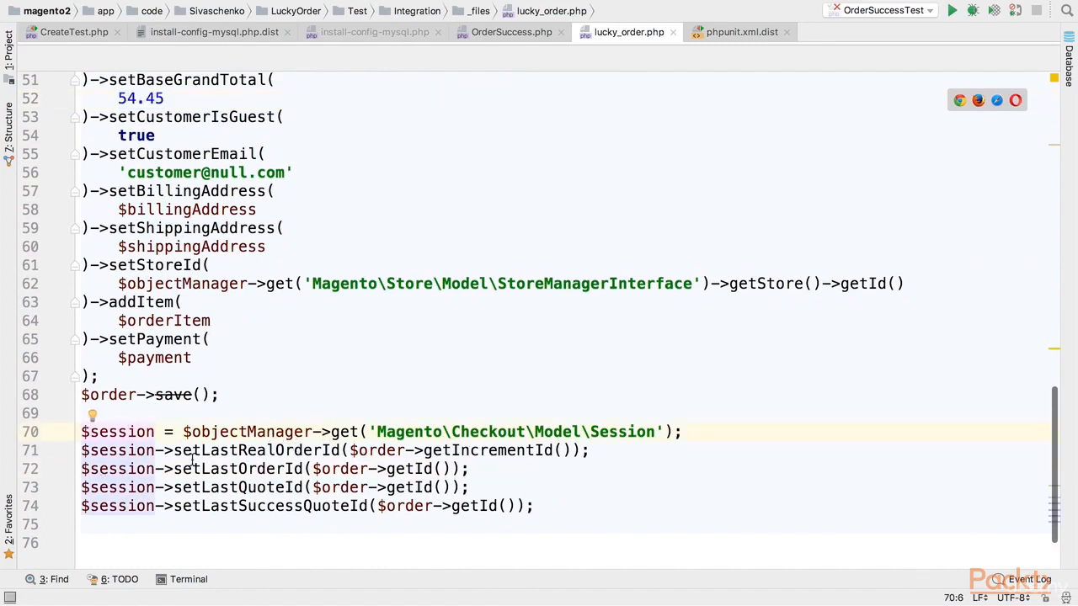
mouse_move(327, 450)
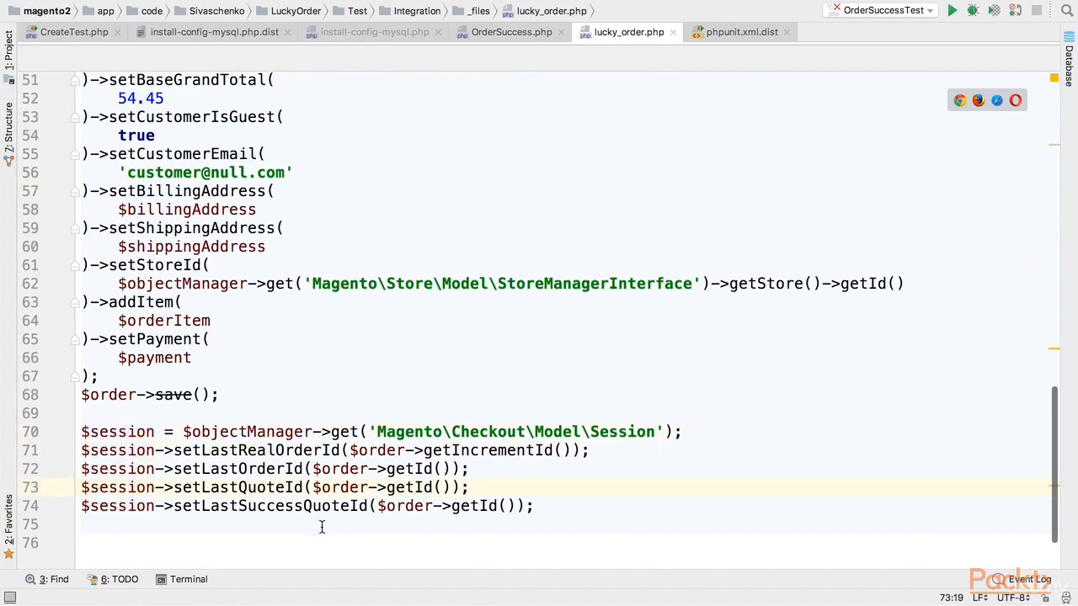
triple_click(270, 486)
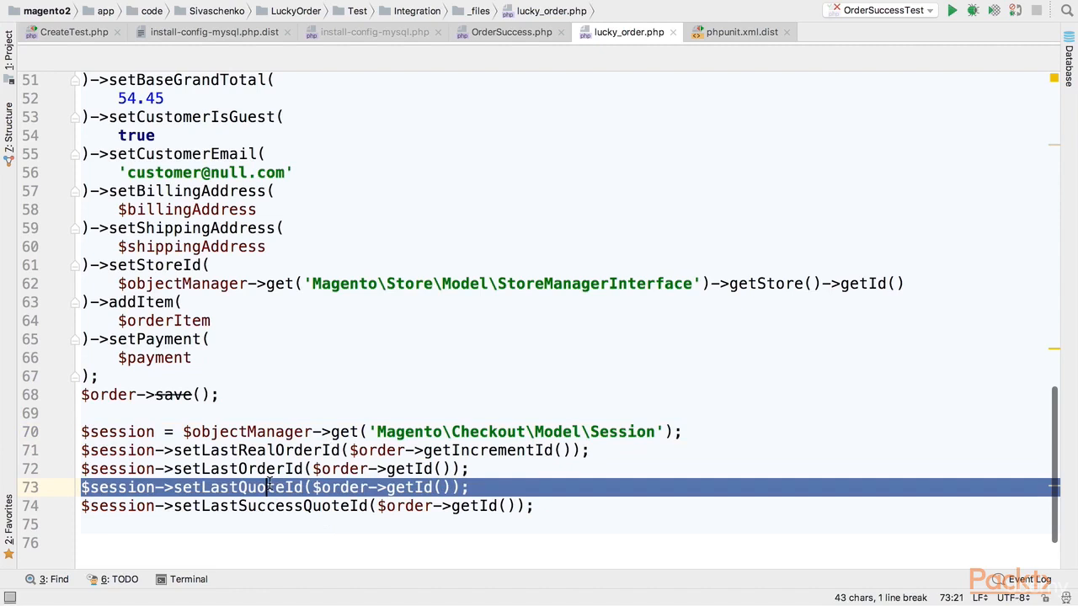
double_click(239, 486)
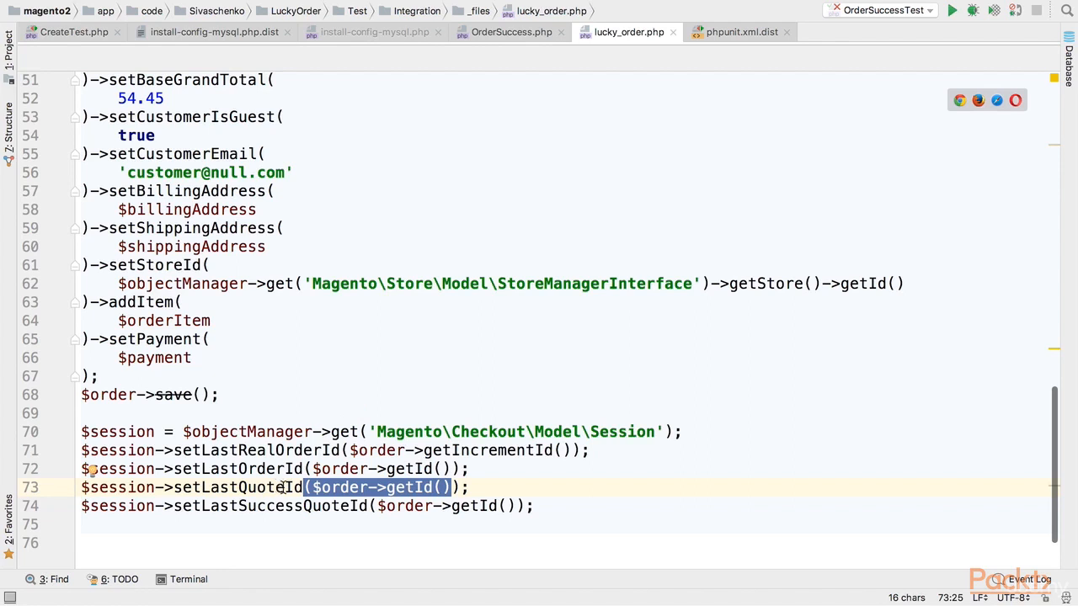
mouse_move(371, 357)
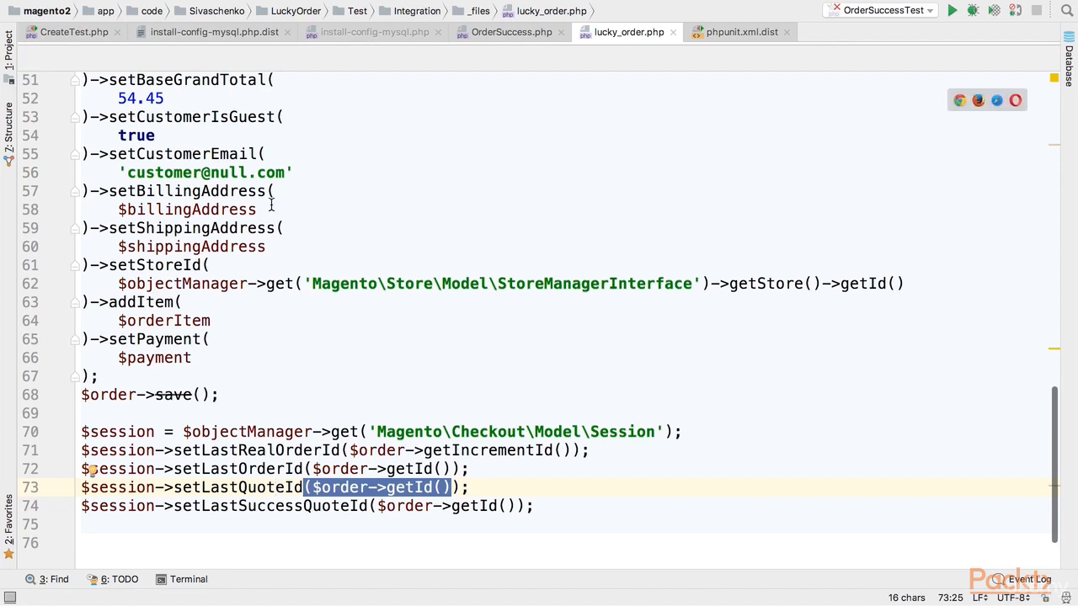
mouse_move(488, 461)
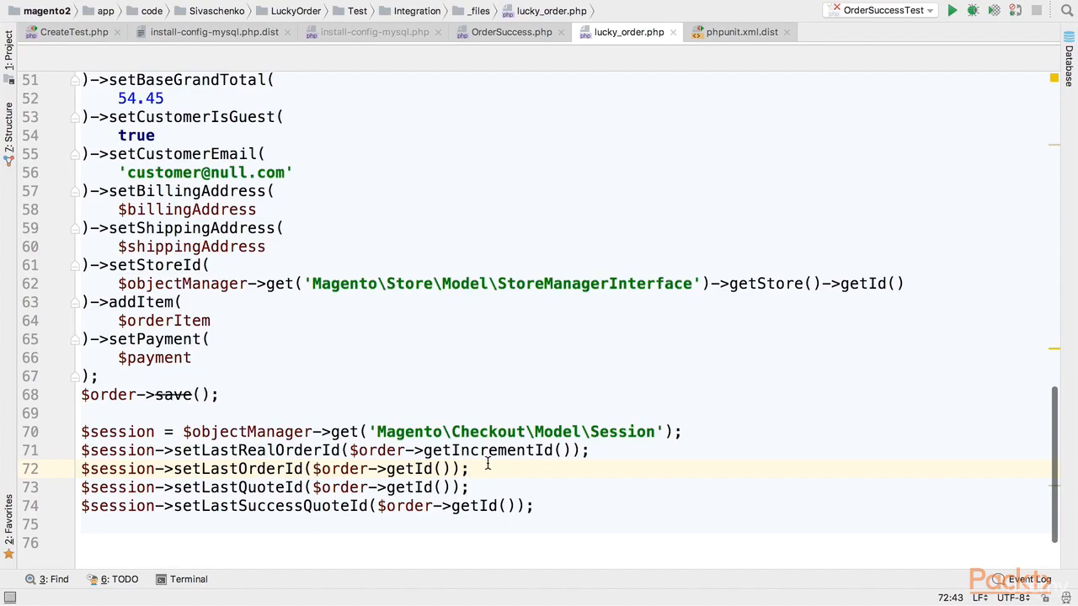
mouse_move(320, 361)
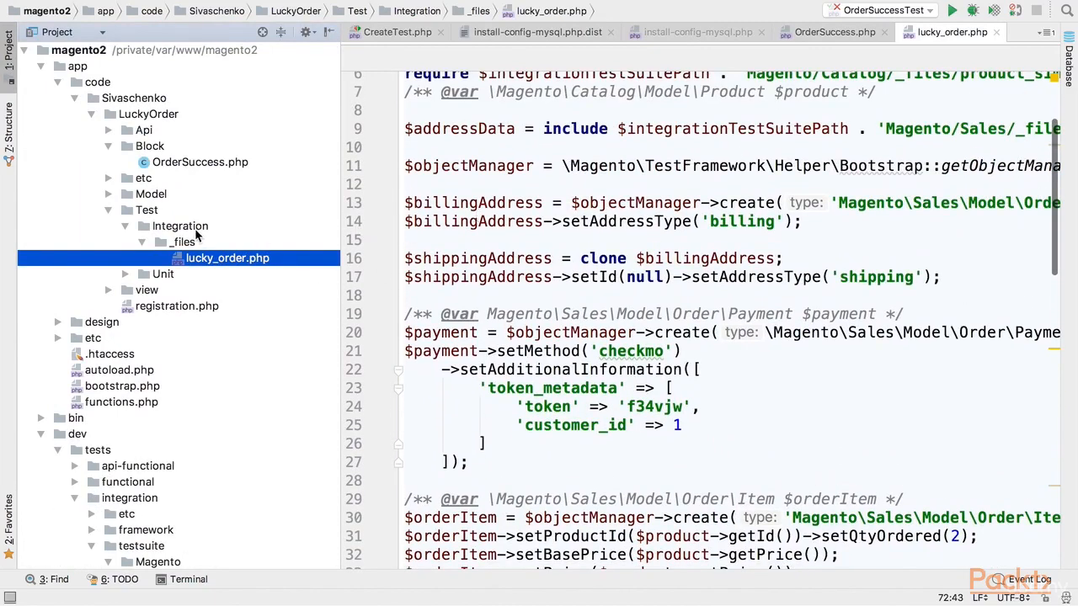
Create a new PHP file named OrderSuccessTest in the Test/Integration folder
click(178, 226)
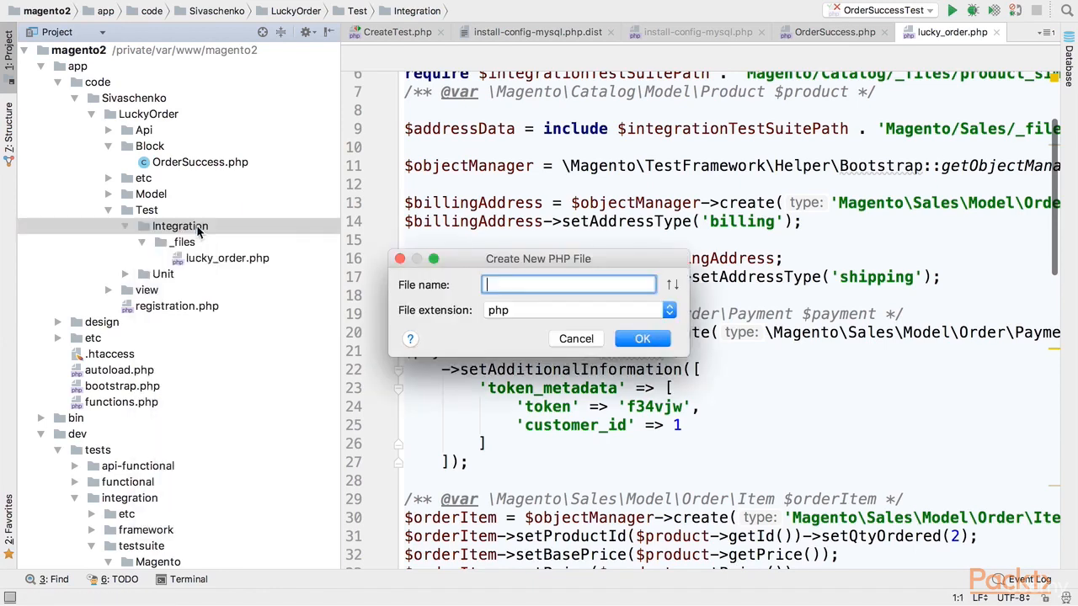
text(OrderSuccessTest)
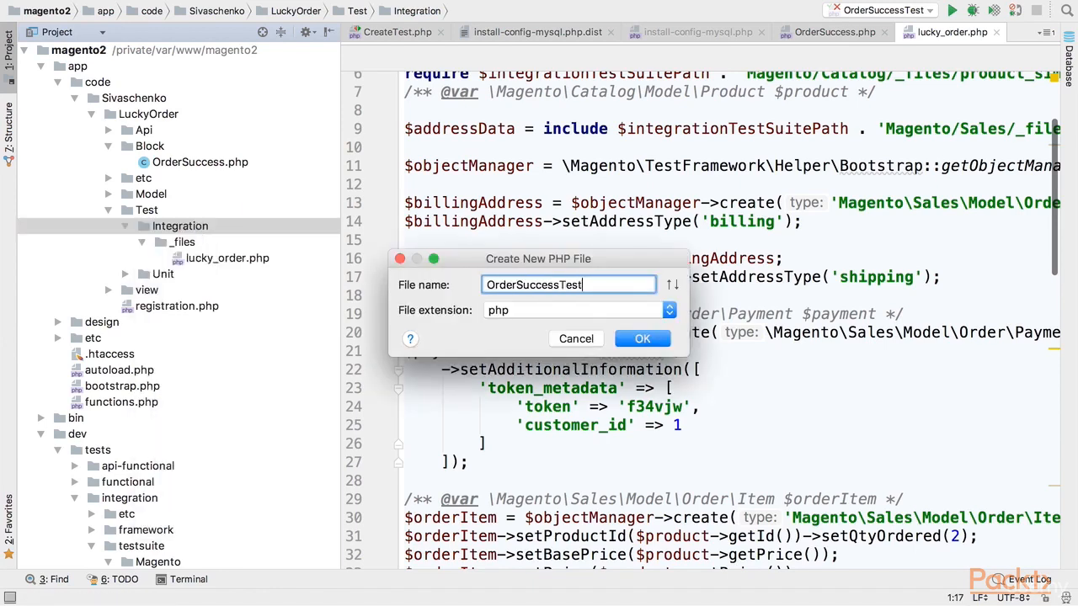
click(642, 336)
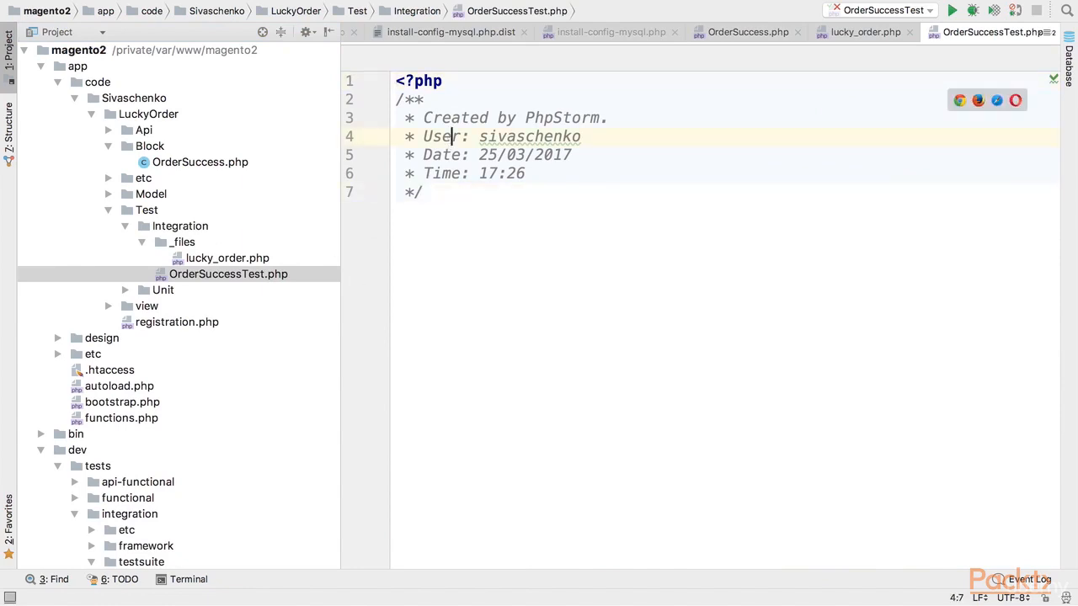
Declare the namespace and OrderSuccessTest class extending AbstractController with an empty testLuckyOrder method
key(ctrl+a)
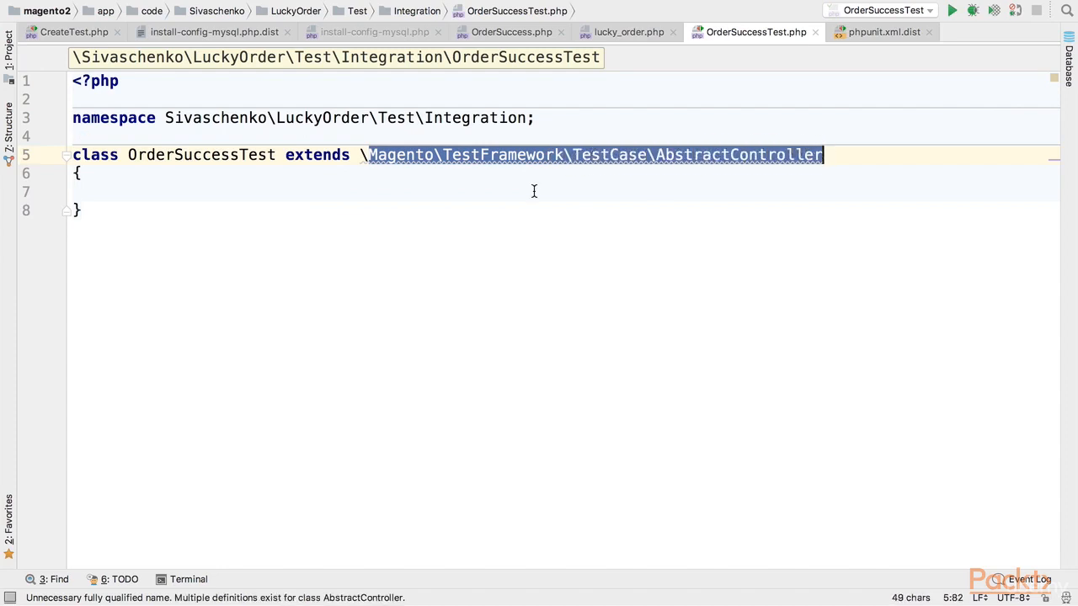
key(enter)
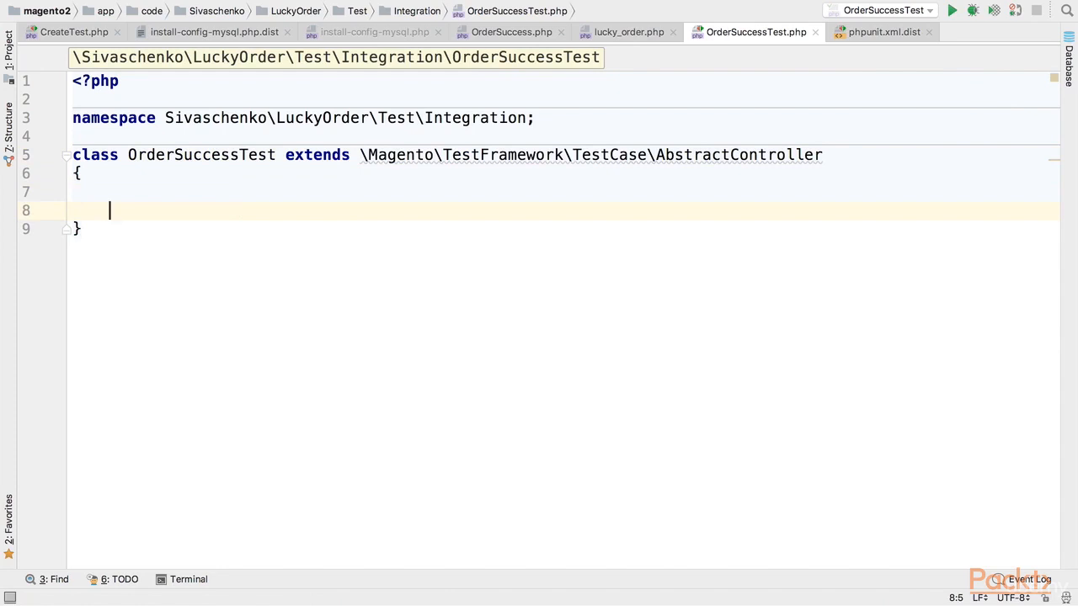
text(public)
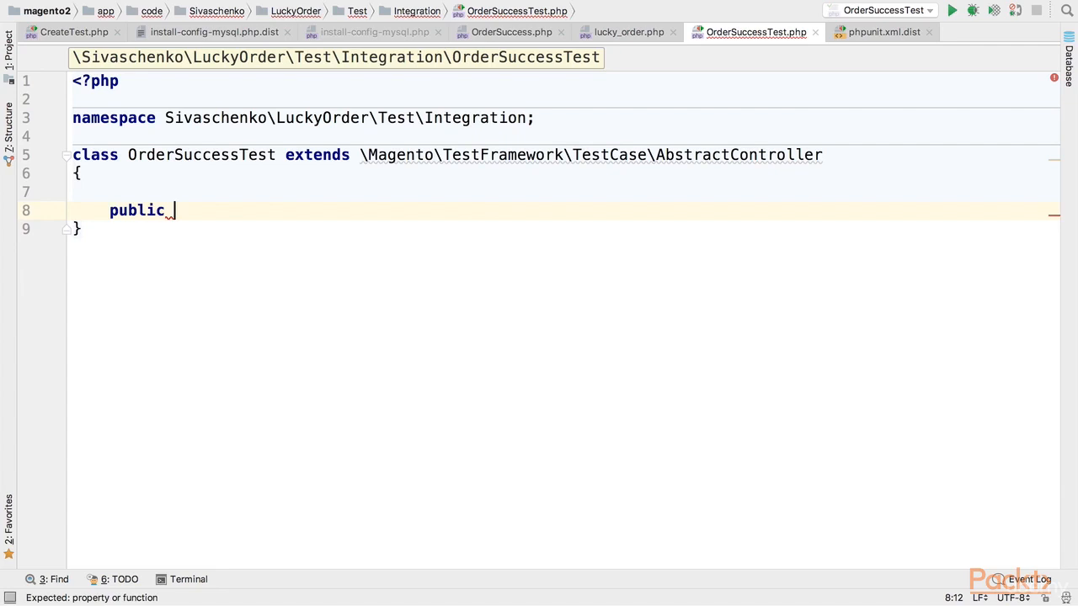
text(function te)
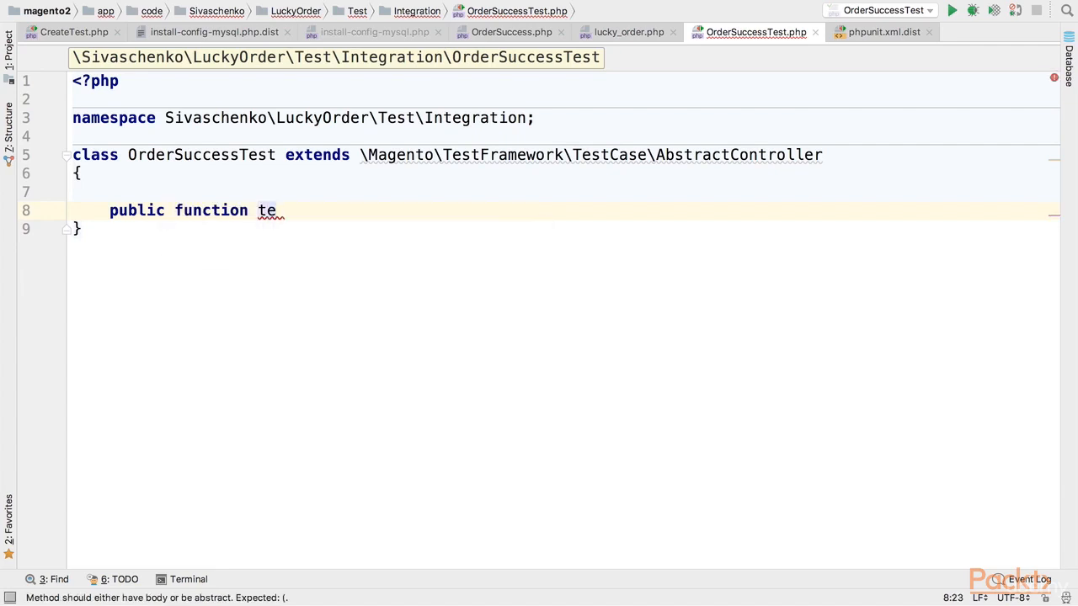
text(stLuckyOrder()
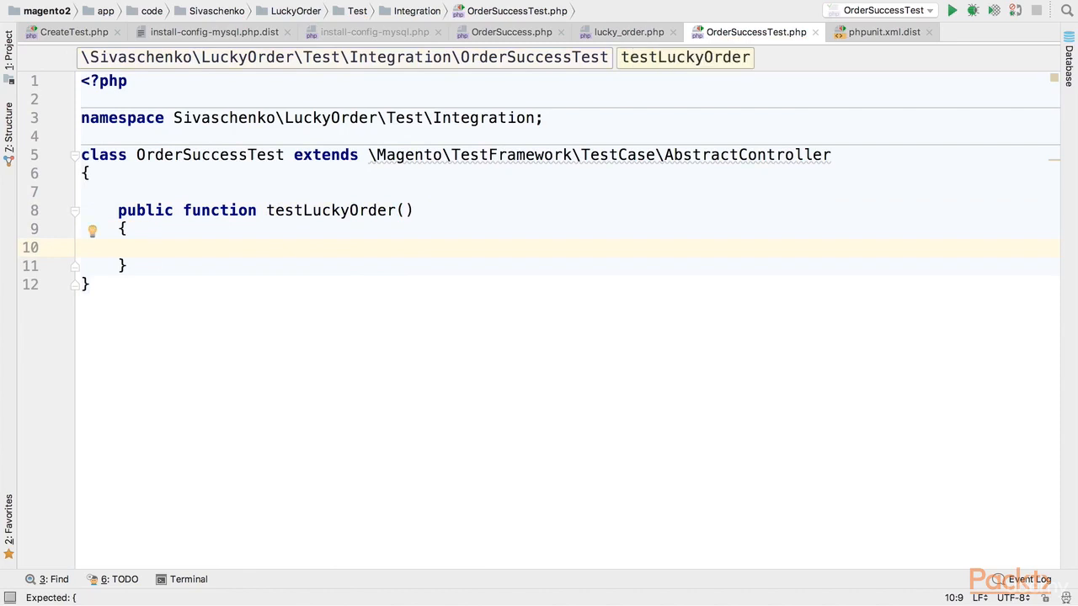
Make testLuckyOrder dispatch the 'checkout/onepage/success' route
text($this->)
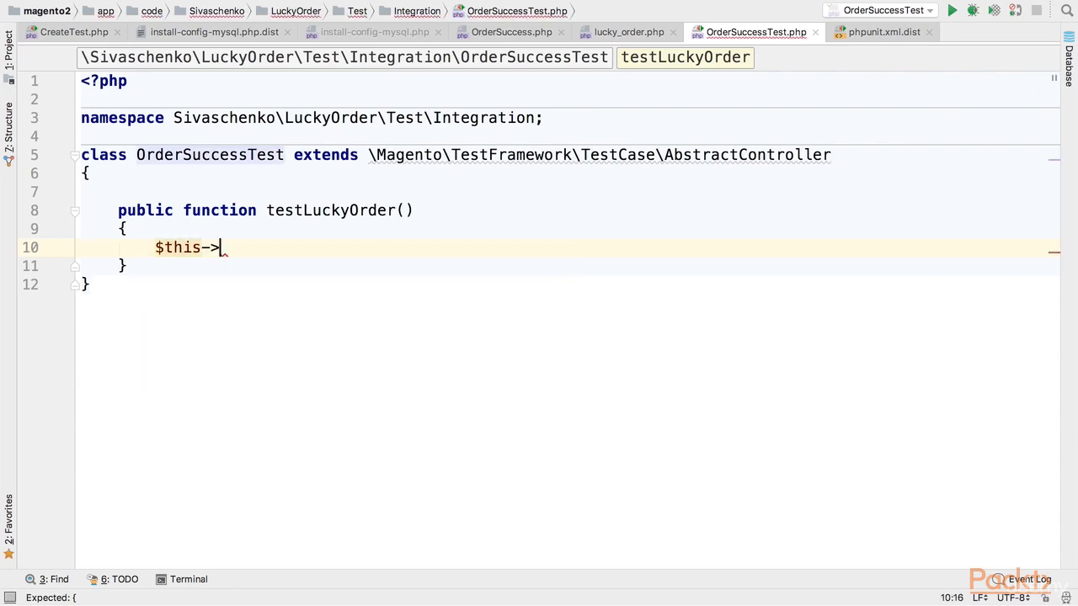
text(dispatch()
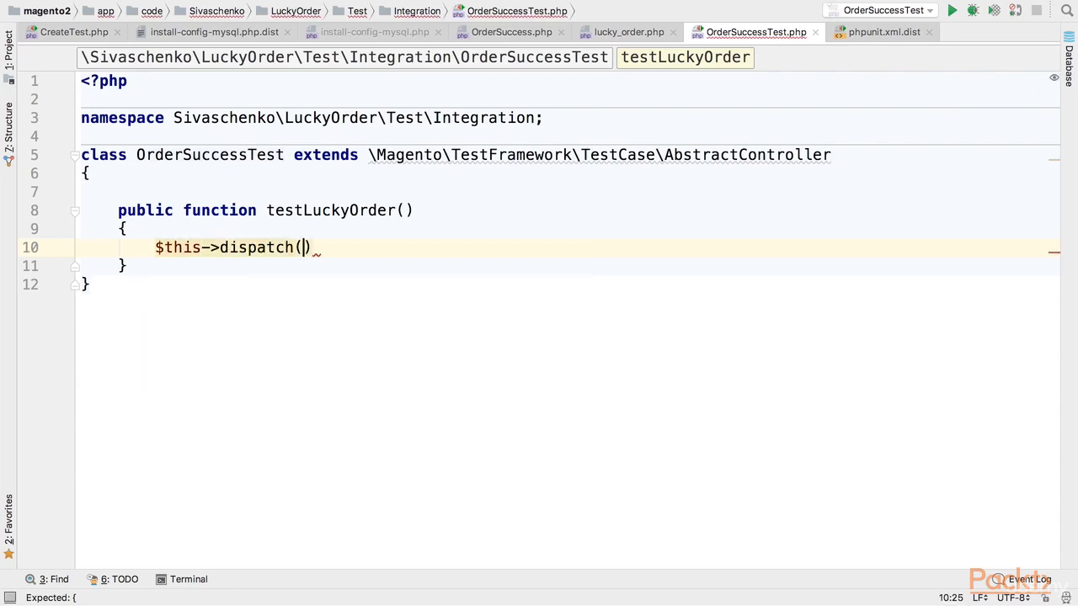
text('checkout')
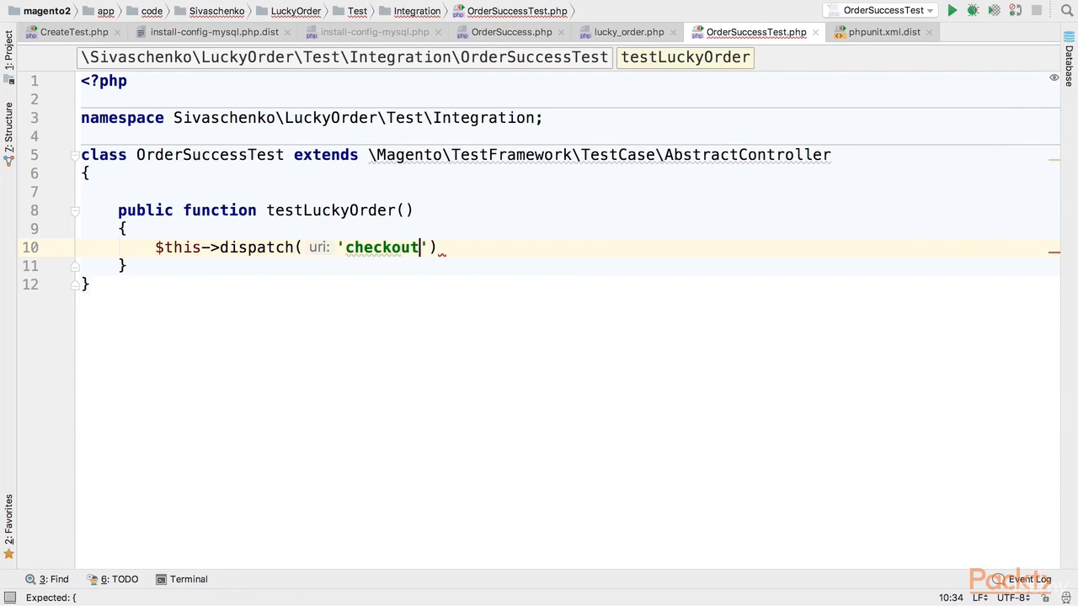
text(/onepage/)
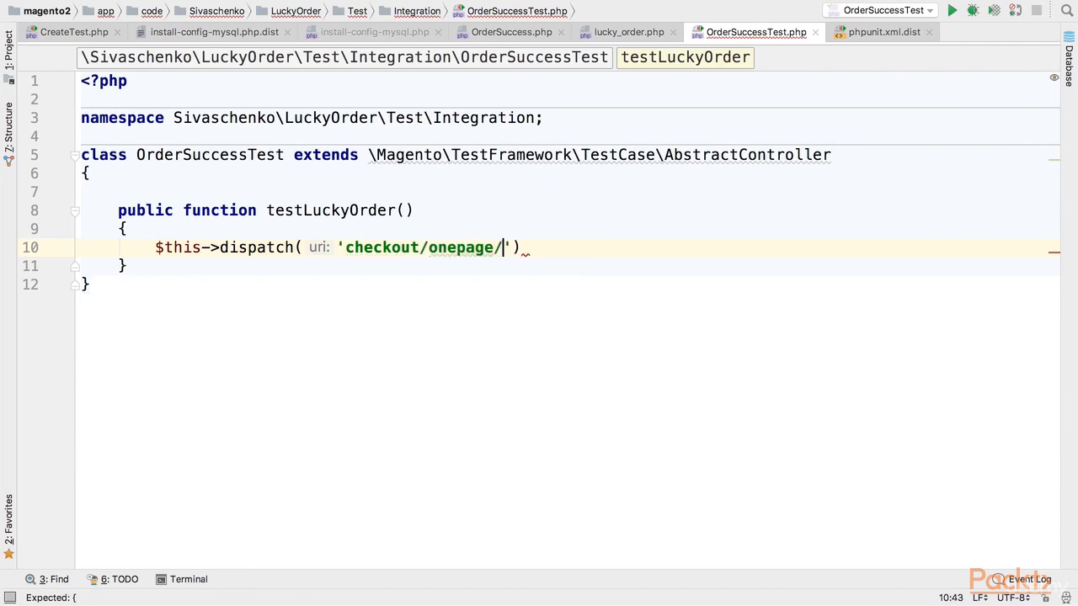
text(success');)
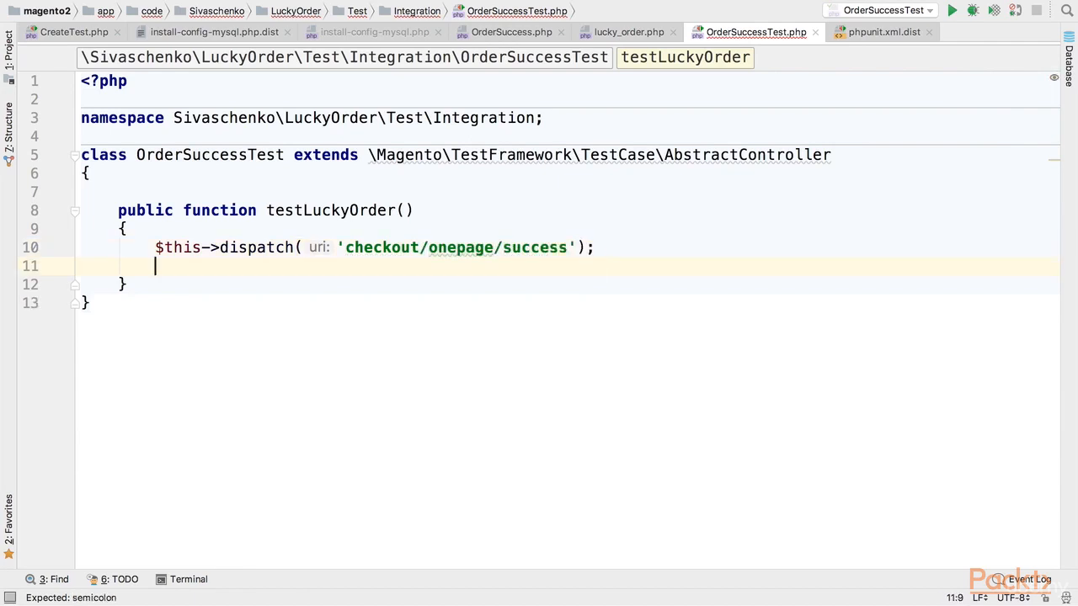
Assert the response body contains 'Your order is lucky!' using assertContains
text($this->)
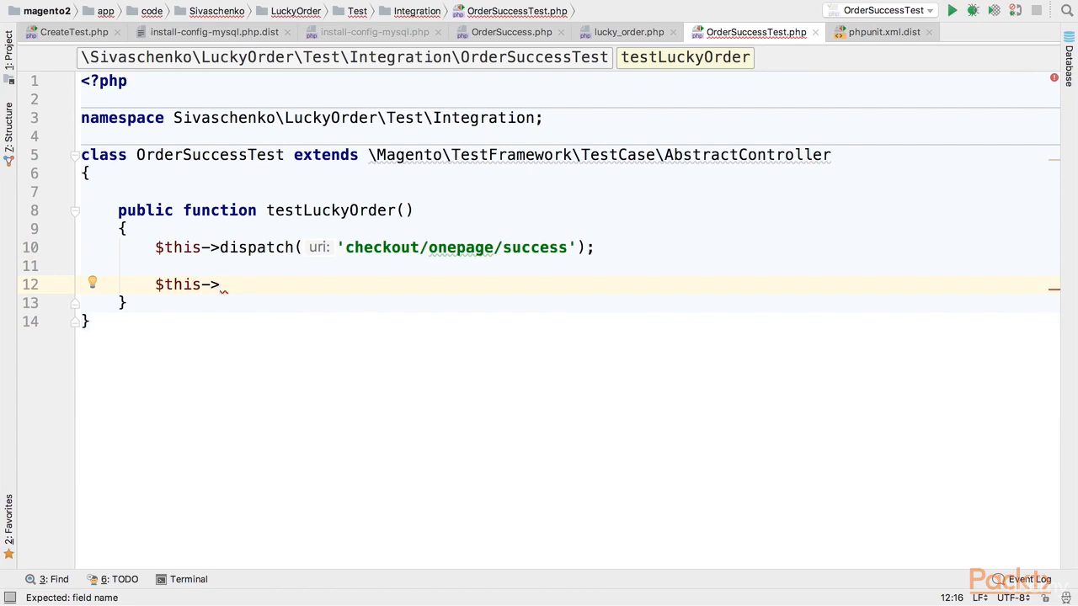
text(ass)
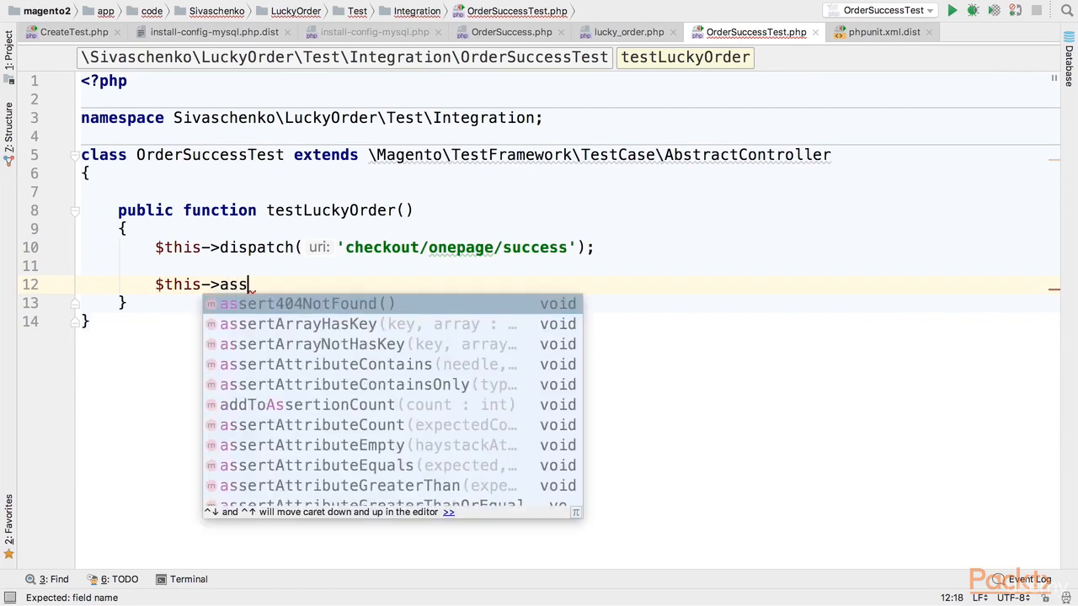
text(ertC)
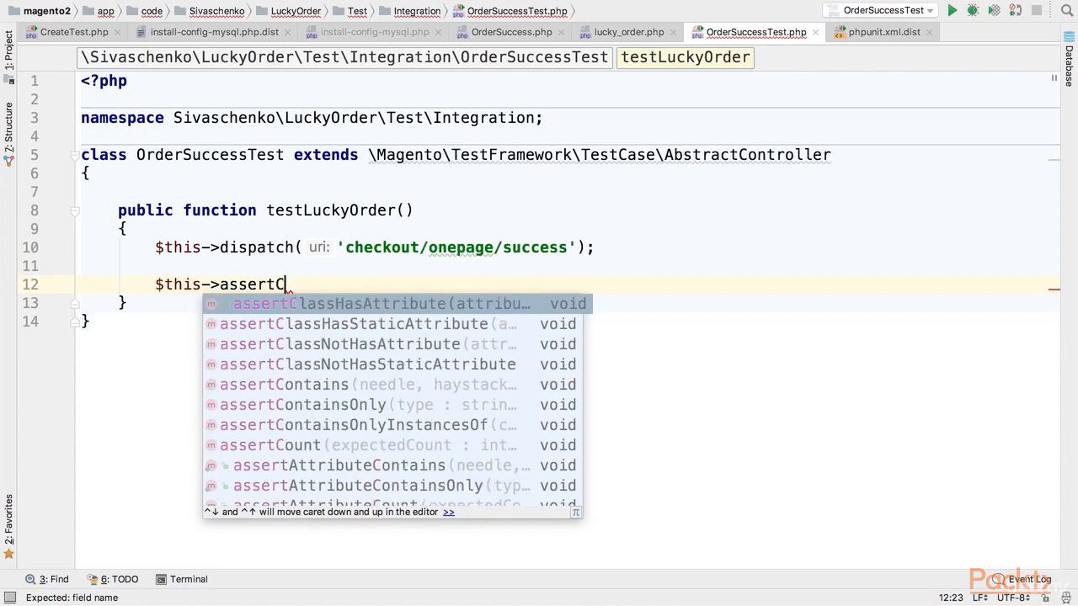
click(282, 384)
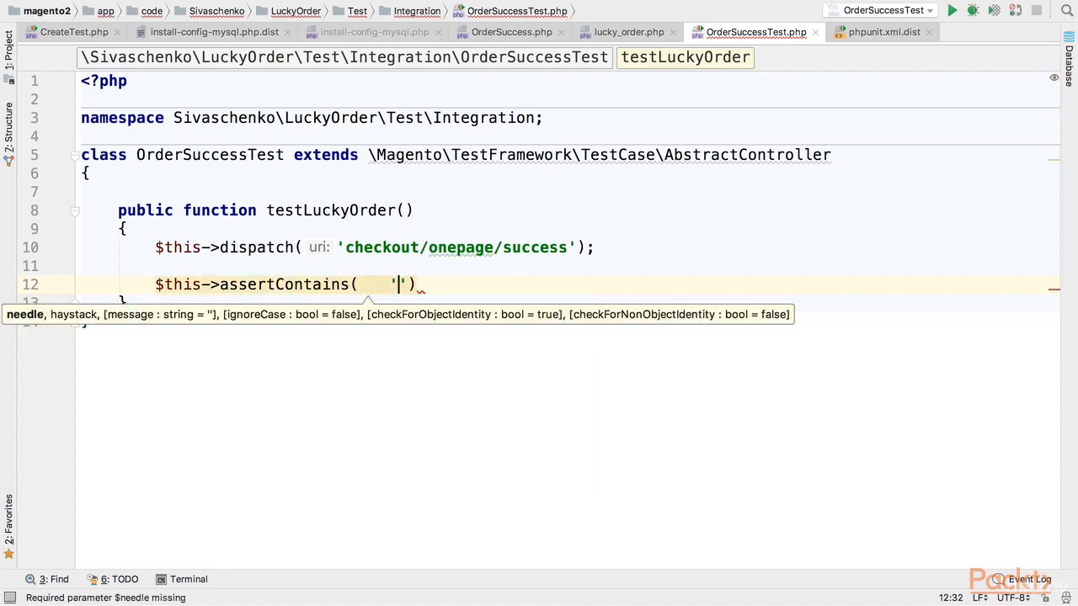
text(Your order is l)
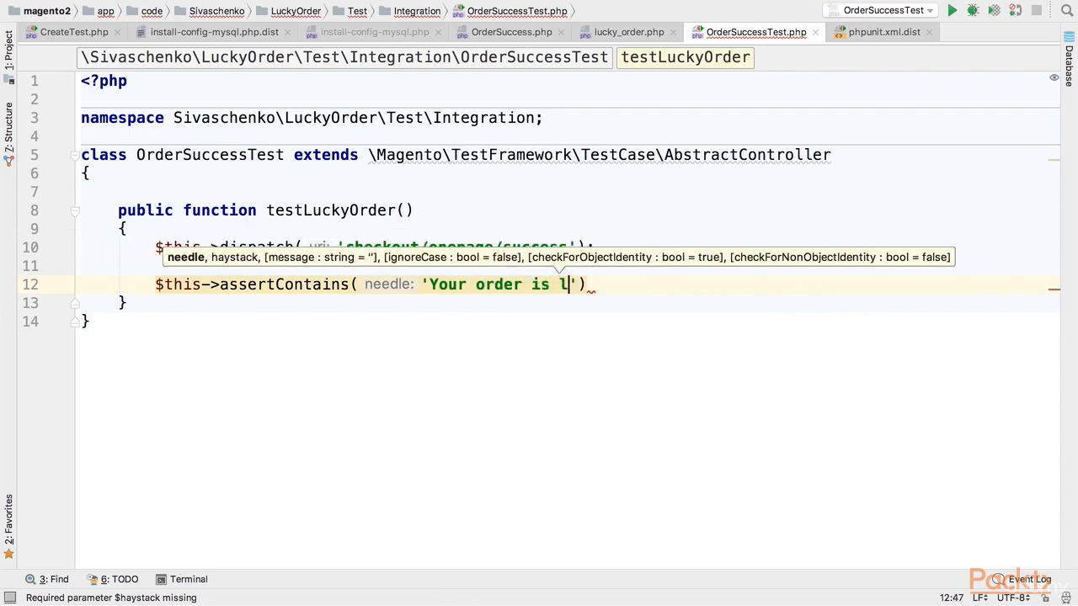
text(ucky!)
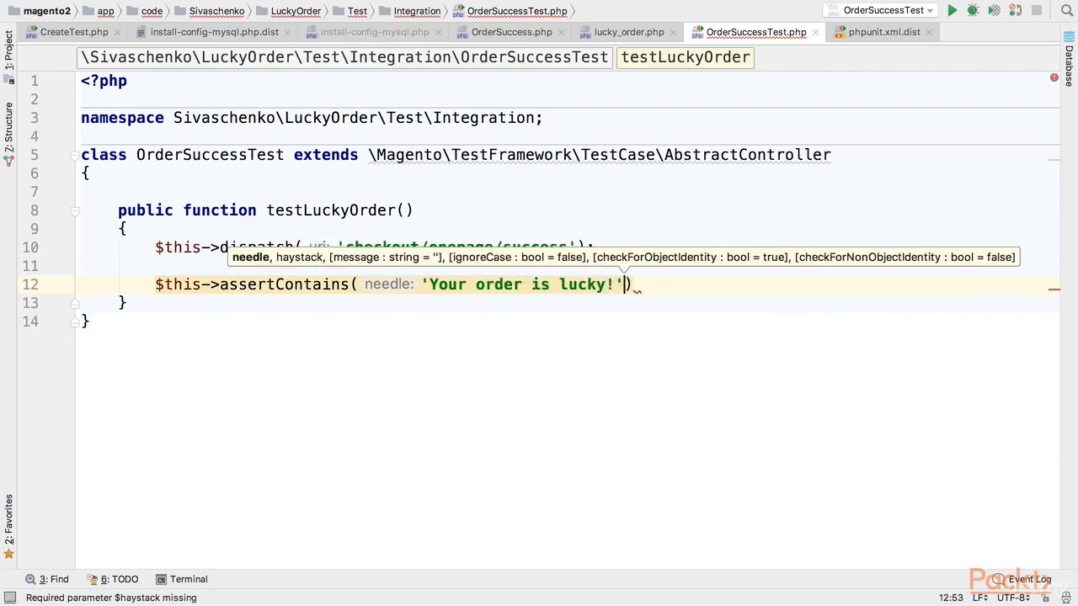
text(, $this->)
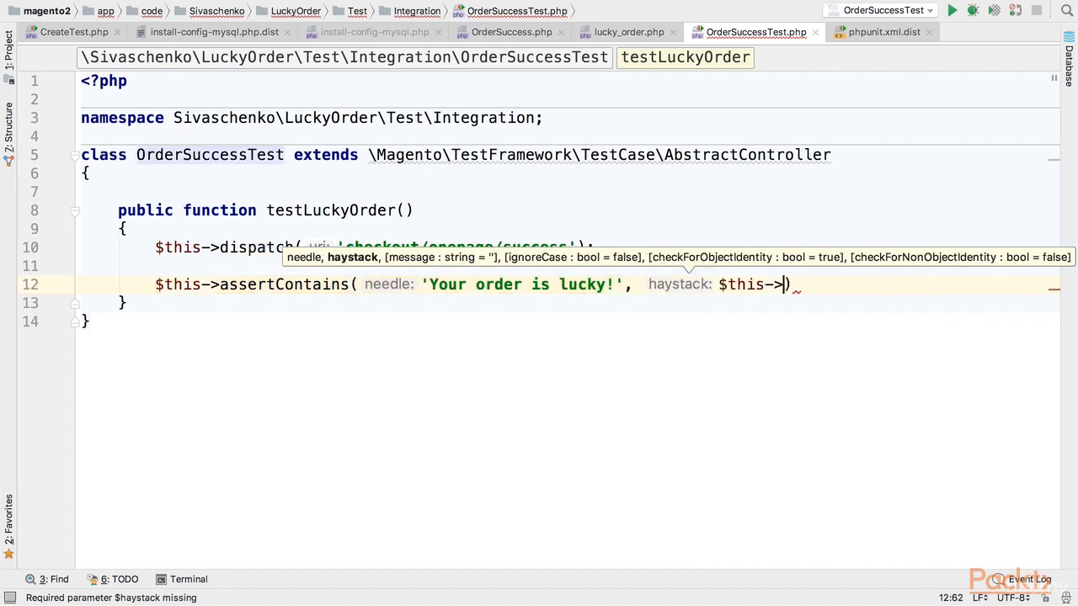
text(getResponse()
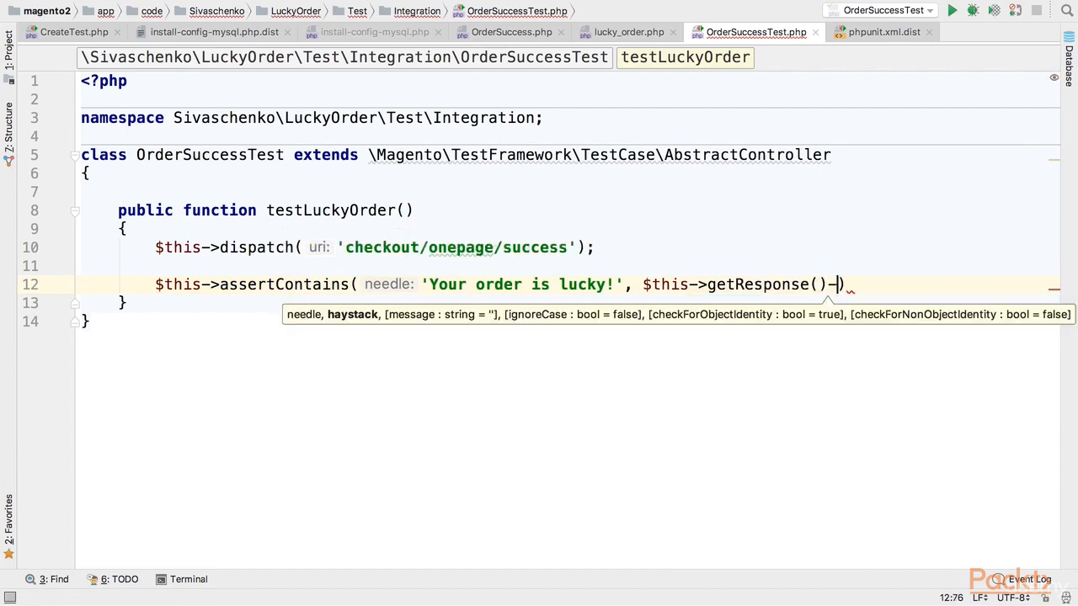
text(->getBody());)
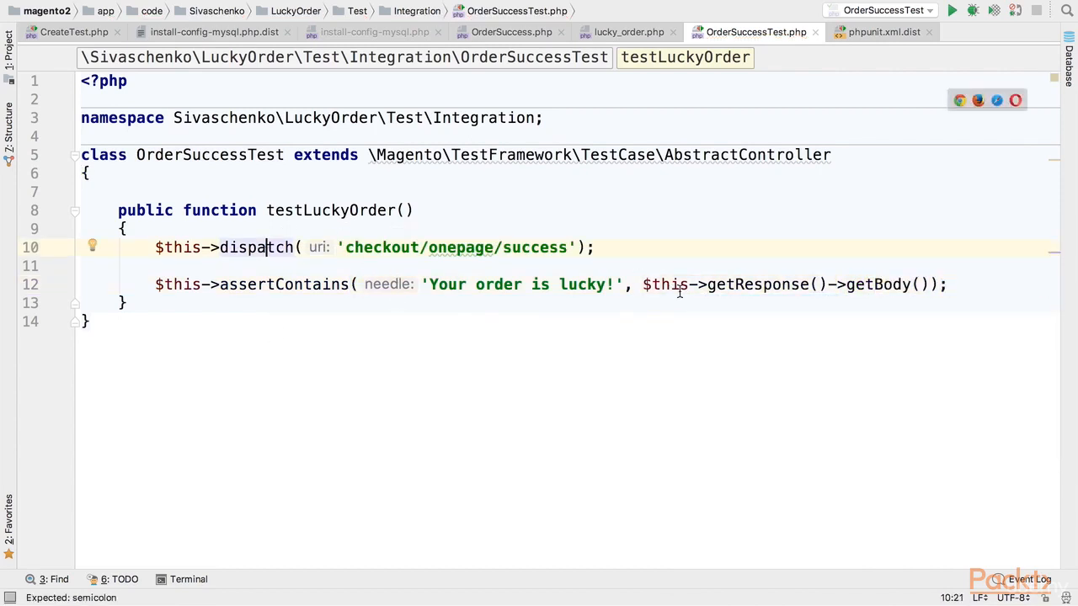
double_click(455, 246)
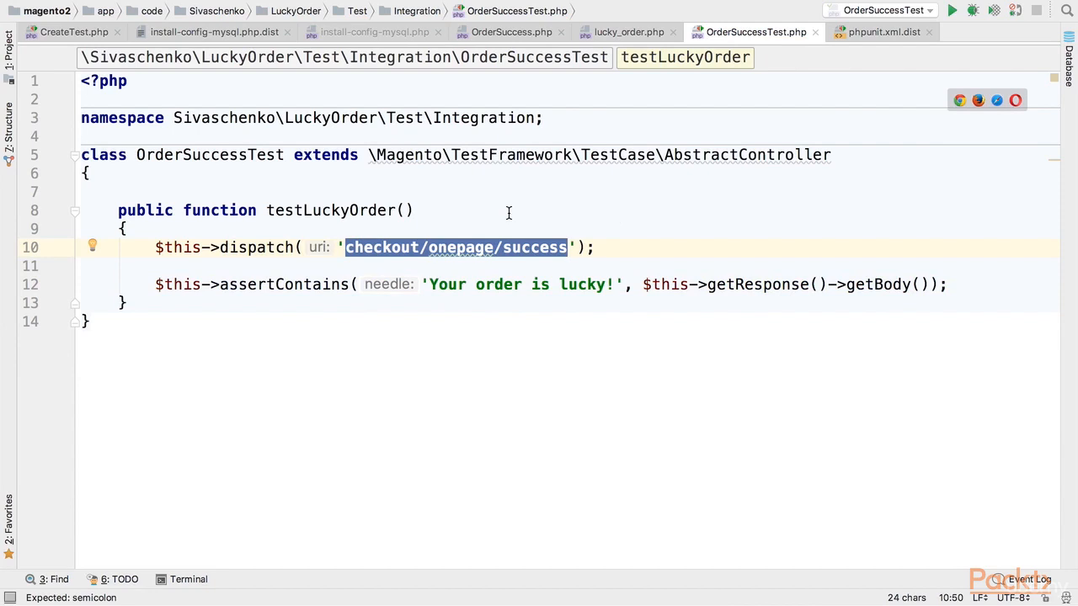
mouse_move(367, 167)
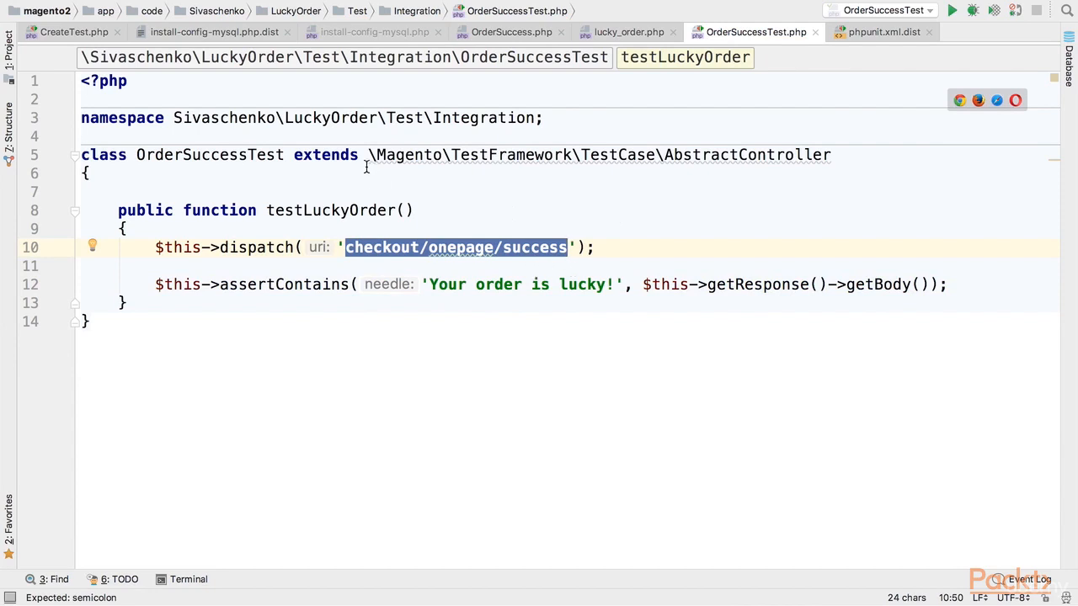
text(/**)
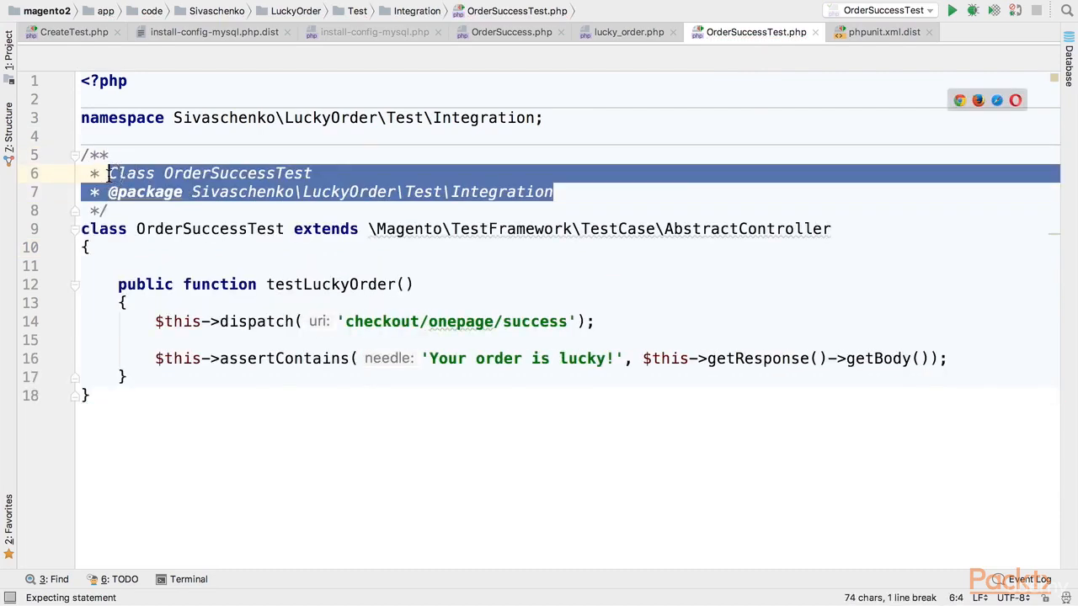
text(@)
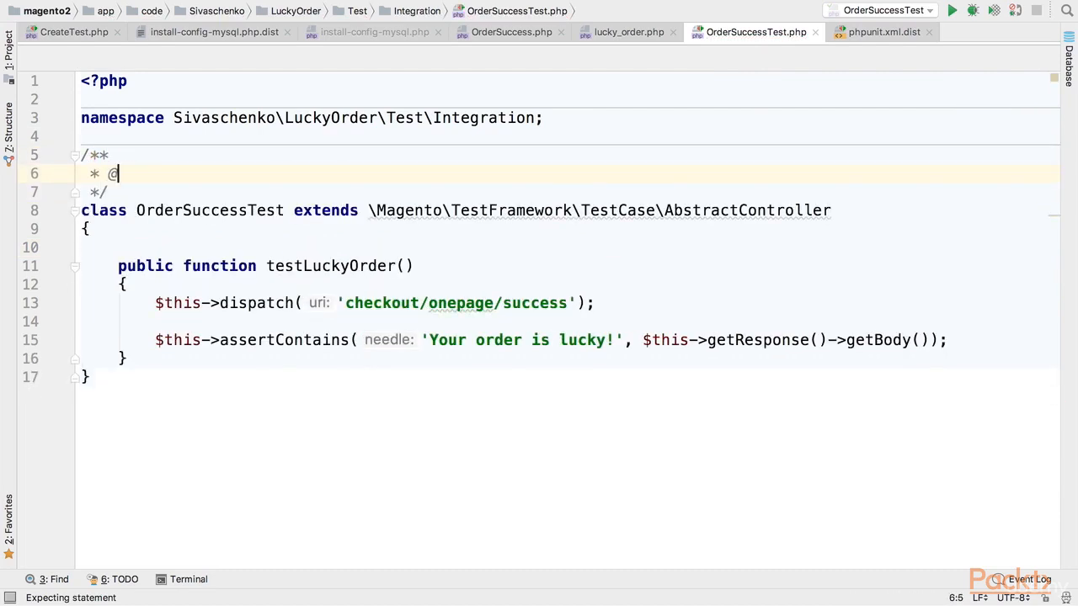
text(magento)
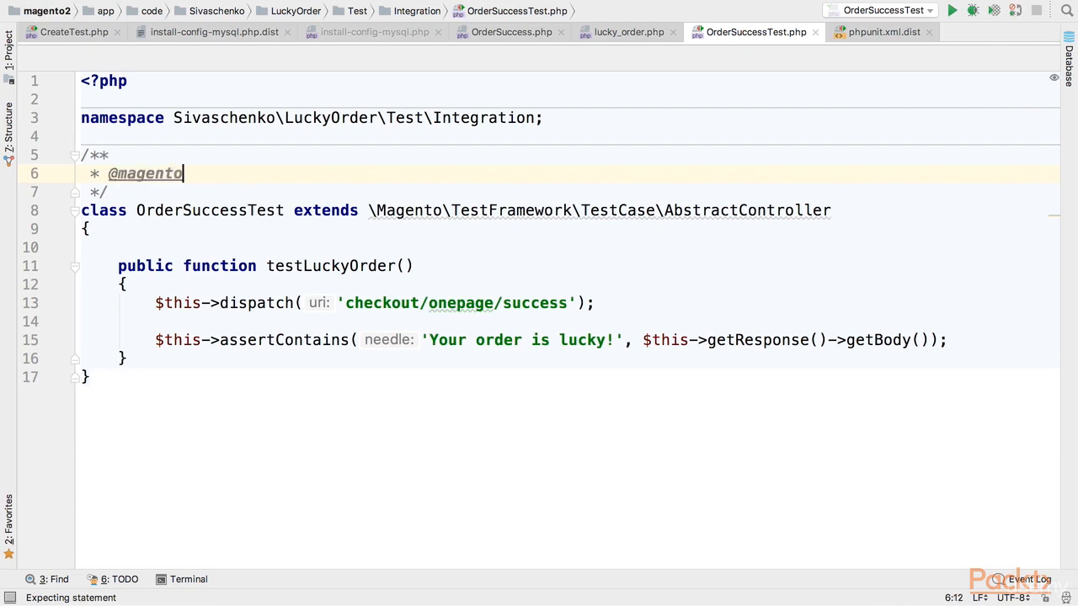
text(DataFixture)
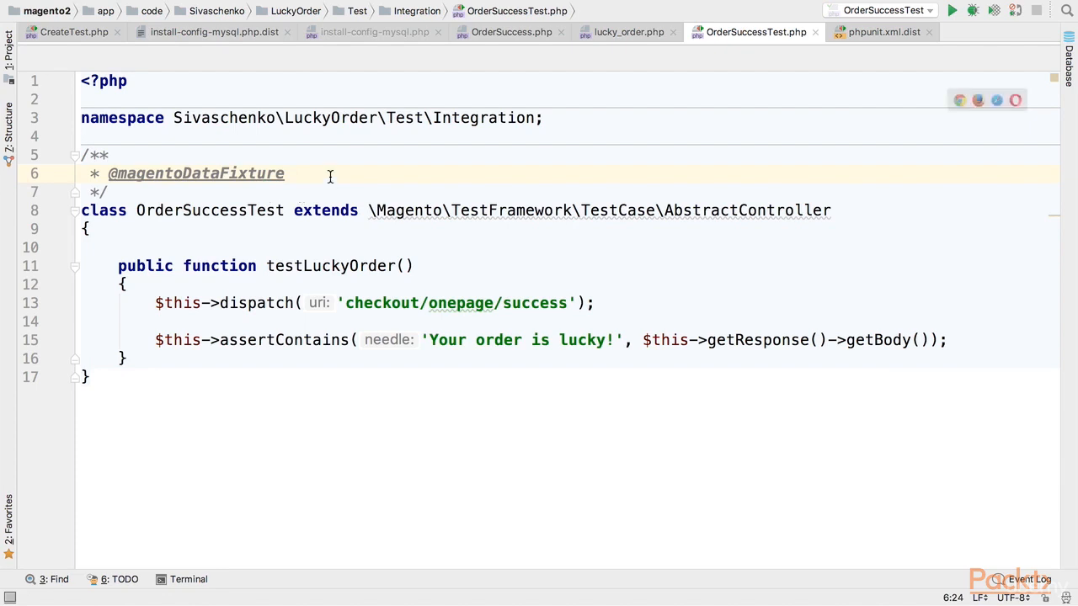
mouse_move(303, 173)
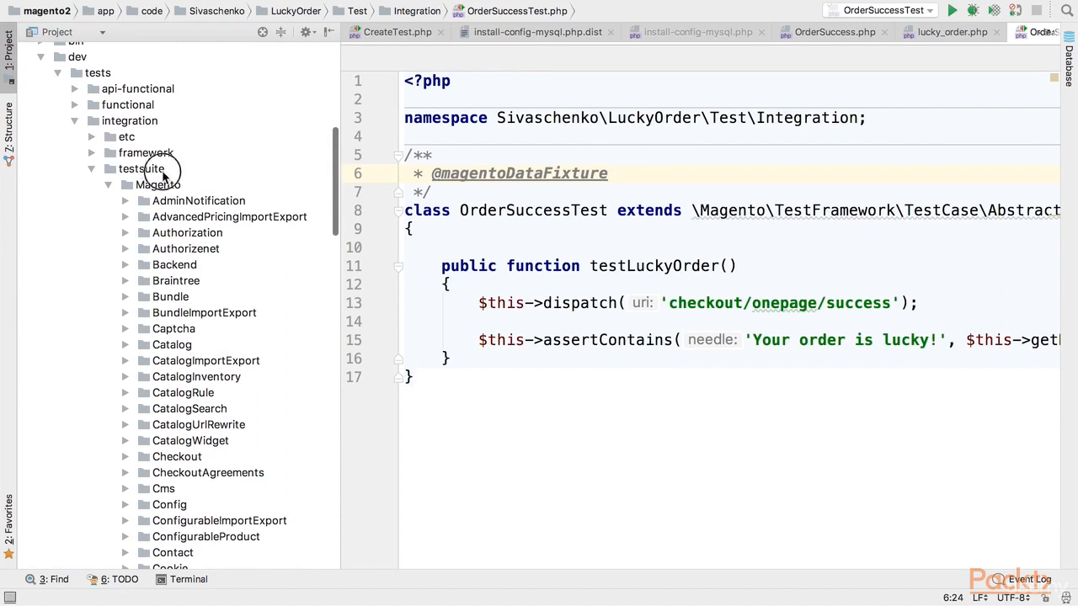
Expand the integration testsuite folders in the Project tree to locate the lucky_order.php fixture
click(141, 169)
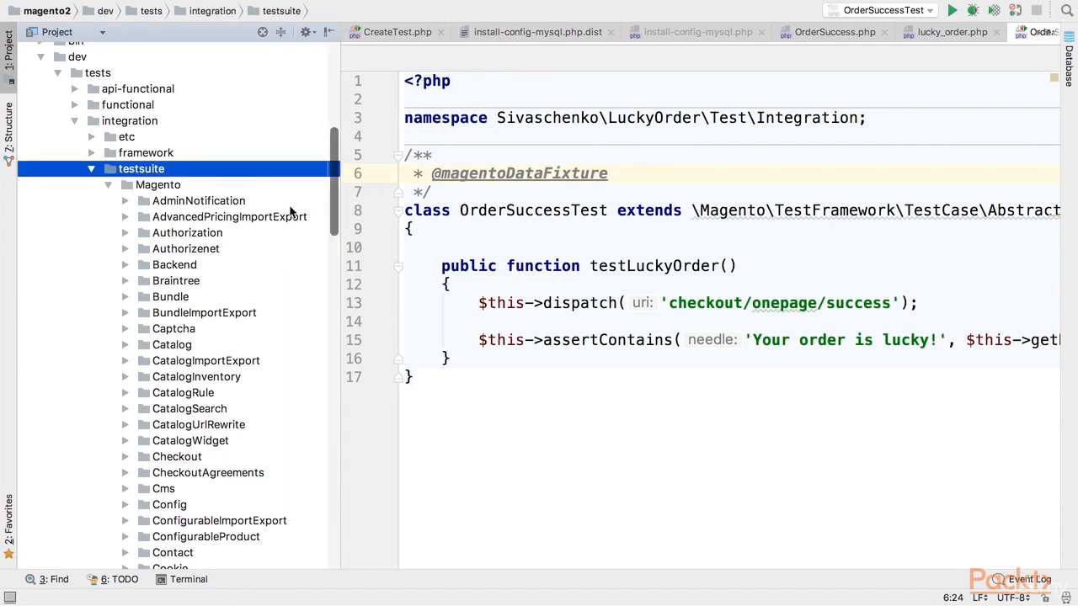
scroll(down, 3)
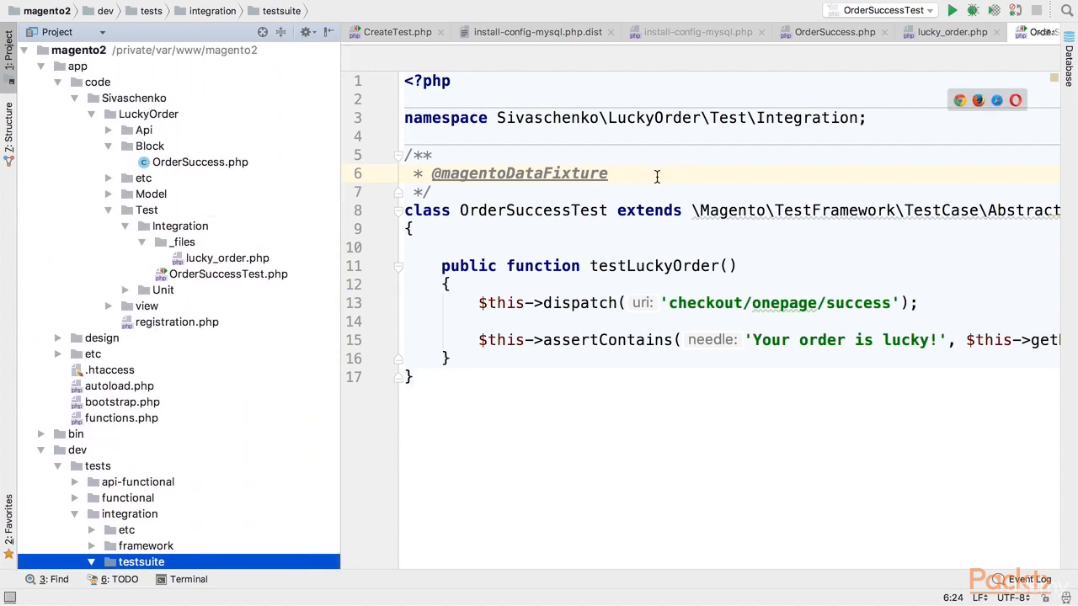
click(228, 257)
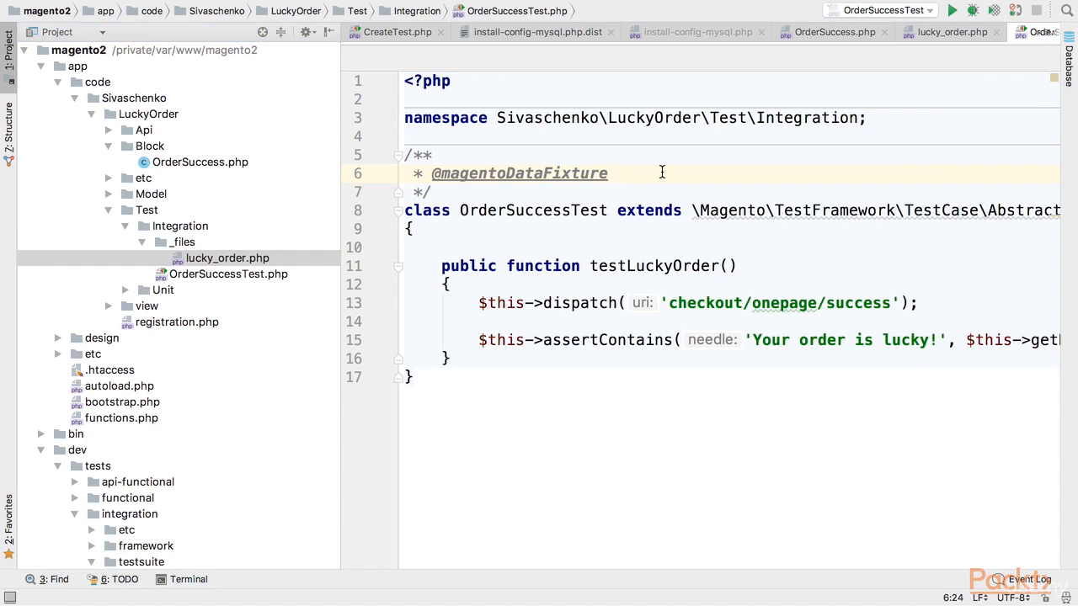
Name loadFixture in the annotation and declare a public static loadFixture method
text(loadFixture)
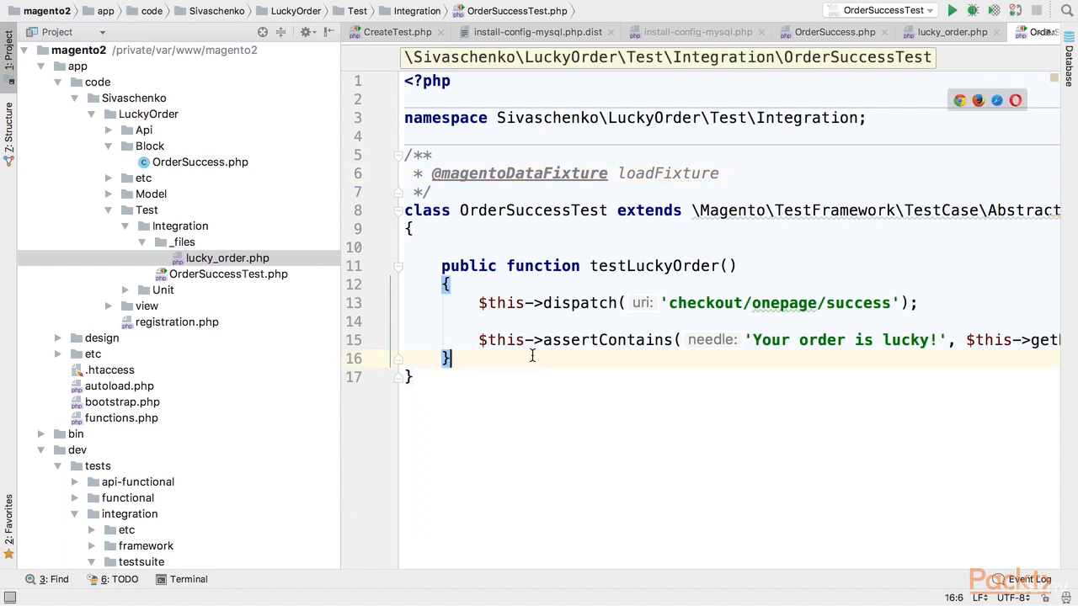
text(public static function)
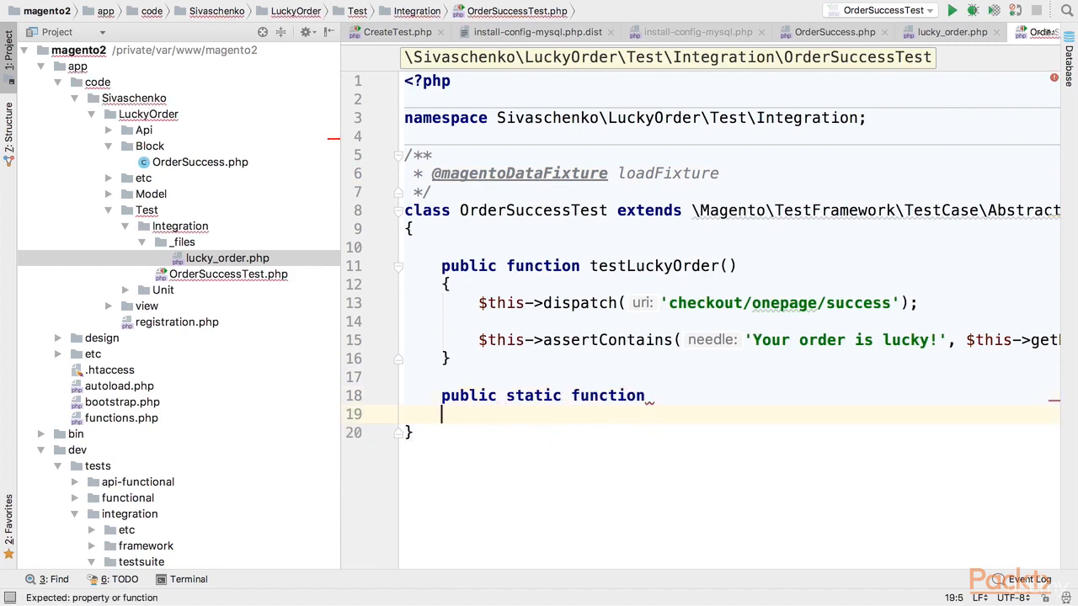
text(loadF)
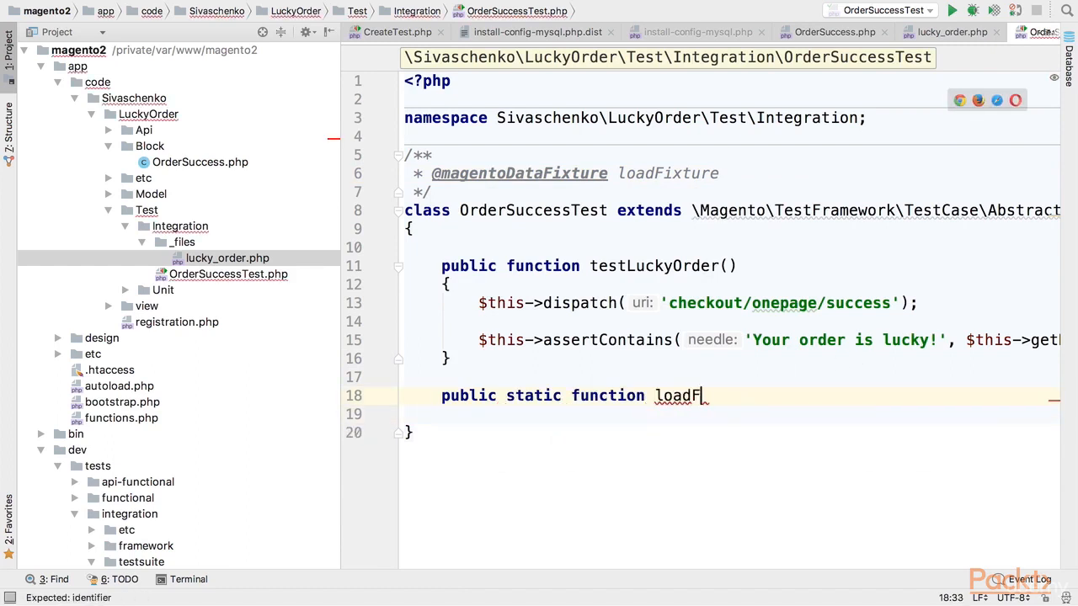
text(ixture())
text(include)
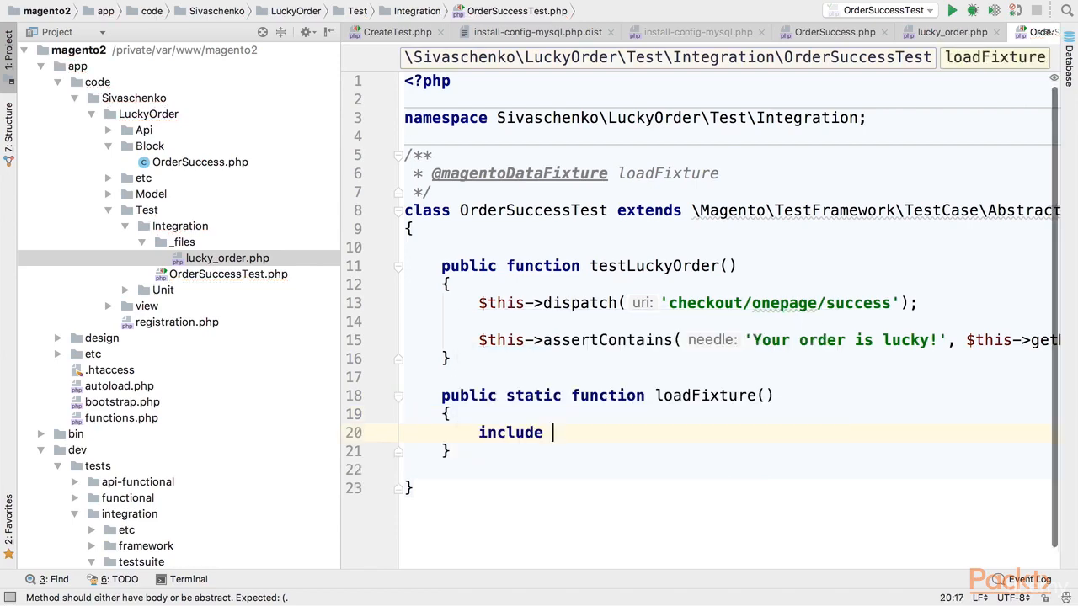
Have loadFixture include __DIR__ . '/_files/lucky_order.php'
text(__DIR__)
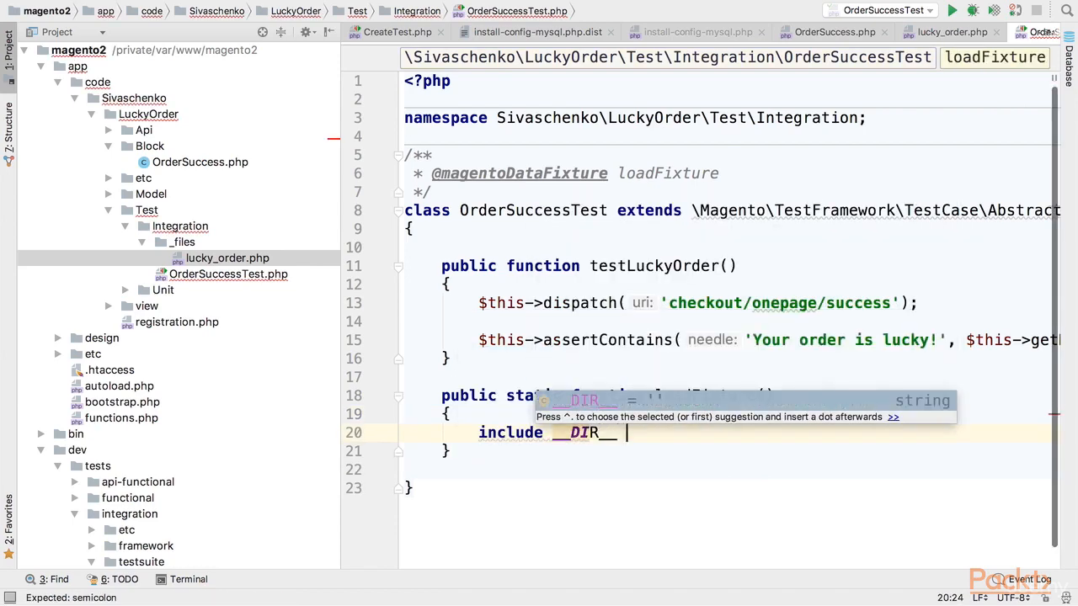
text(. '/')
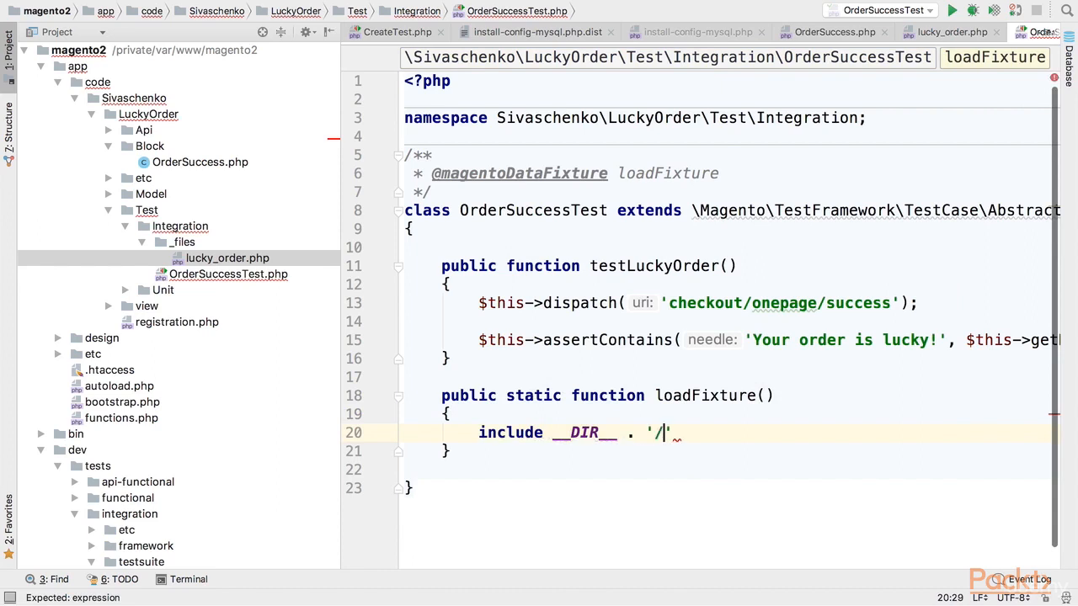
text(_files)
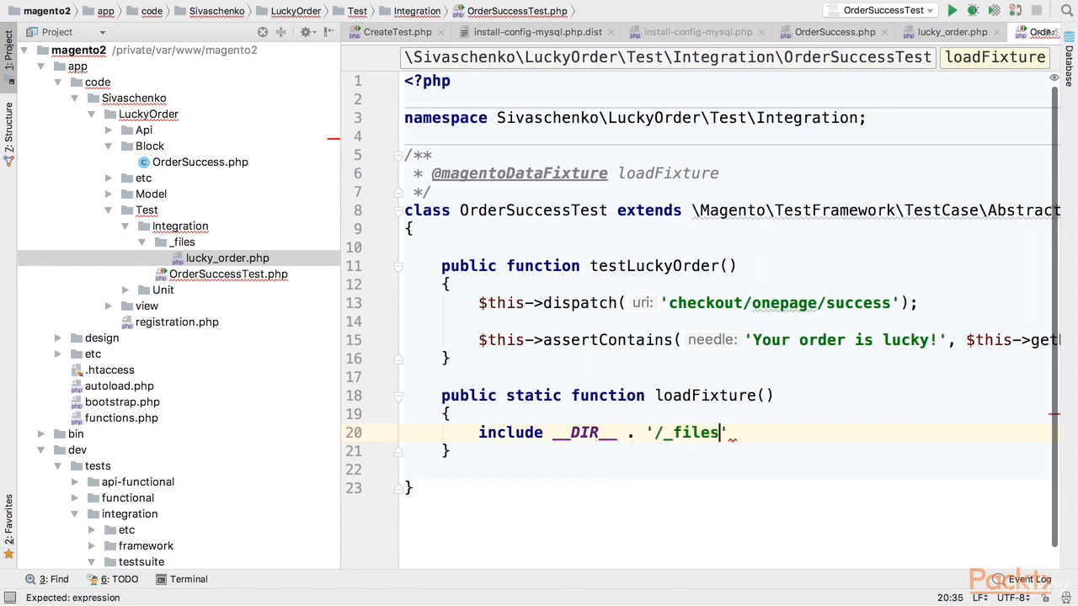
text(/lu)
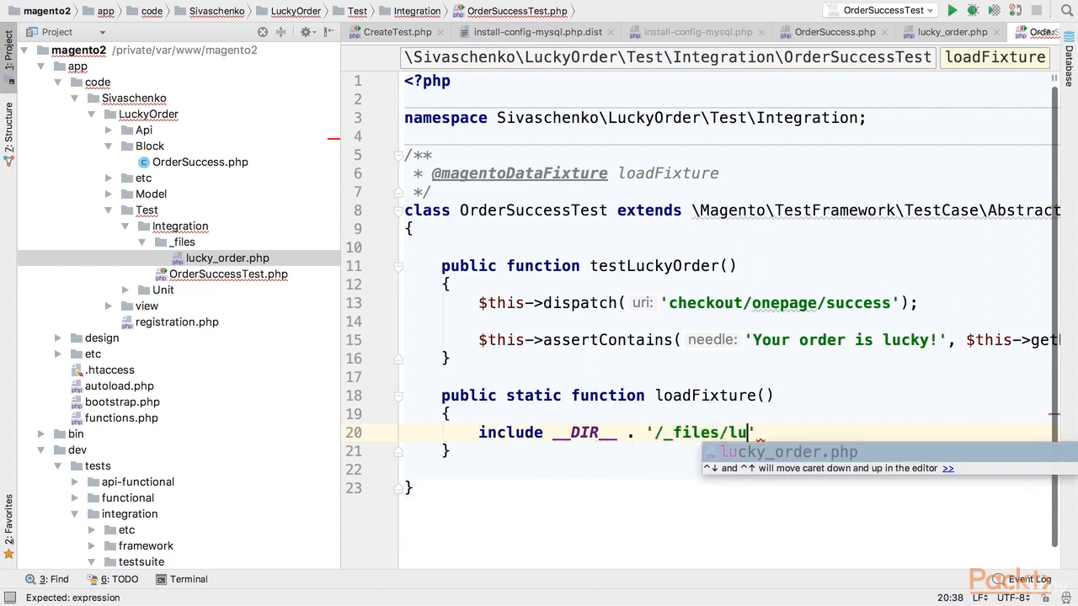
key(Tab)
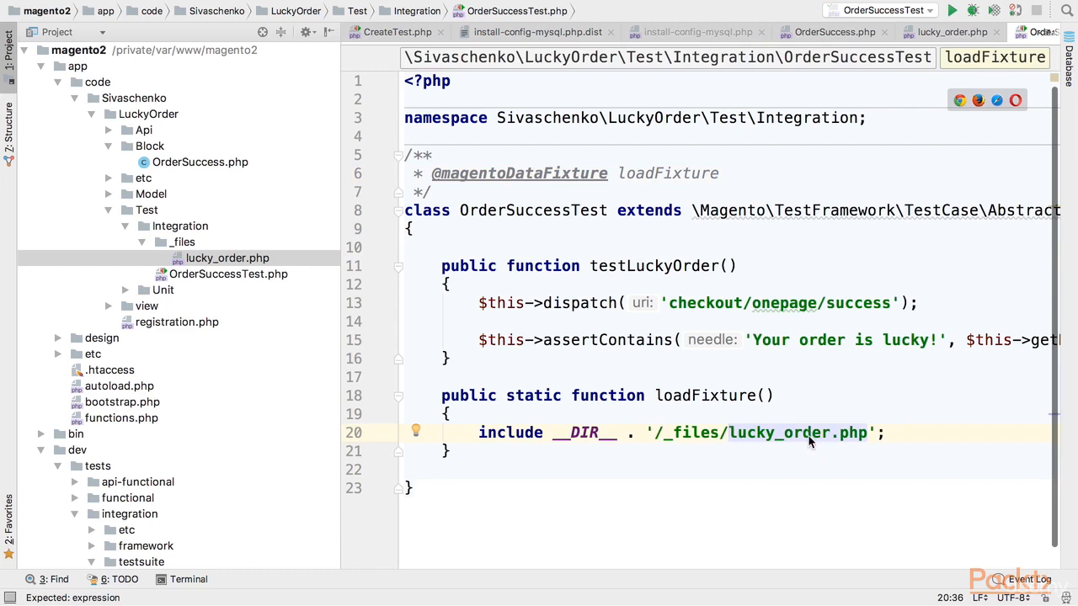
mouse_move(808, 441)
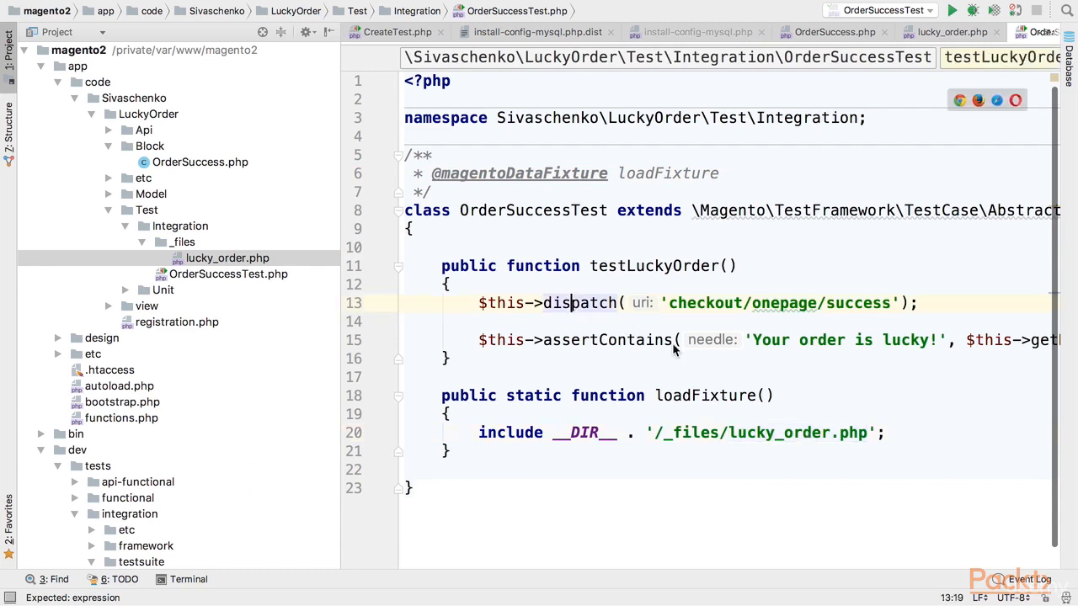
mouse_move(773, 310)
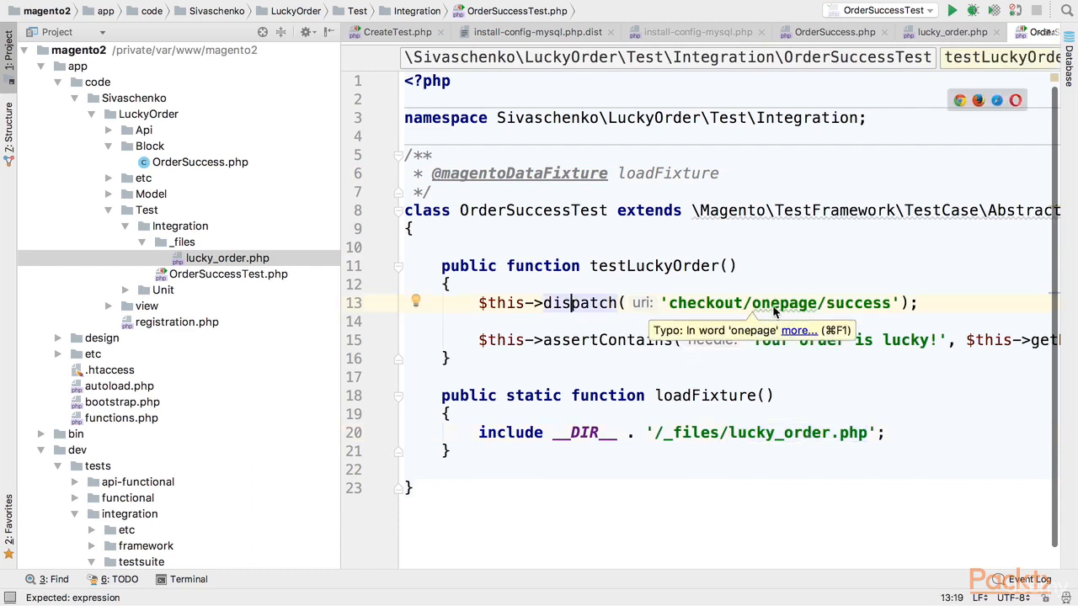
mouse_move(884, 322)
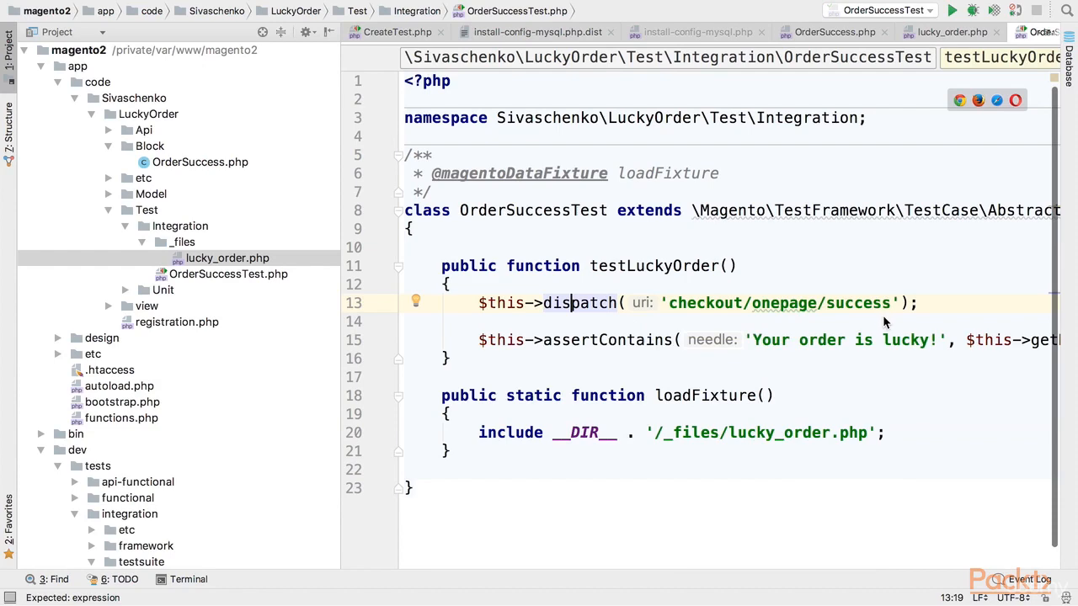
mouse_move(727, 200)
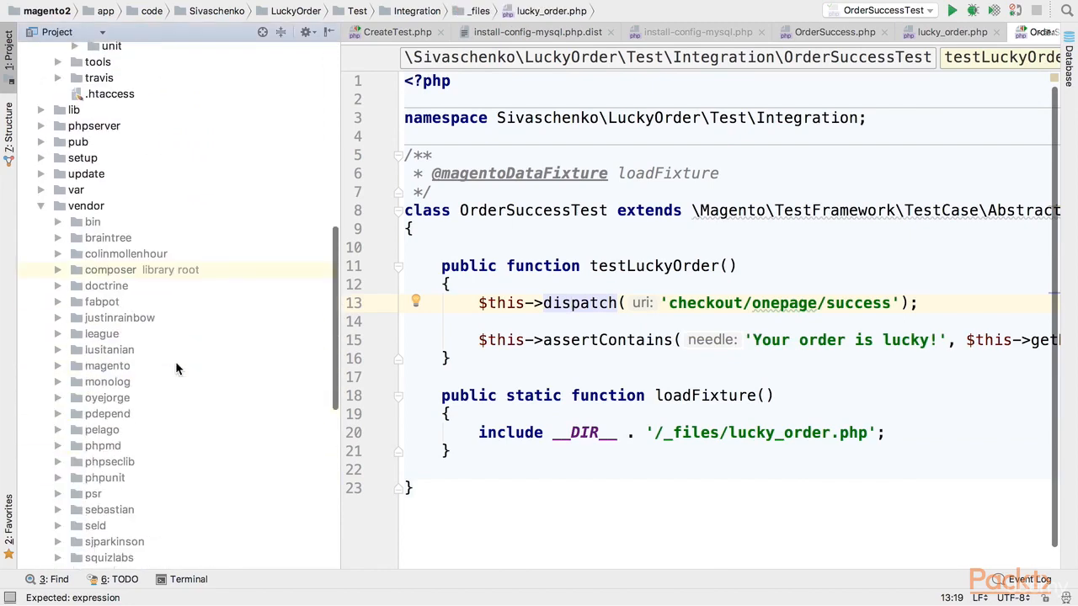
Browse vendor/magento to the checkout module's SuccessValidator.php
click(108, 366)
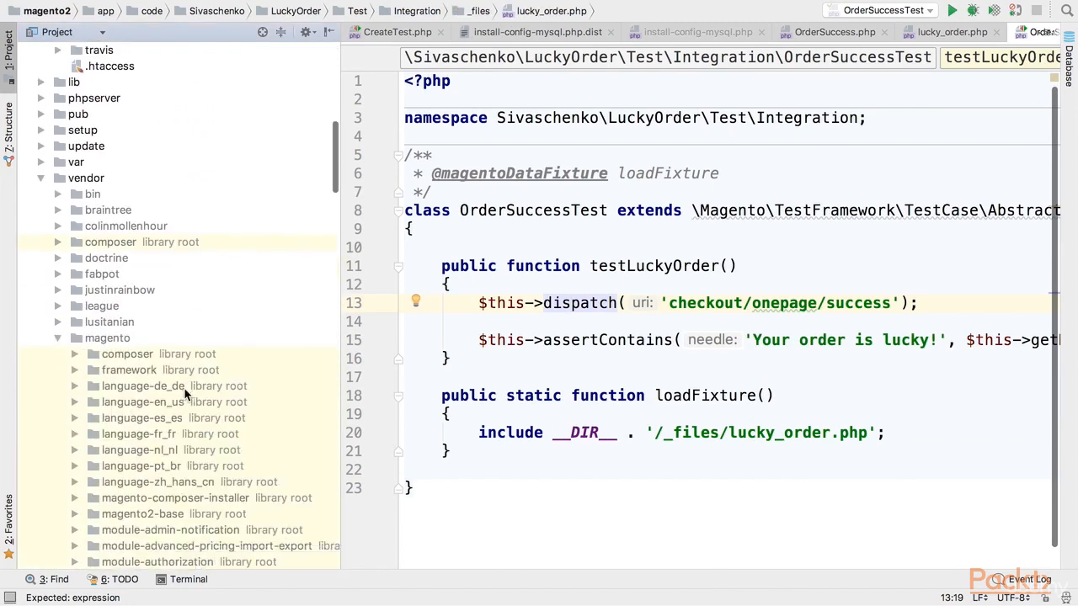
scroll(down, 3)
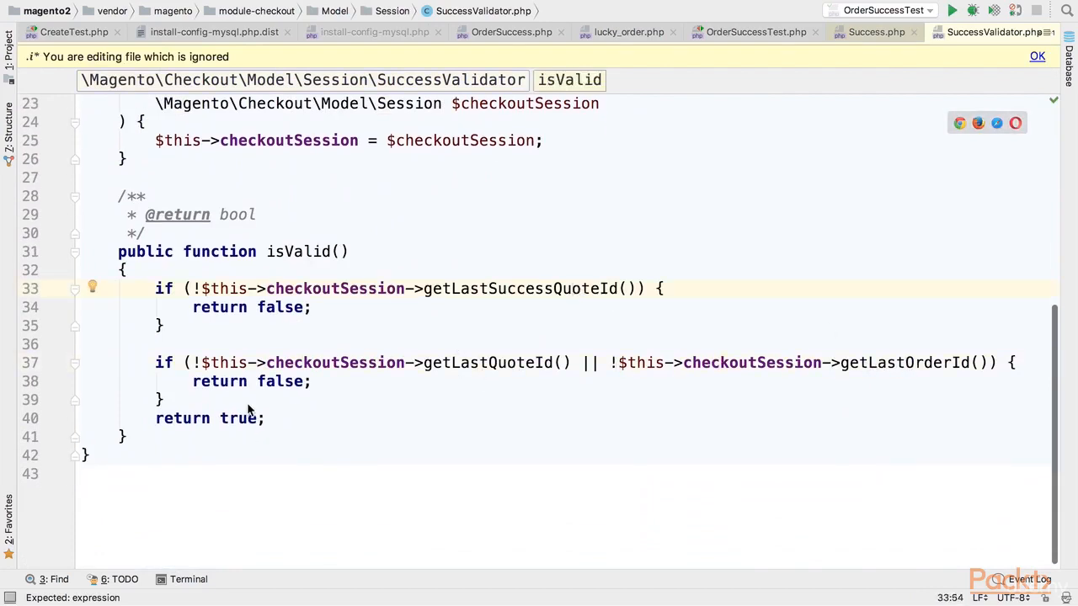
Review the checkout Success controller's execute and getLastOrderId, then return to OrderSuccessTest.php
click(245, 418)
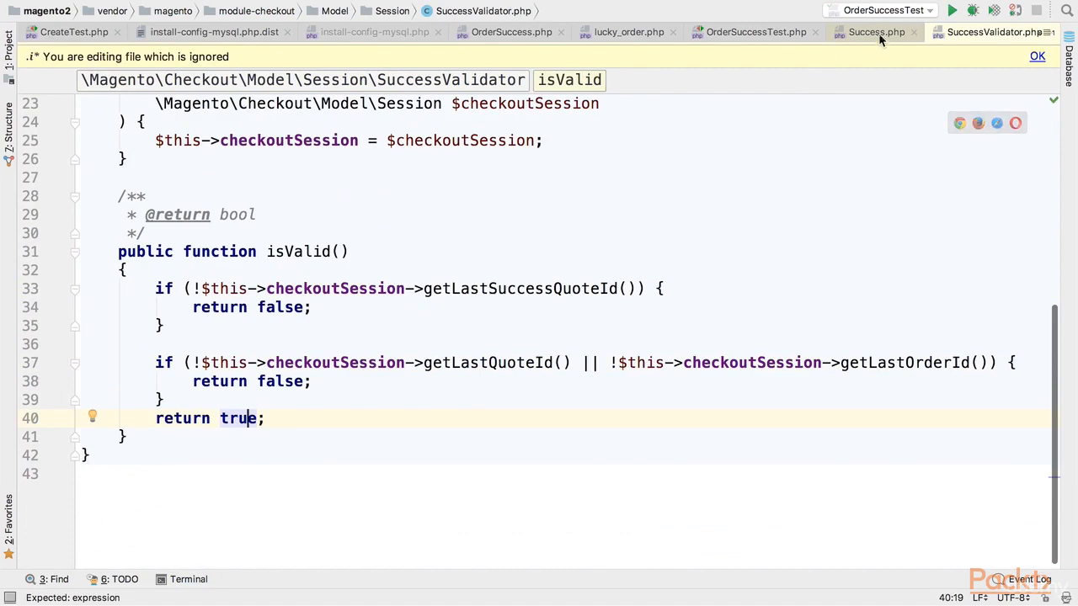
click(876, 32)
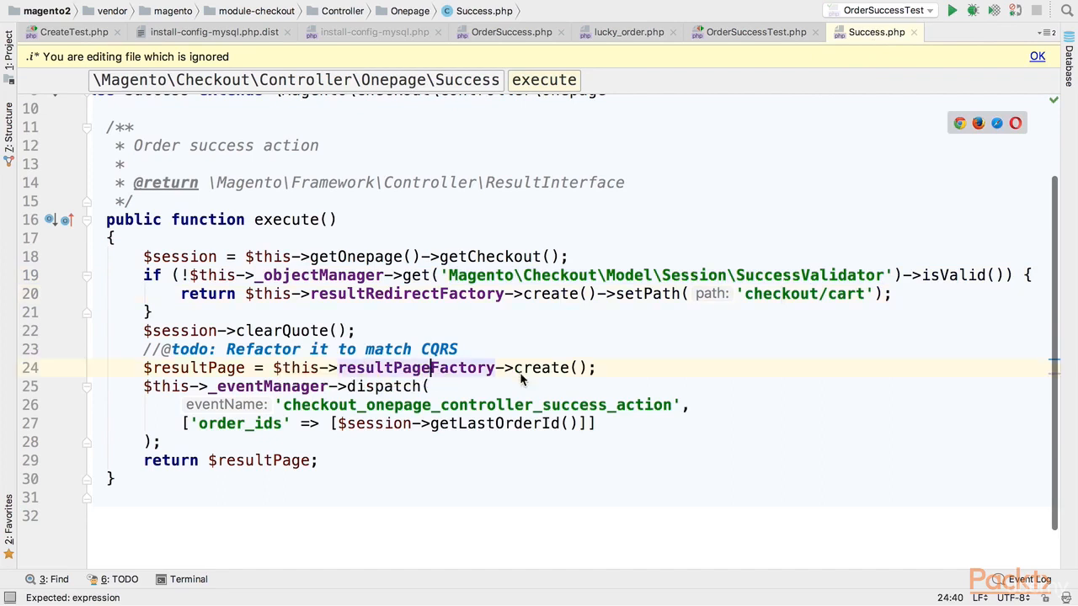
double_click(495, 425)
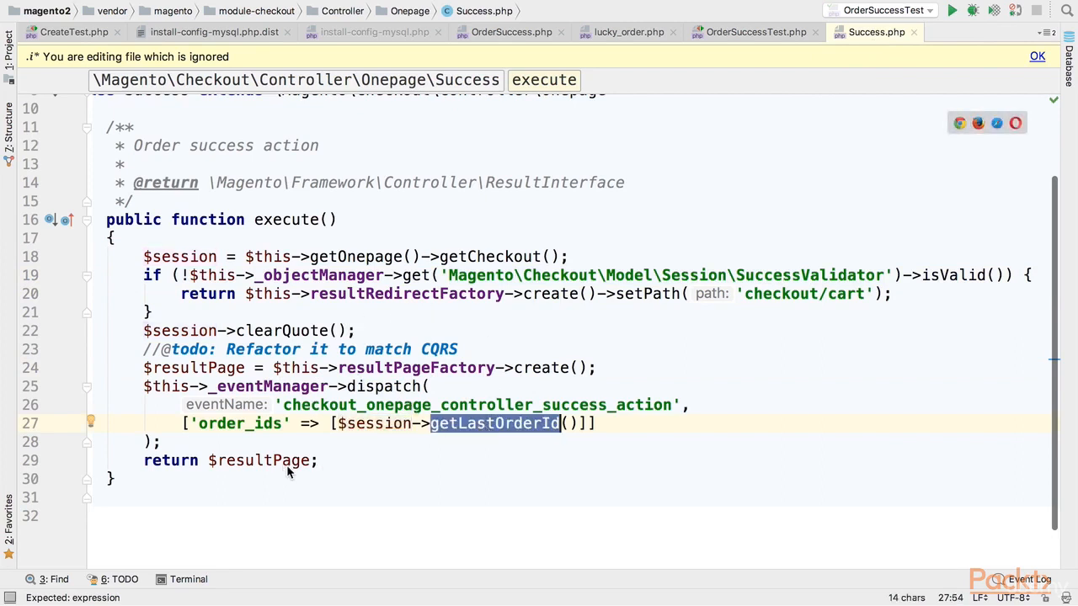
mouse_move(360, 456)
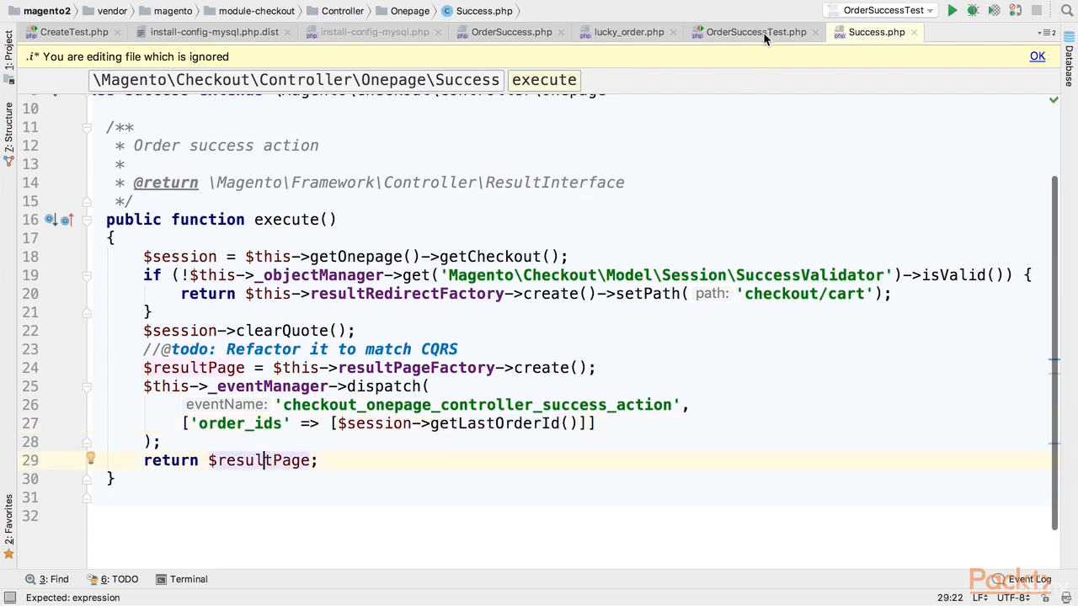
mouse_move(765, 43)
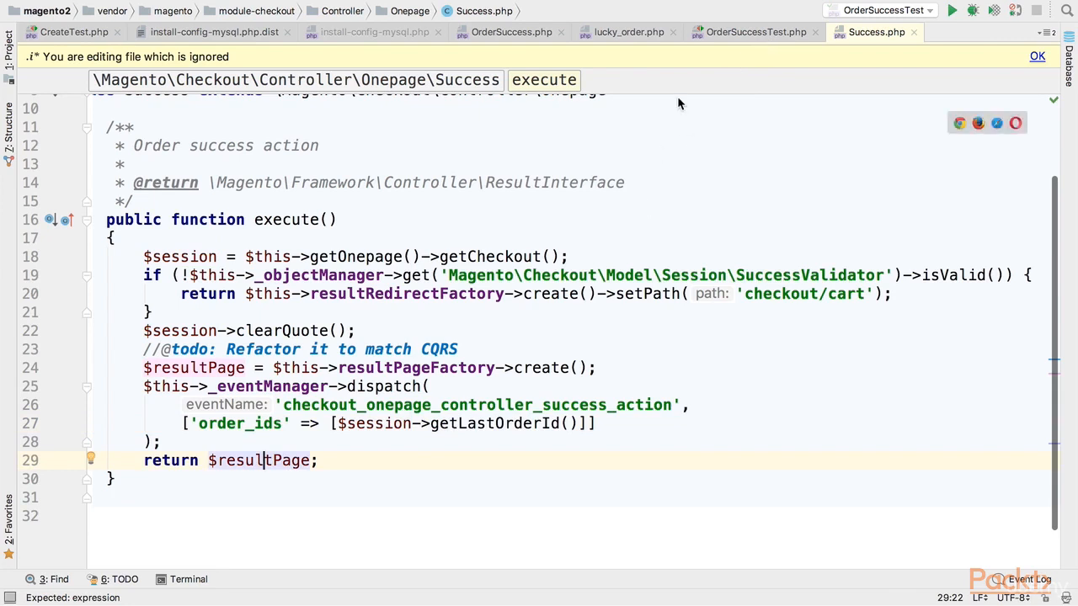
mouse_move(505, 42)
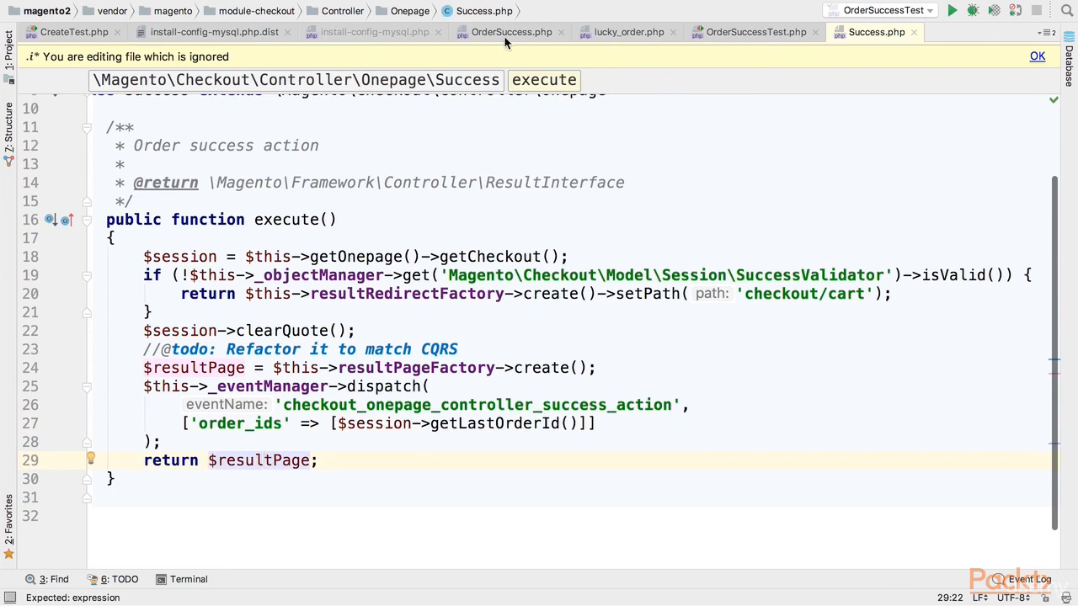
click(749, 32)
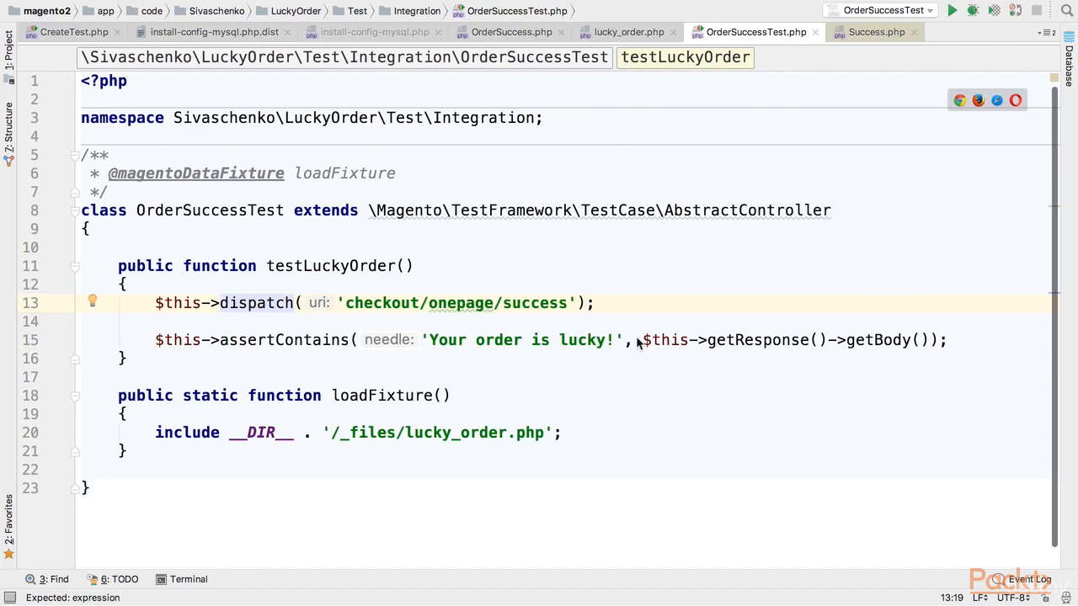
click(768, 340)
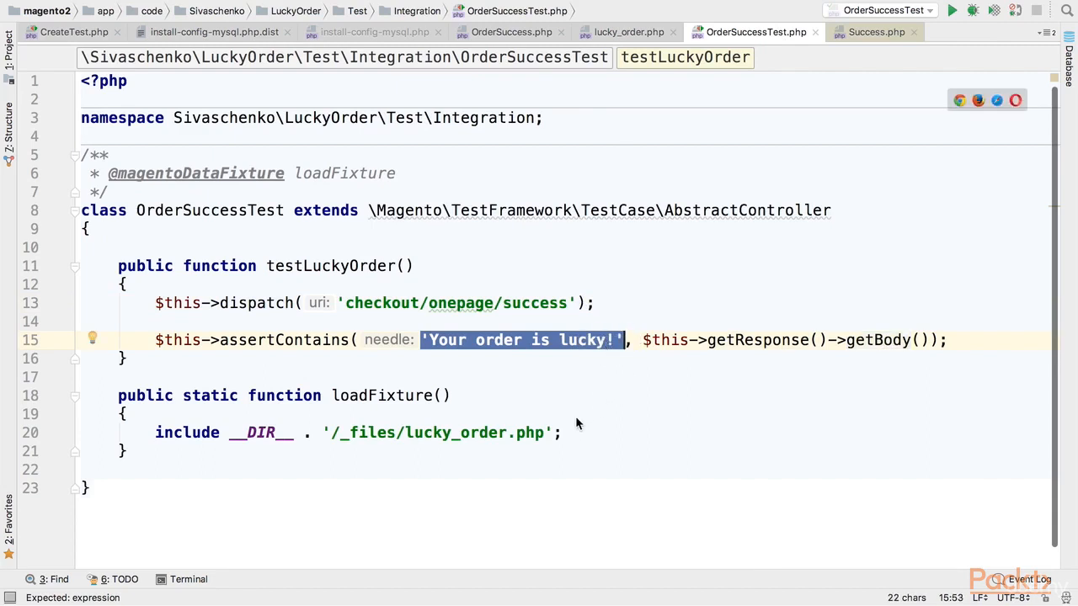
mouse_move(445, 352)
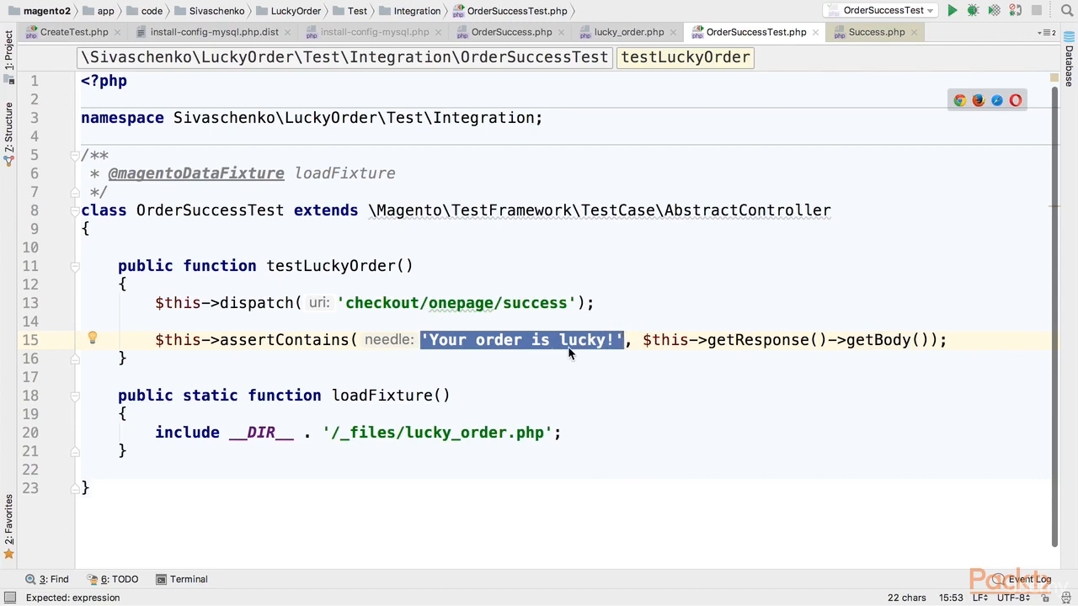
mouse_move(313, 323)
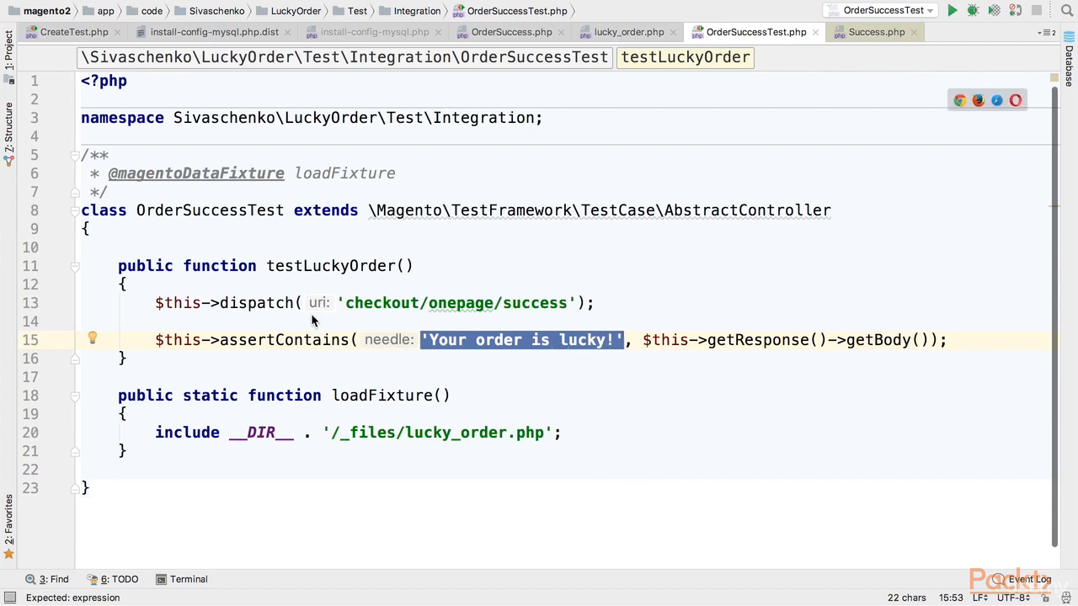
mouse_move(317, 348)
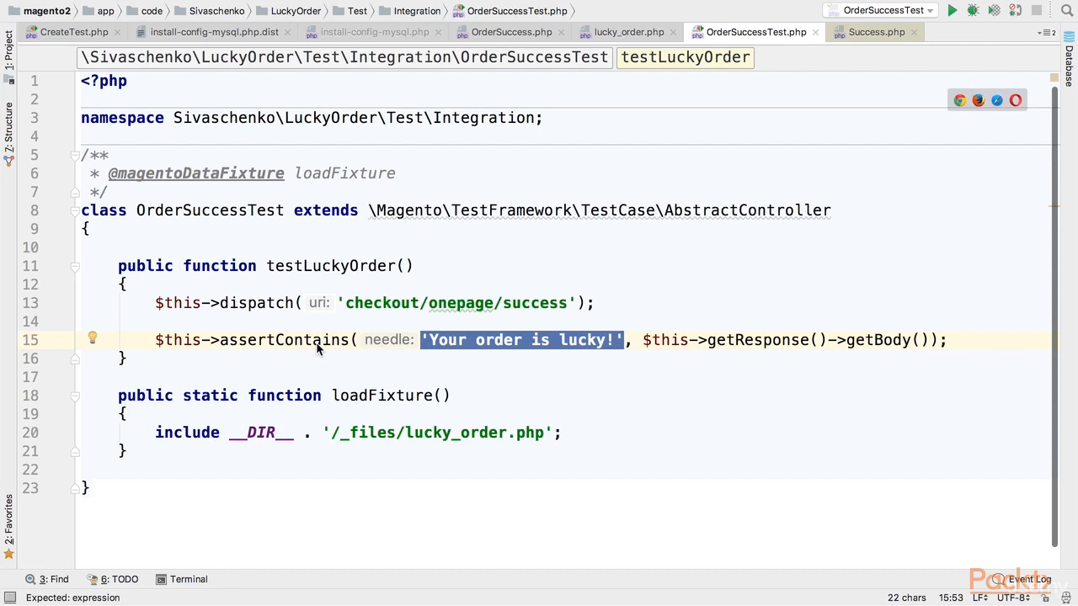
mouse_move(611, 401)
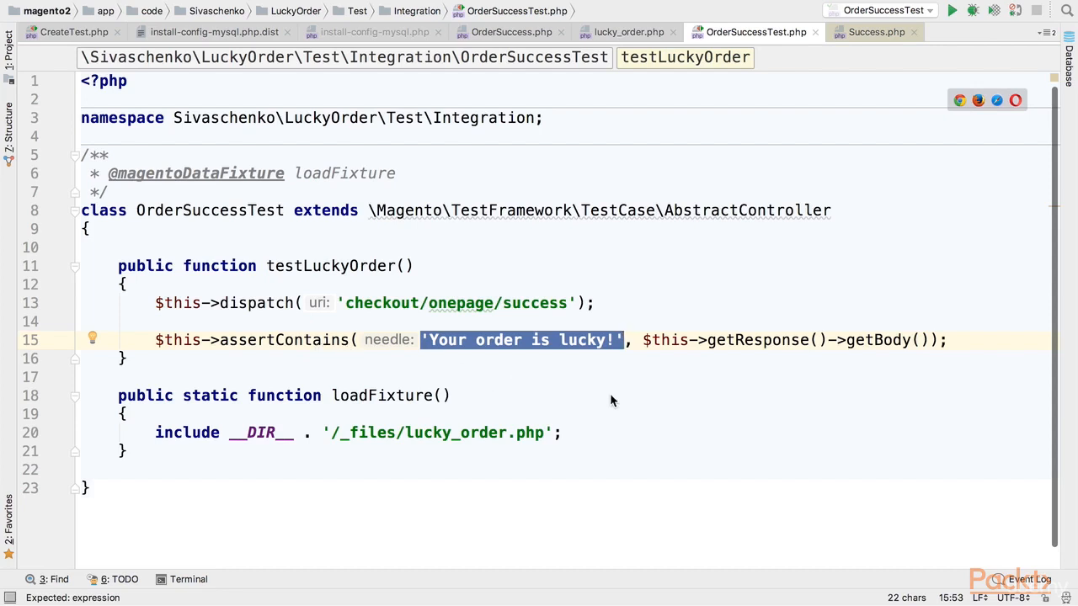
click(952, 10)
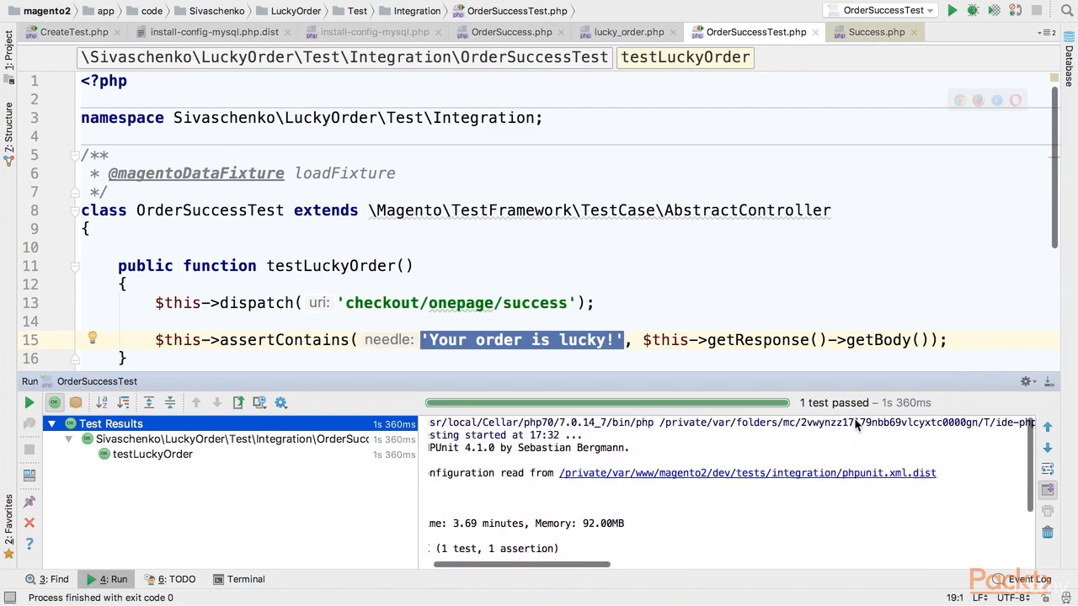
mouse_move(751, 293)
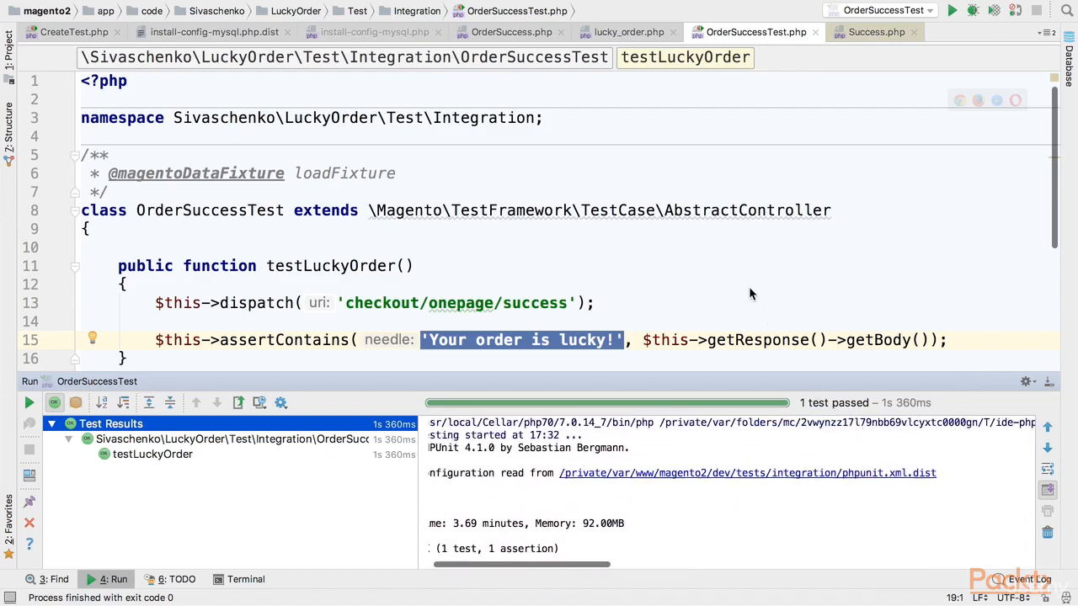